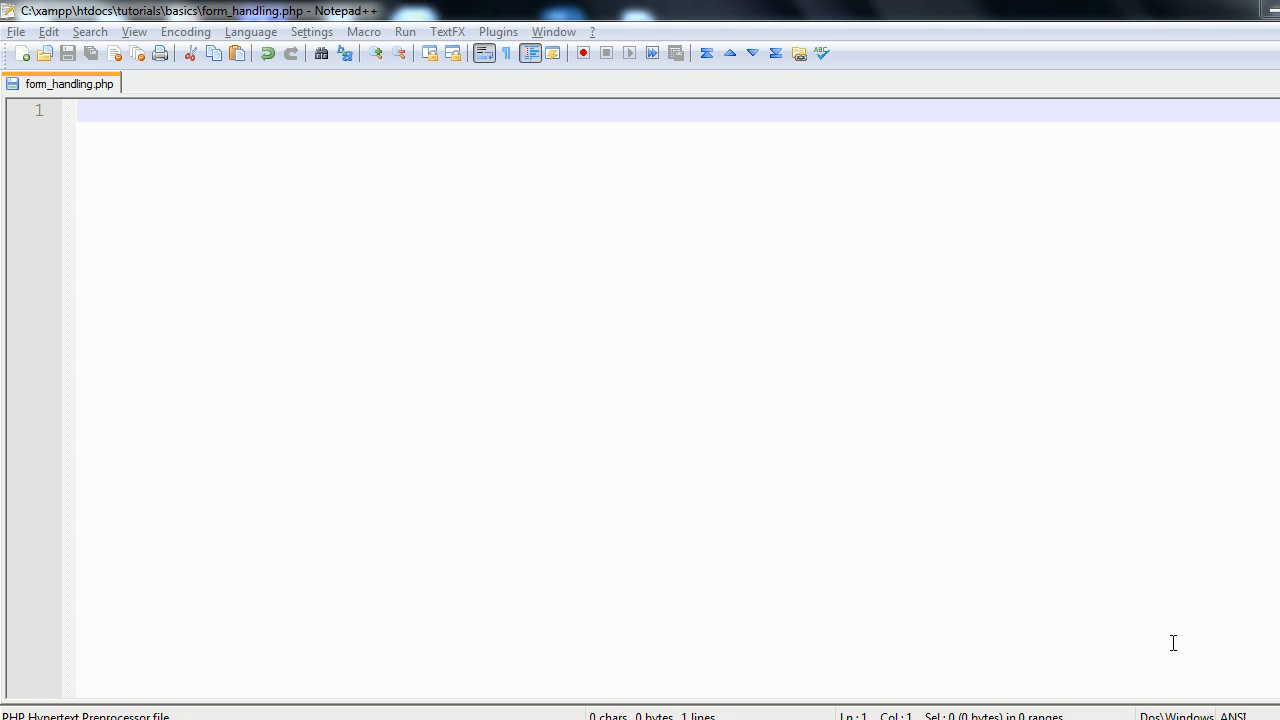
{"action": "mouse_move", "coordinate": [620, 244]}
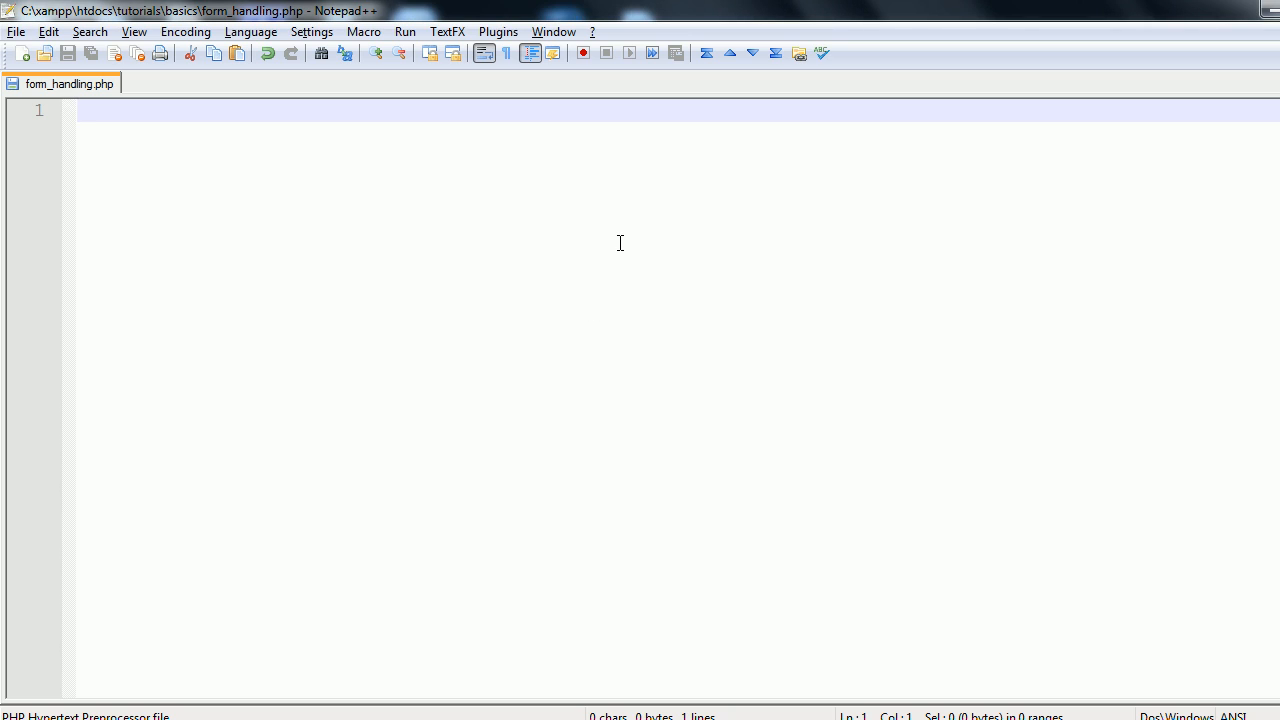
Step: Write an <html> element wrapping an empty <form> element in form_handling.php
{"action": "type", "text": "<html>"}
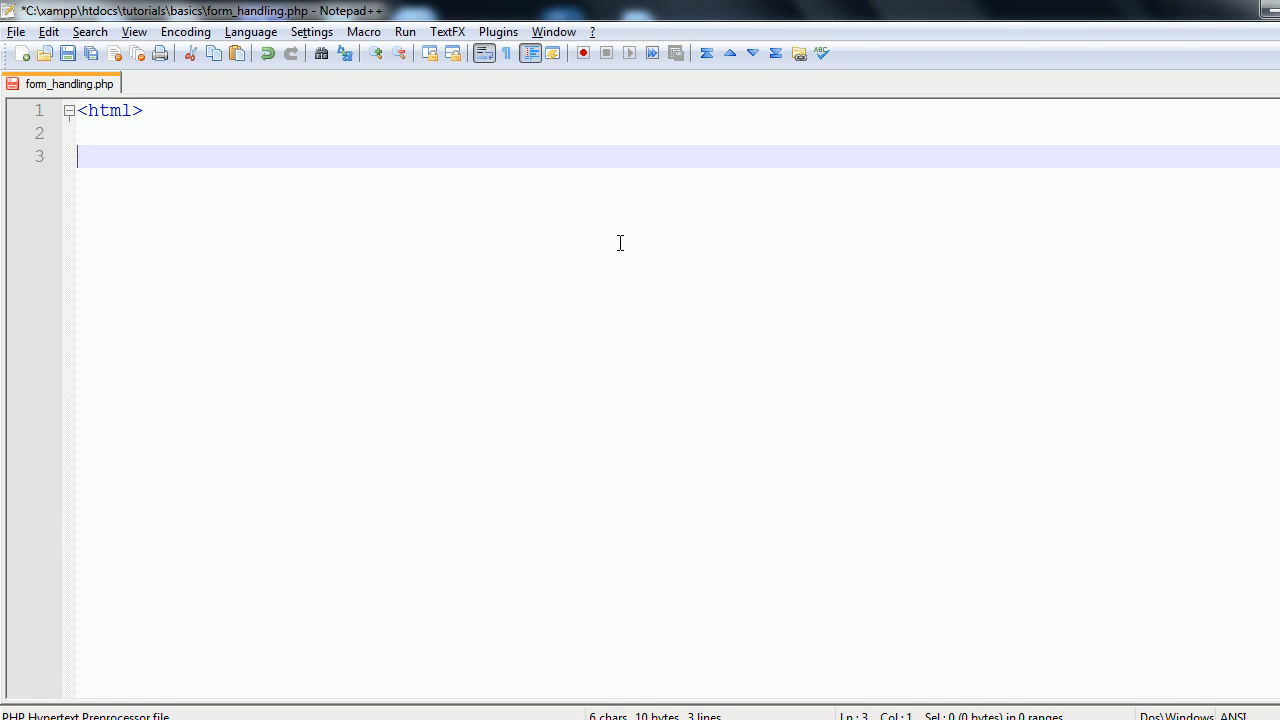
{"action": "type", "text": "</html>"}
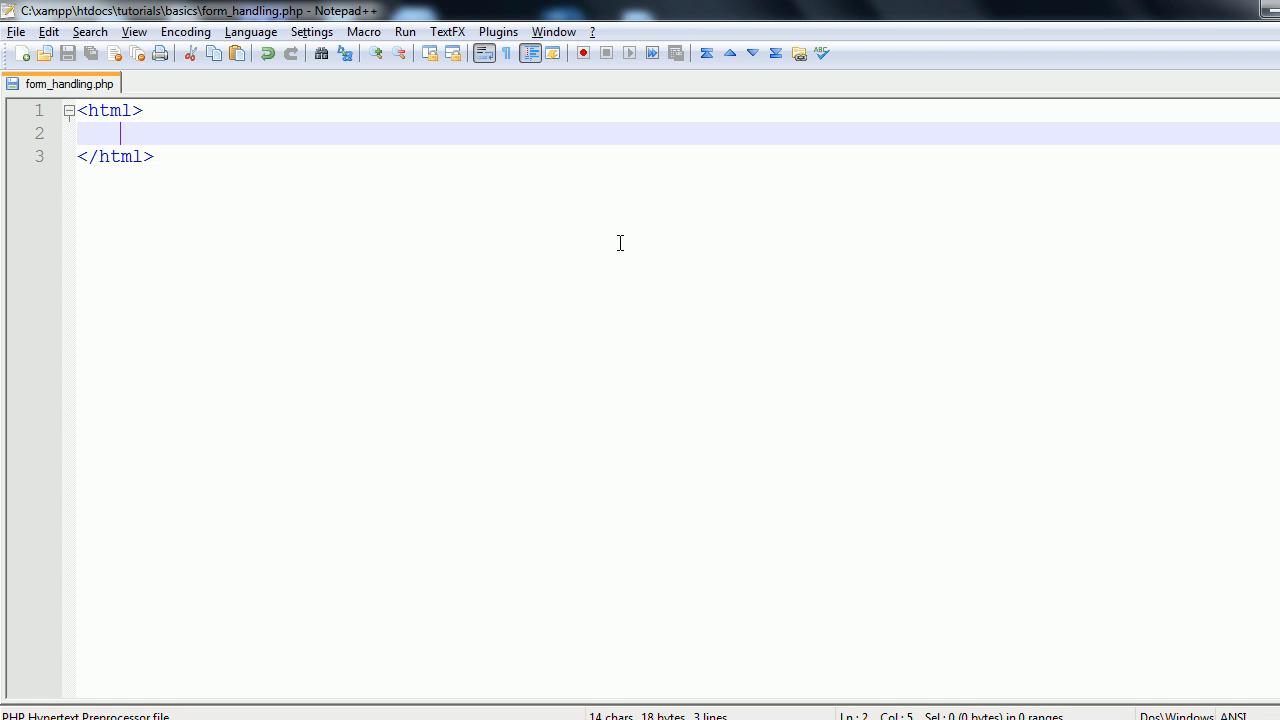
{"action": "type", "text": "<"}
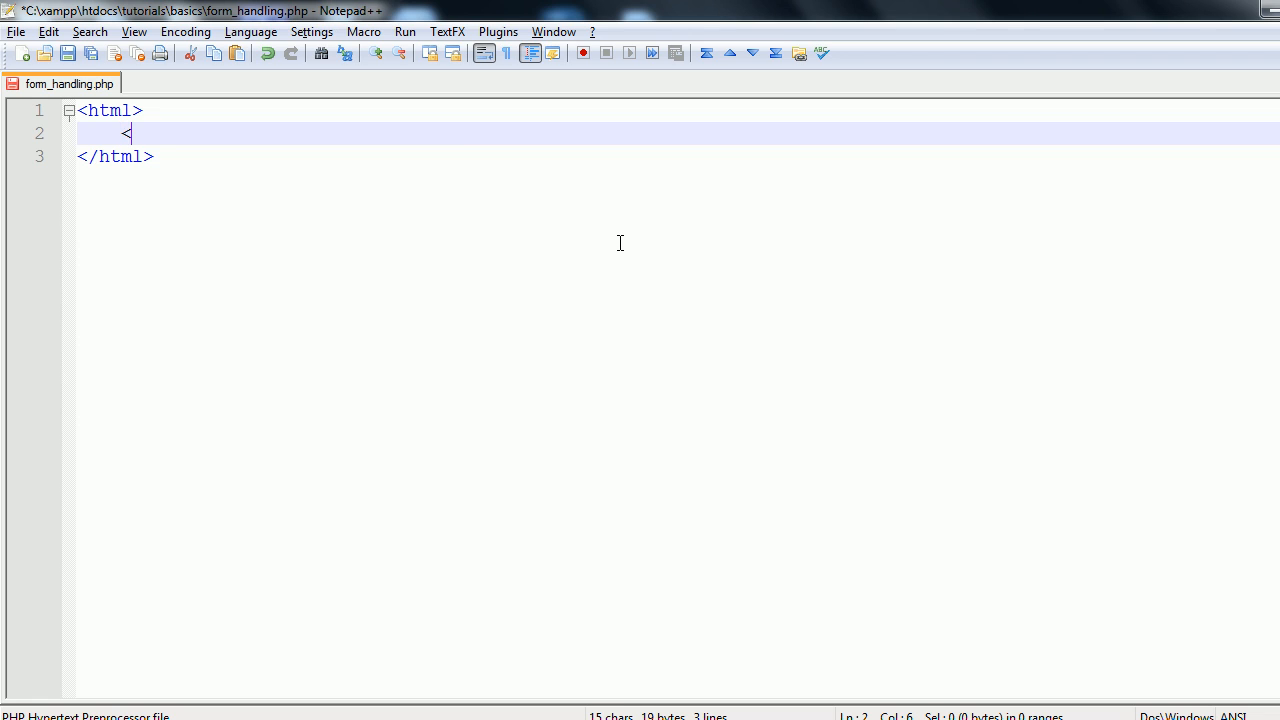
{"action": "type", "text": "form>"}
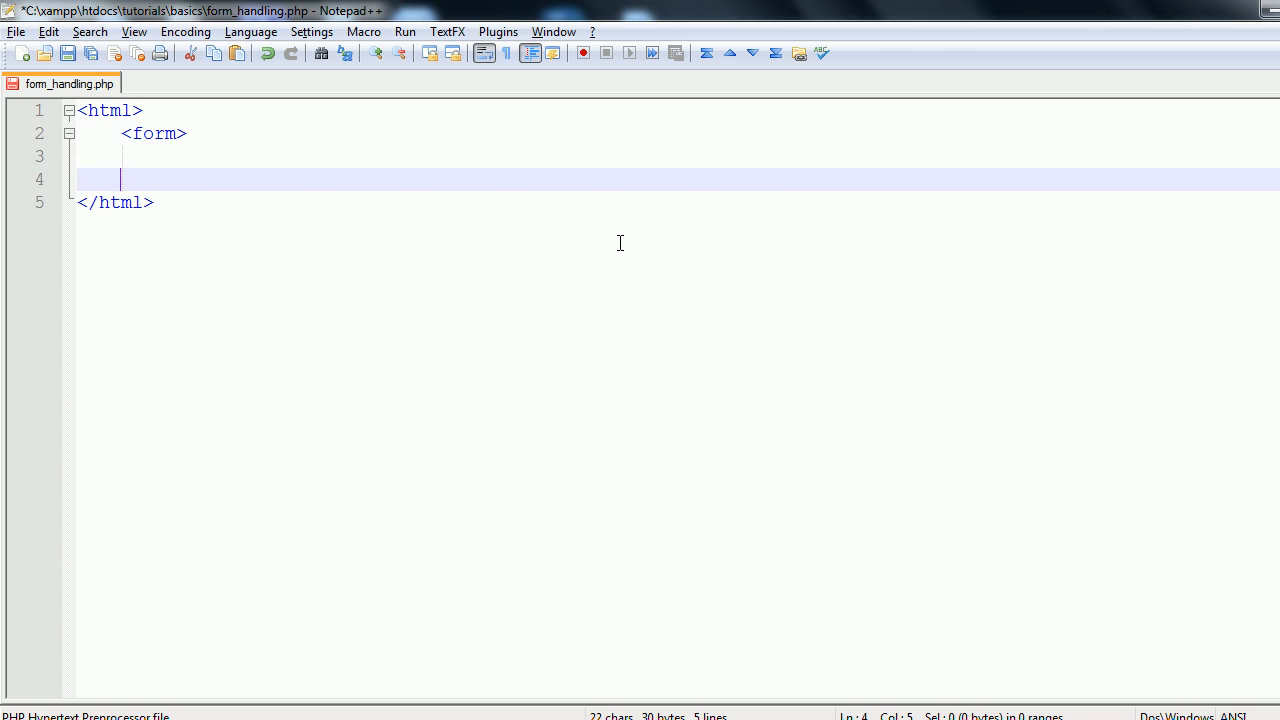
{"action": "type", "text": "</form>"}
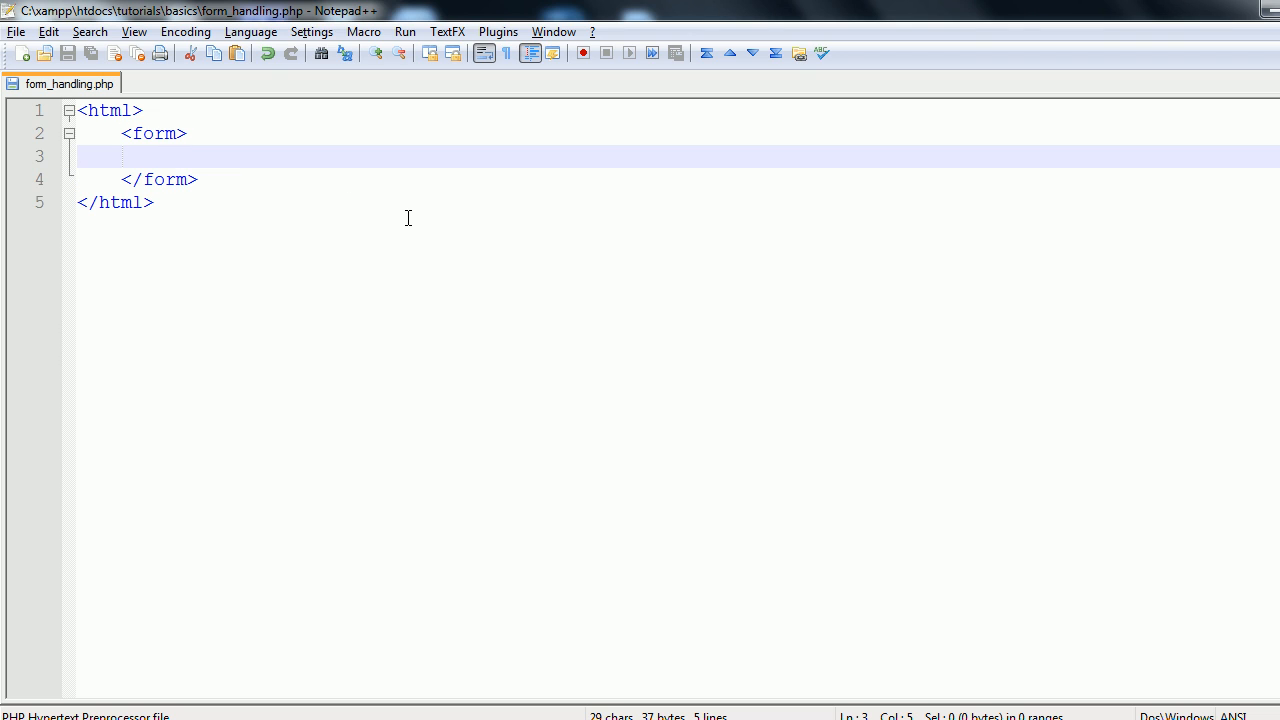
Step: Give the form tag method="GET" (after trying POST) and an action="" attribute
{"action": "left_click", "coordinate": [120, 156]}
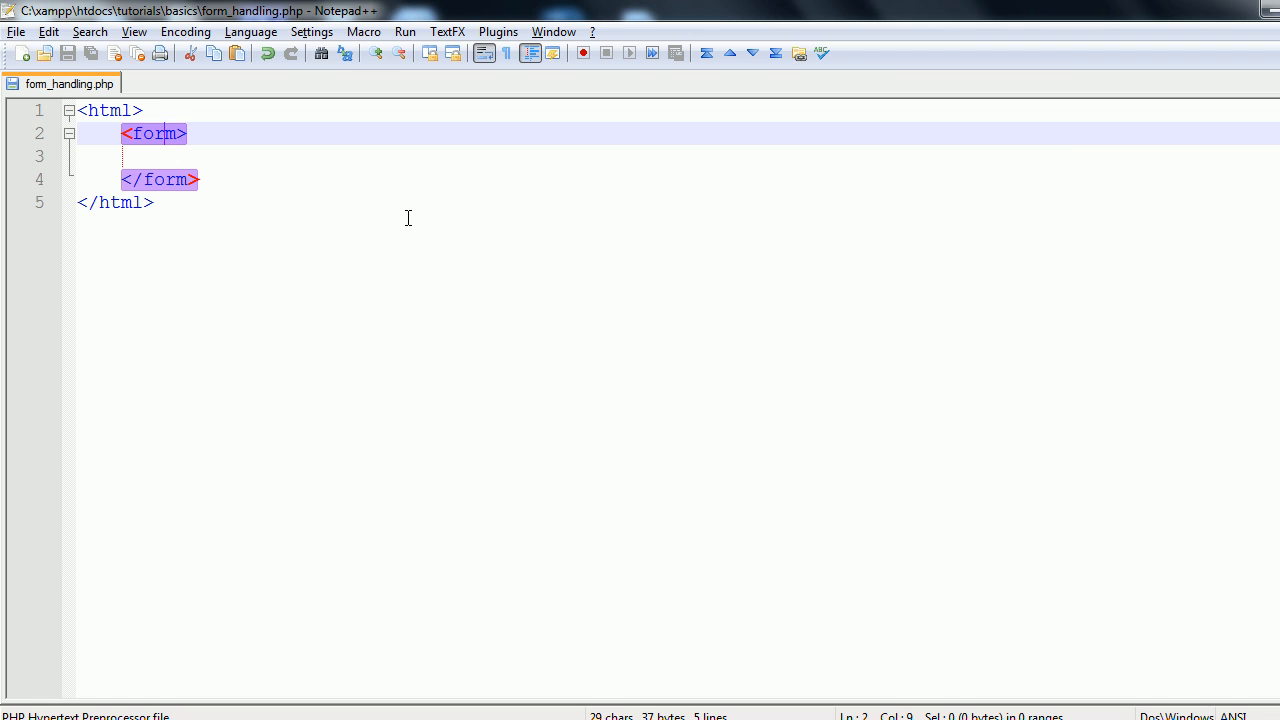
{"action": "type", "text": "\" \""}
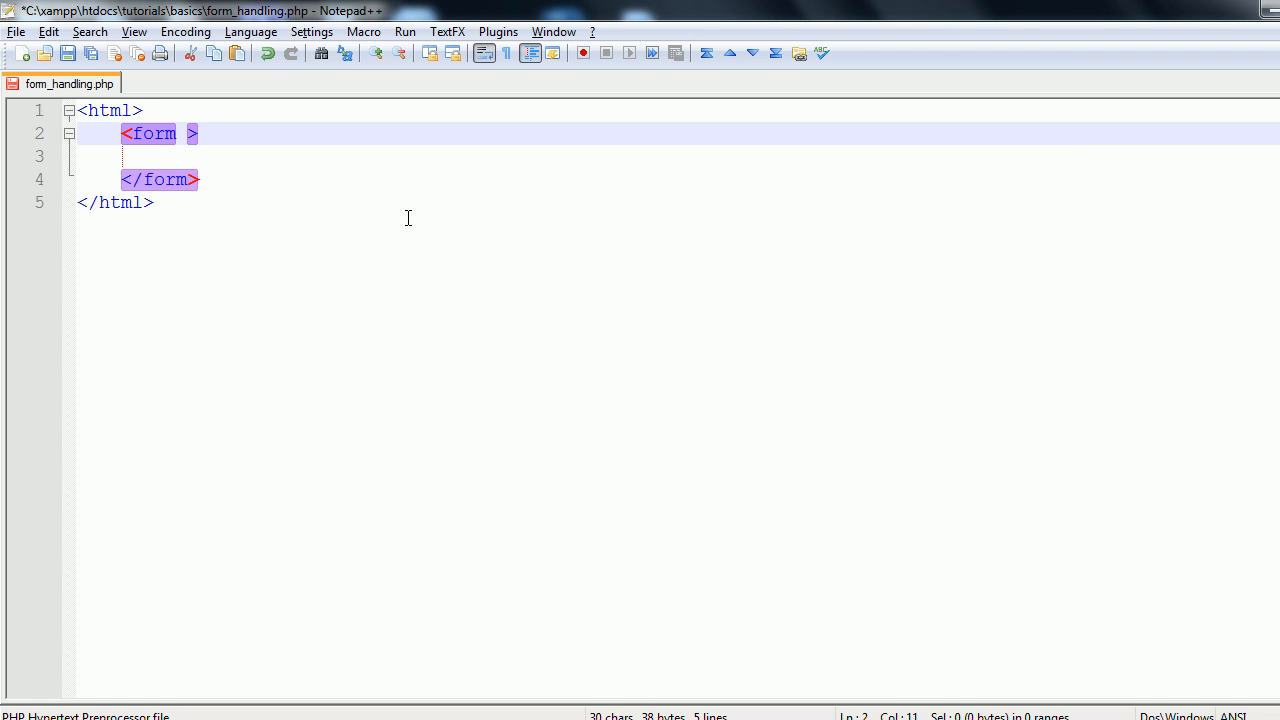
{"action": "type", "text": "method=\""}
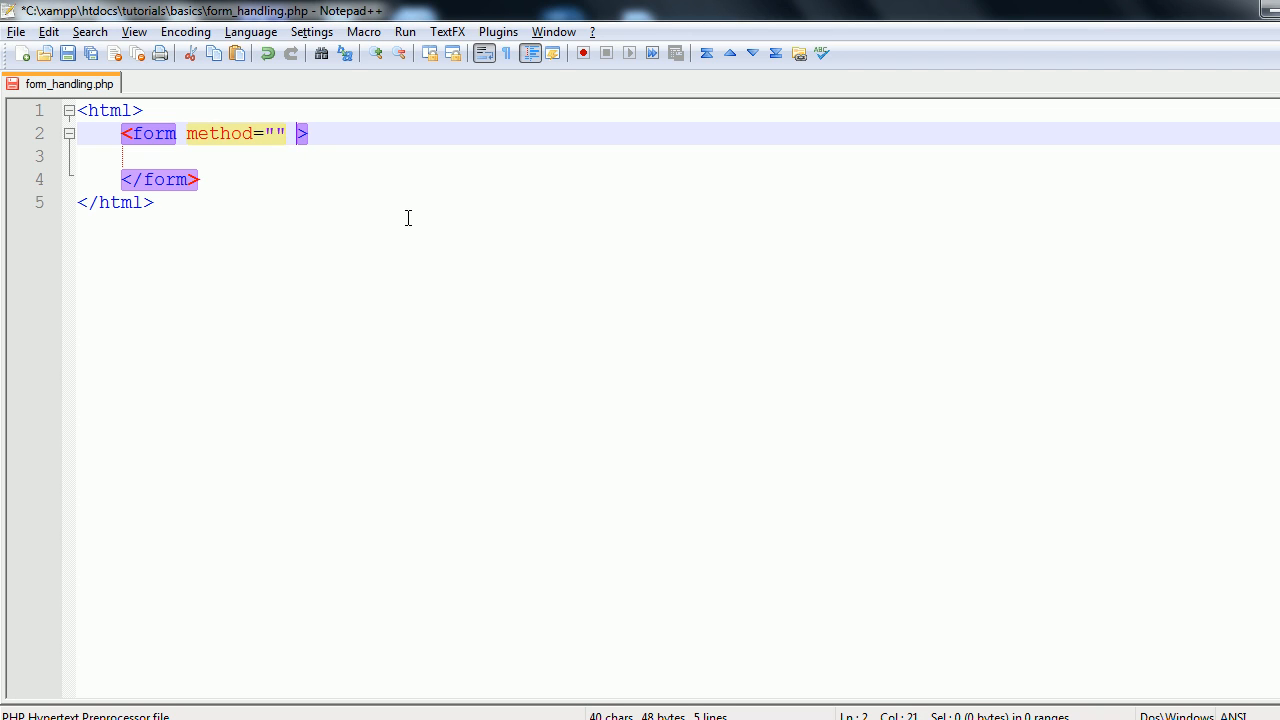
{"action": "type", "text": "action=\""}
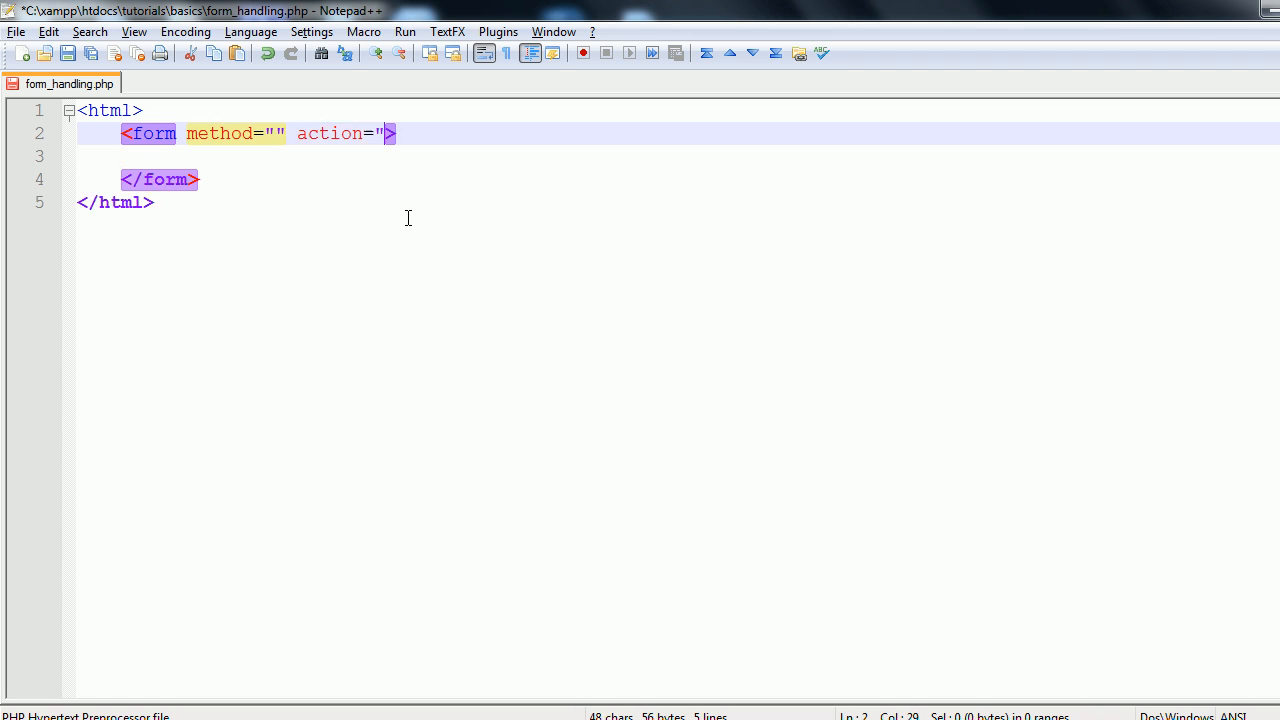
{"action": "type", "text": "\""}
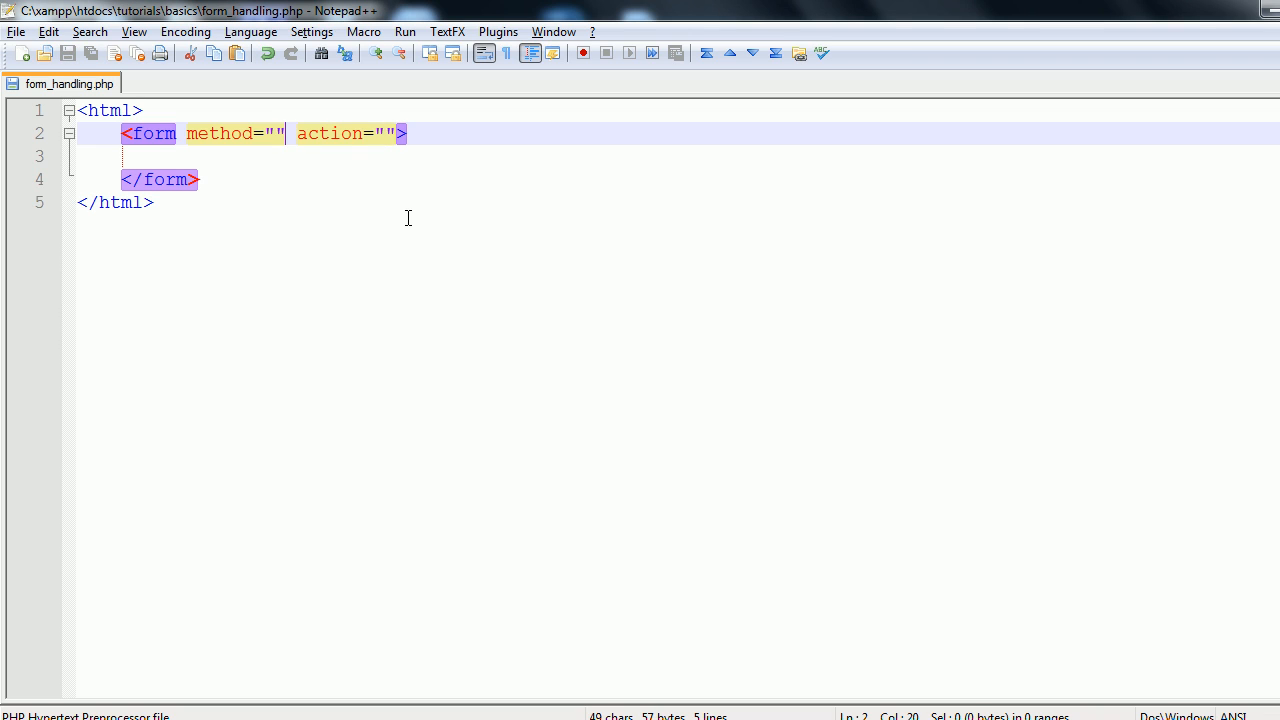
{"action": "type", "text": "POST"}
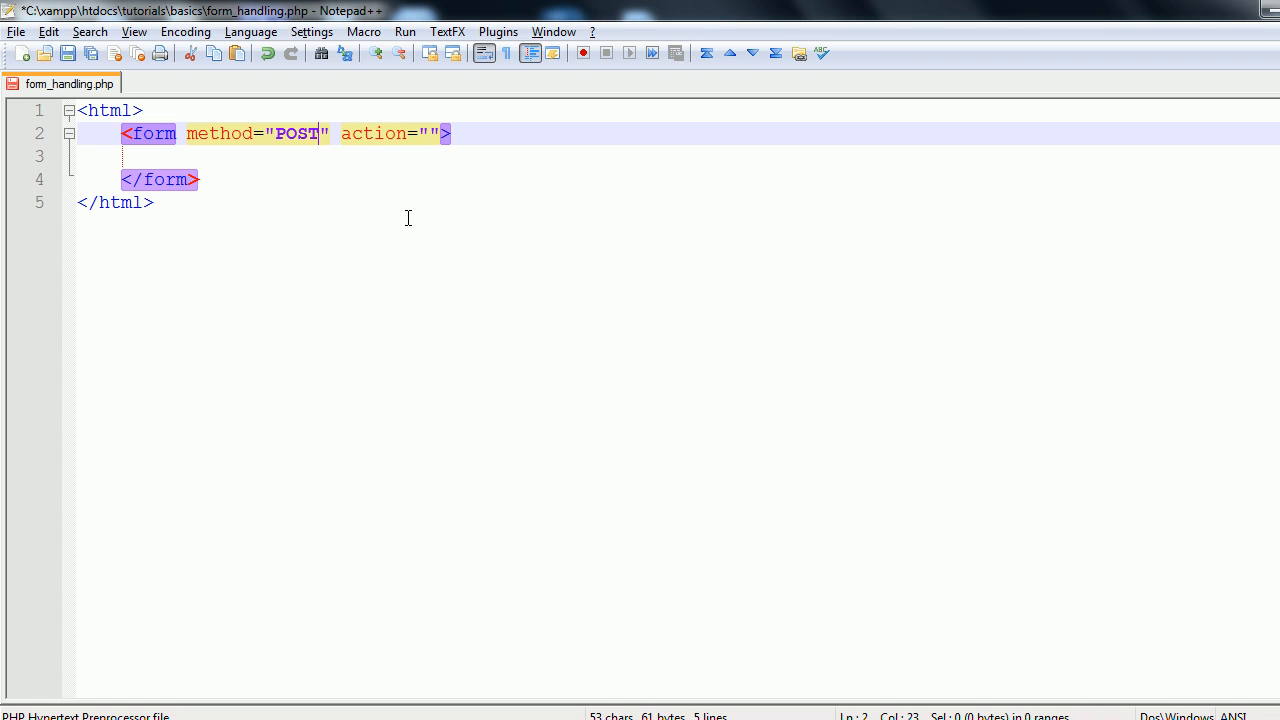
{"action": "type", "text": "G"}
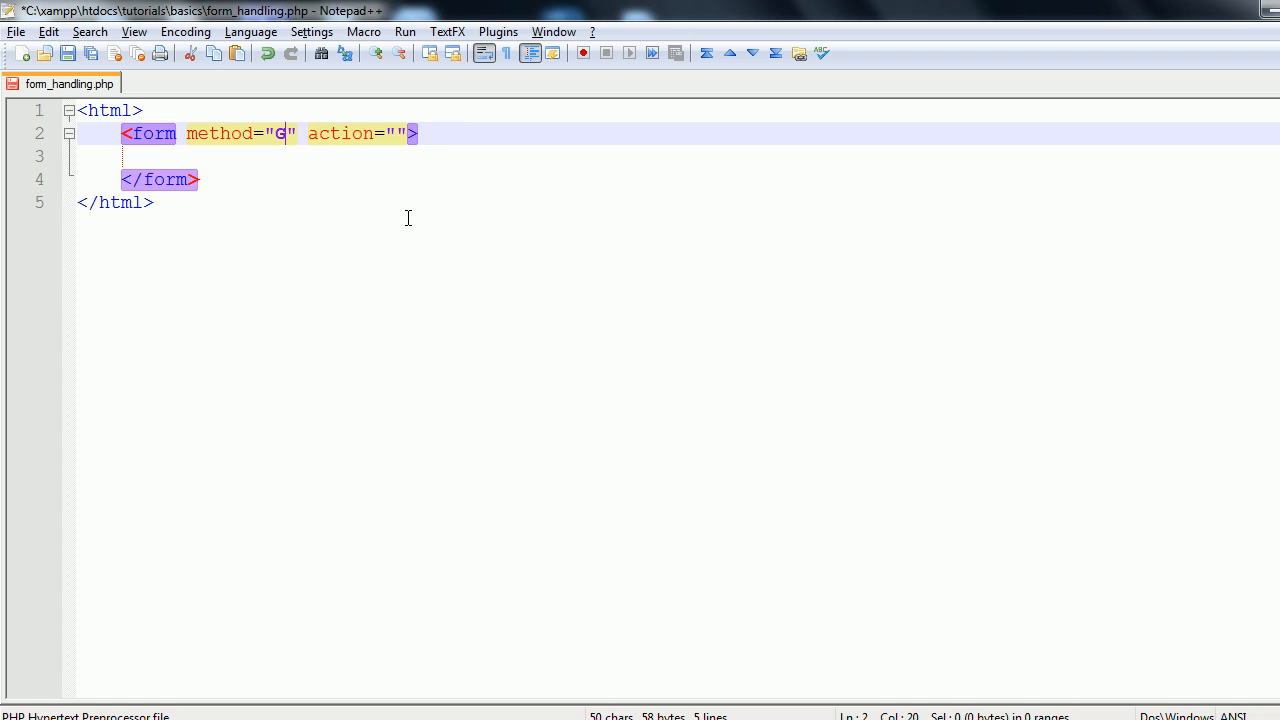
{"action": "type", "text": "ET"}
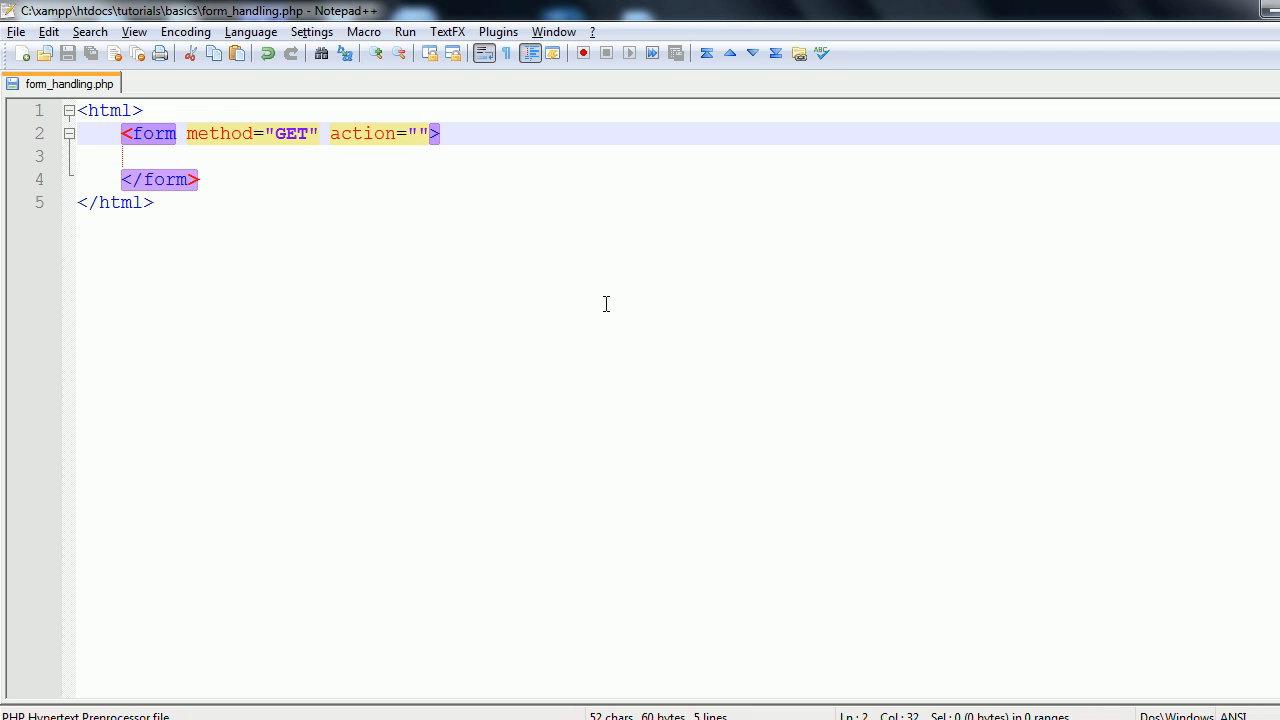
Step: Try action file names sub_thingy.php and form_handling.php, then leave the action value empty
{"action": "type", "text": "submitted_data"}
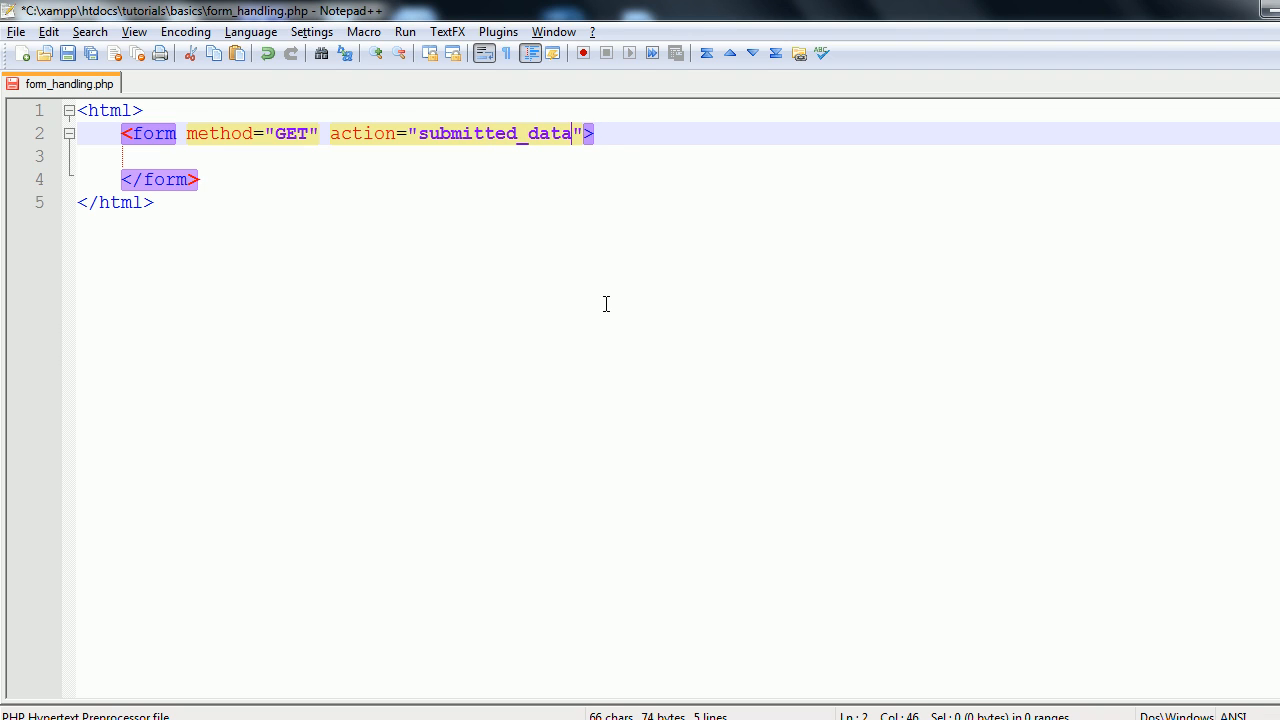
{"action": "type", "text": "_thingy."}
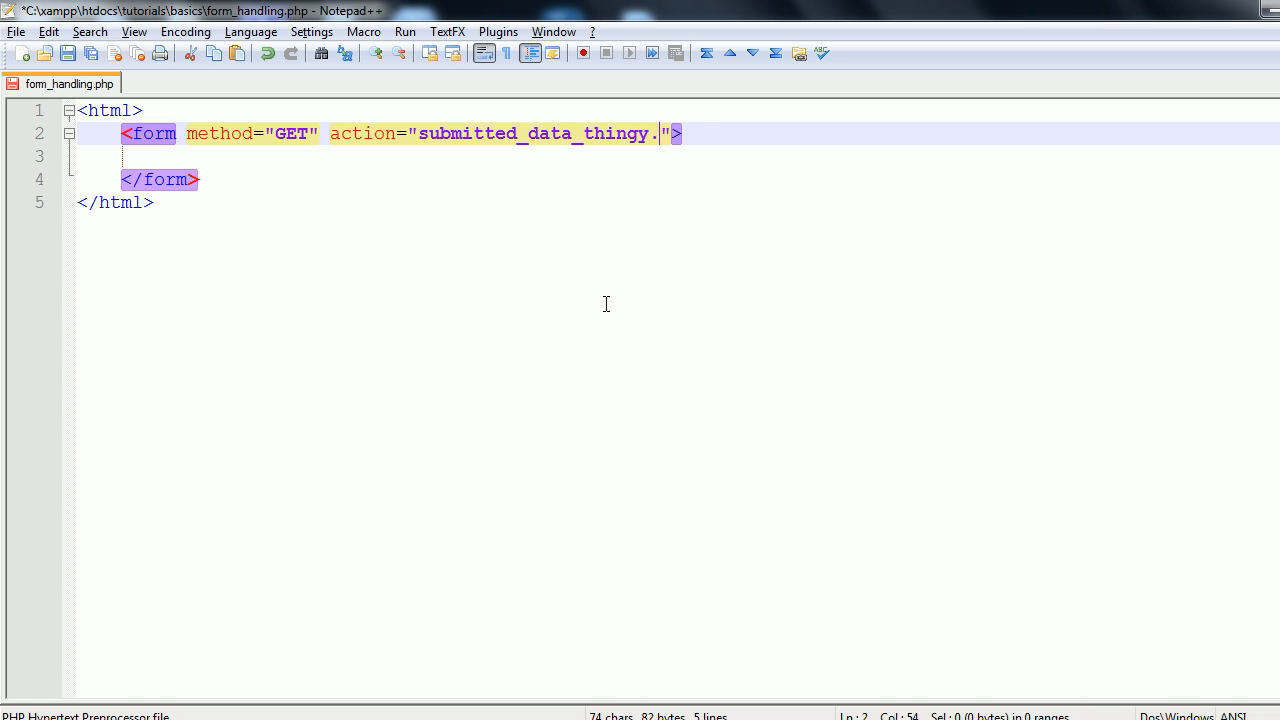
{"action": "type", "text": "php"}
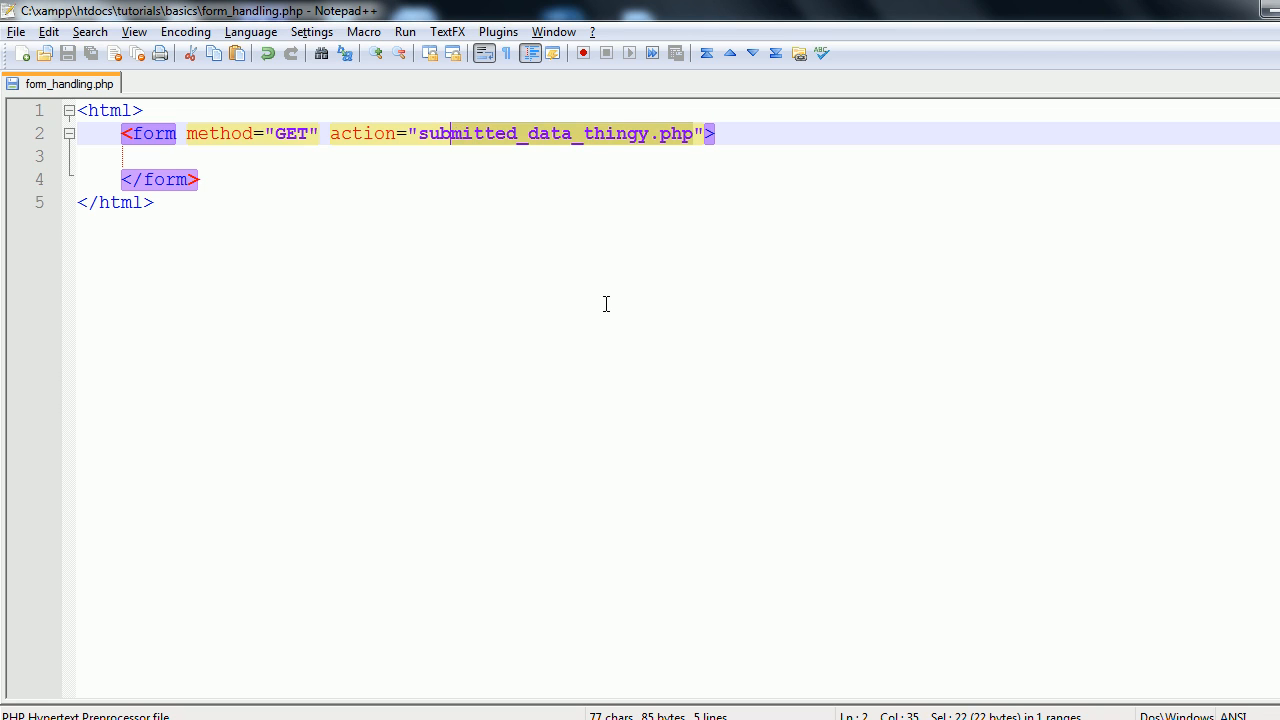
{"action": "type", "text": "form"}
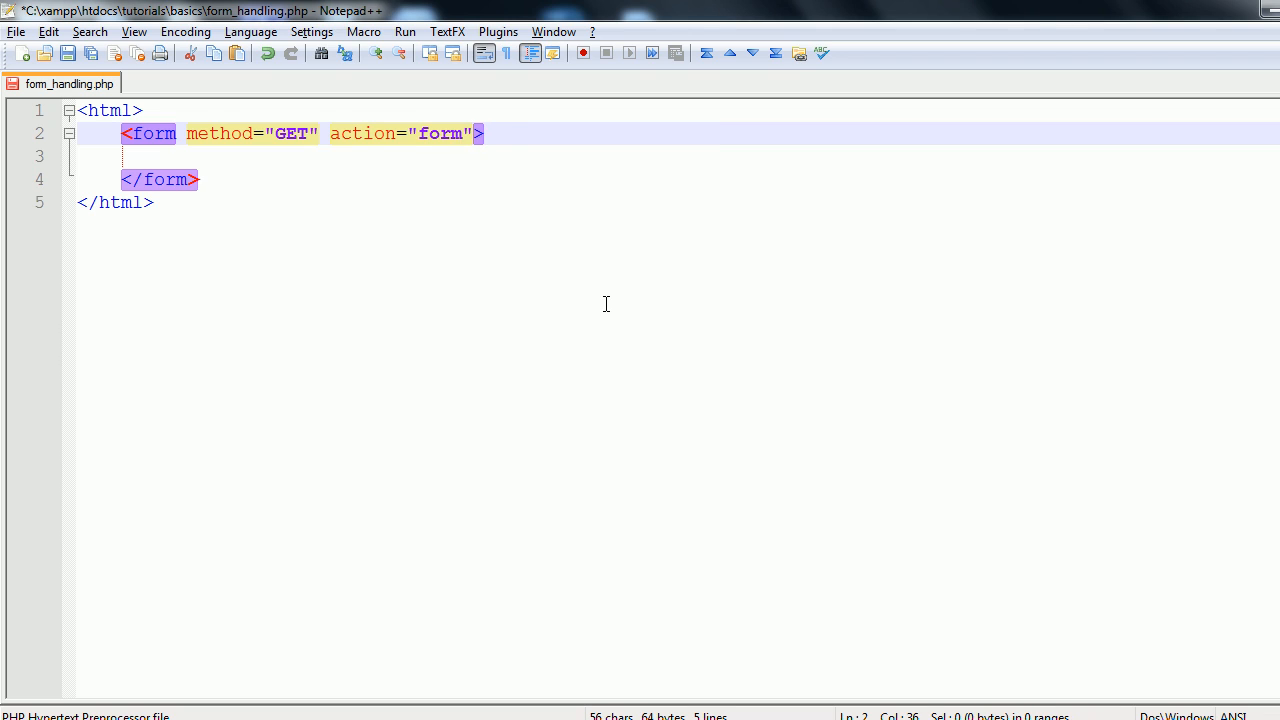
{"action": "type", "text": "_handling"}
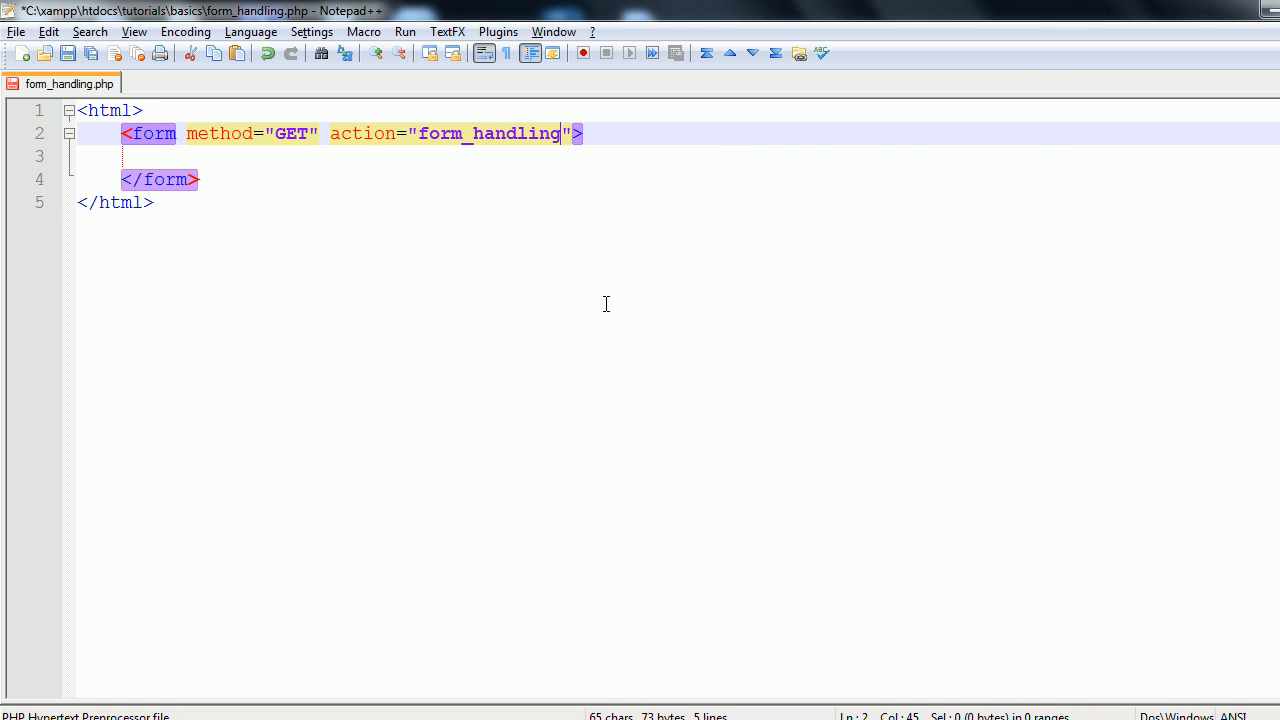
{"action": "type", "text": ".php"}
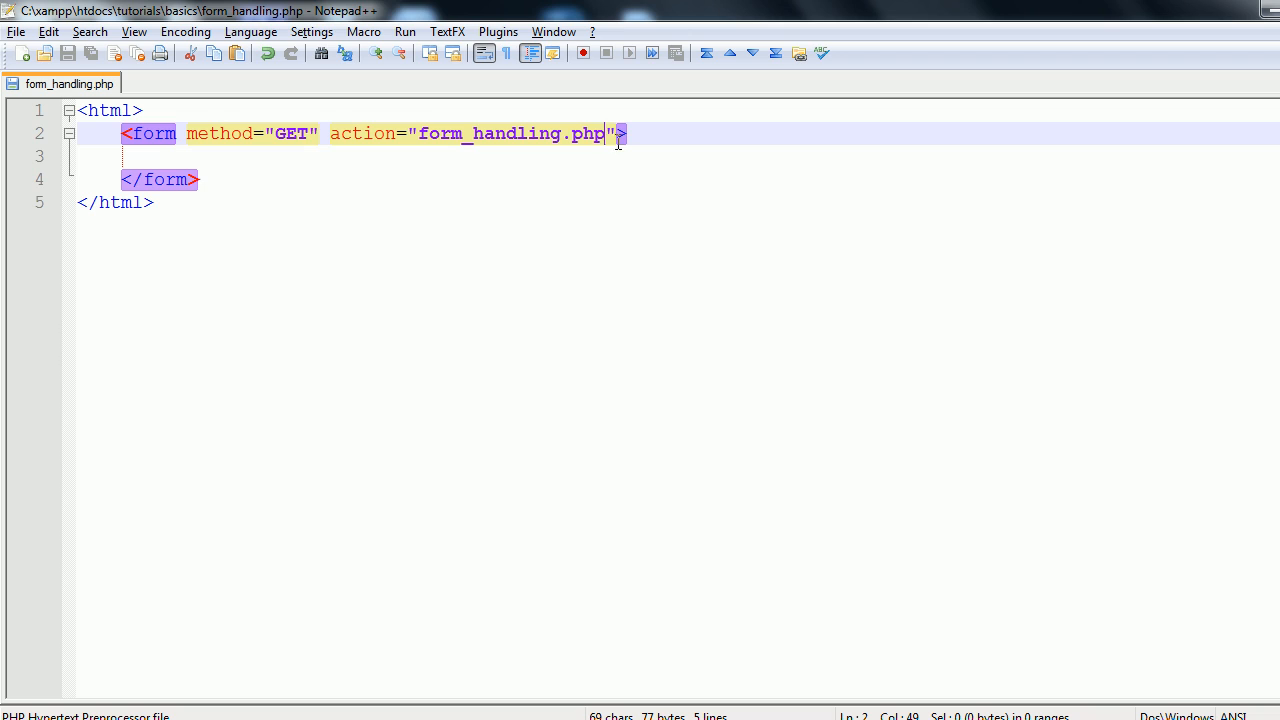
{"action": "double_click", "coordinate": [488, 132]}
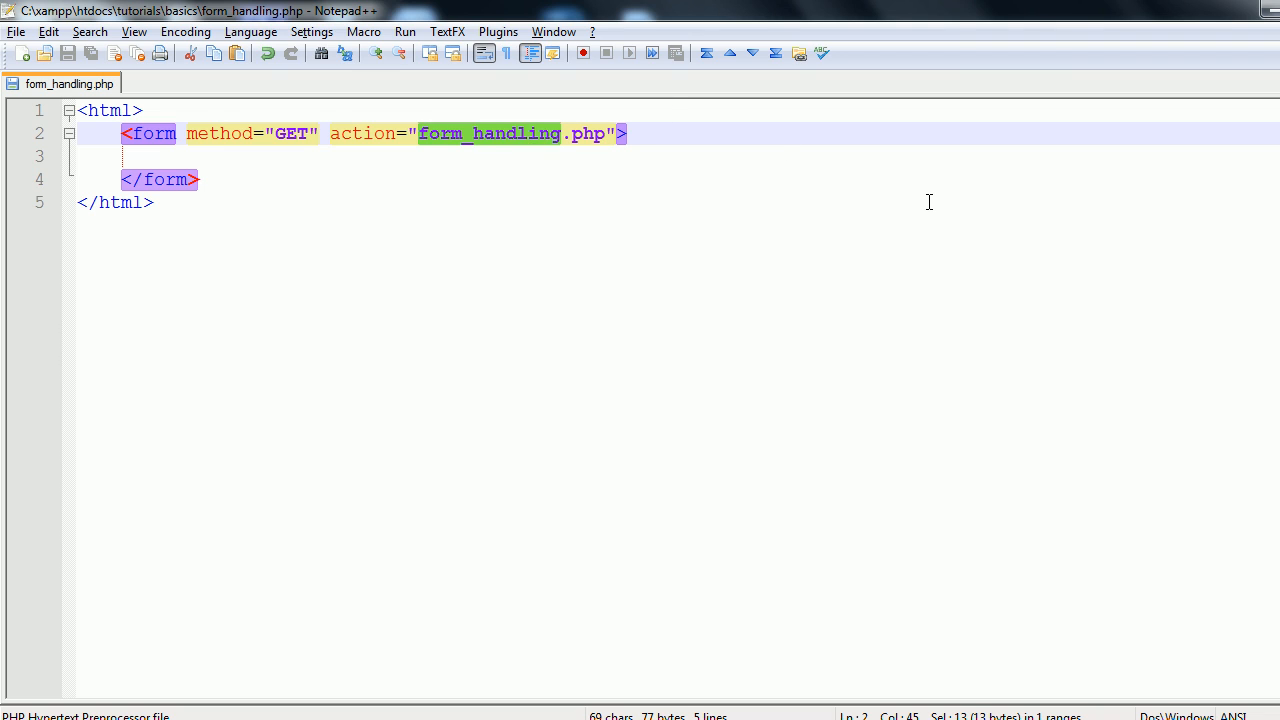
{"action": "key", "text": "Delete"}
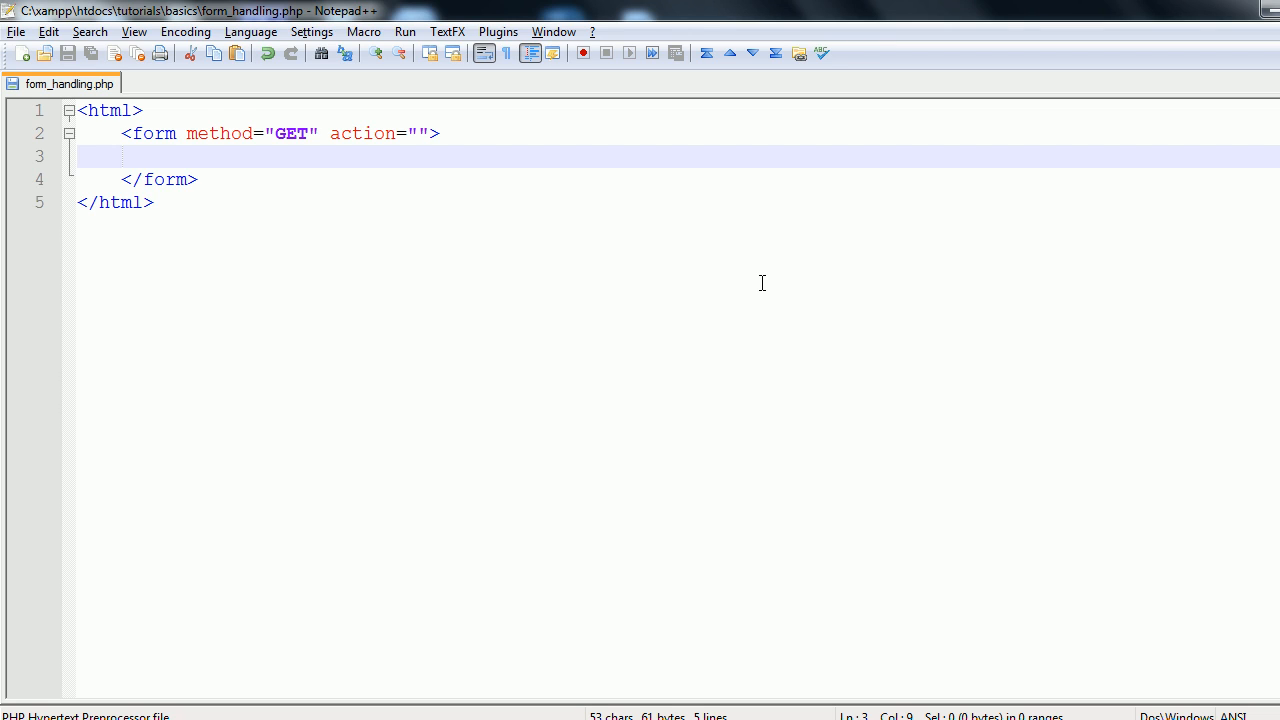
Step: Add an <input /> inside the form with name="text" and an empty type attribute
{"action": "type", "text": "<inp"}
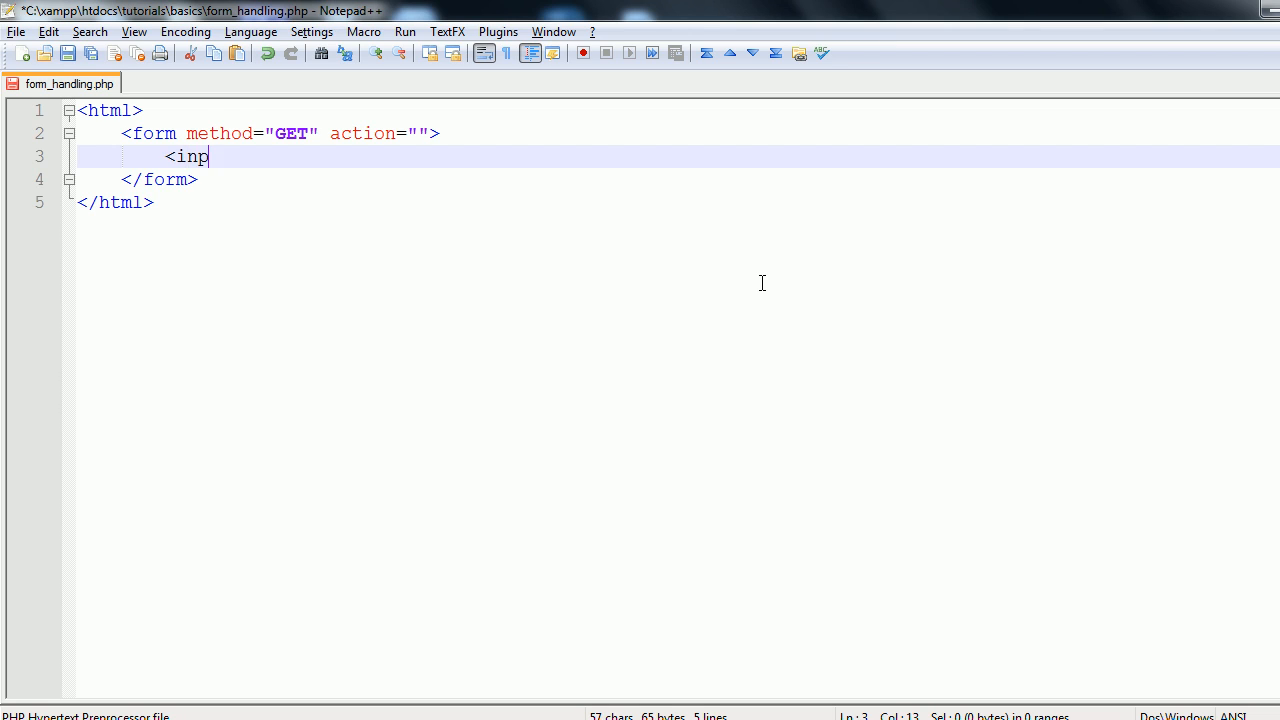
{"action": "type", "text": "ut />"}
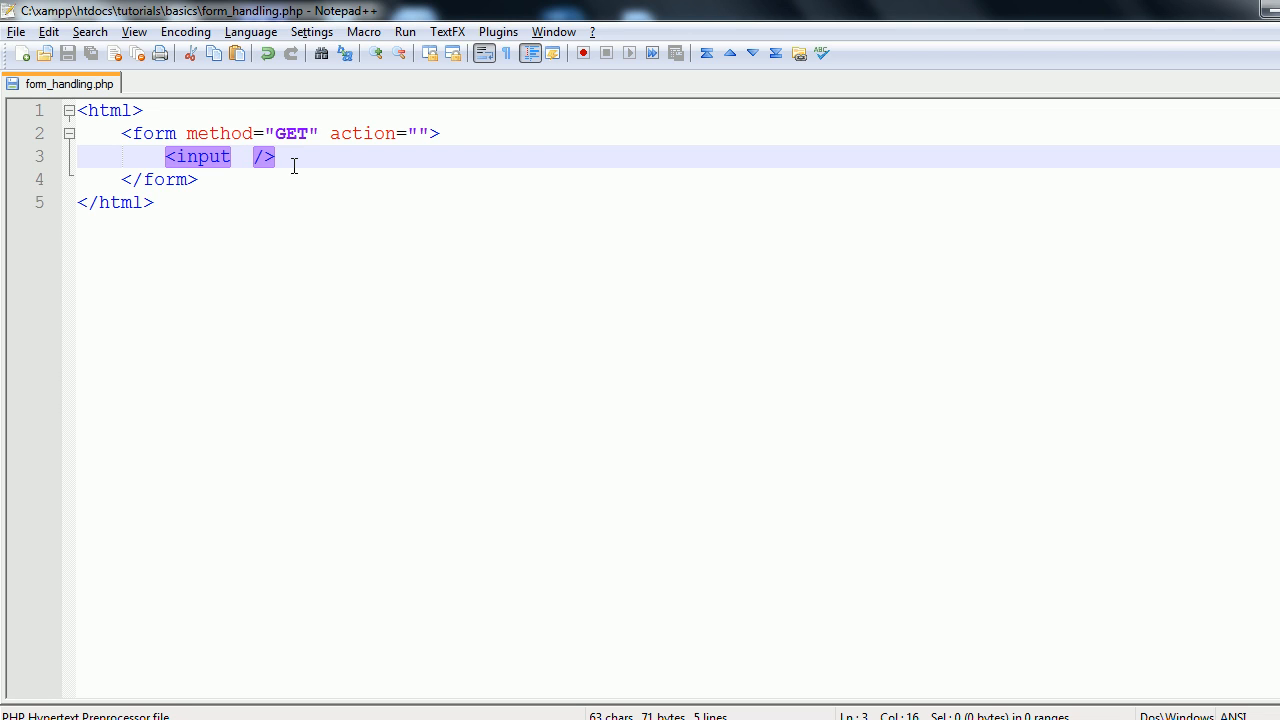
{"action": "type", "text": "name=\""}
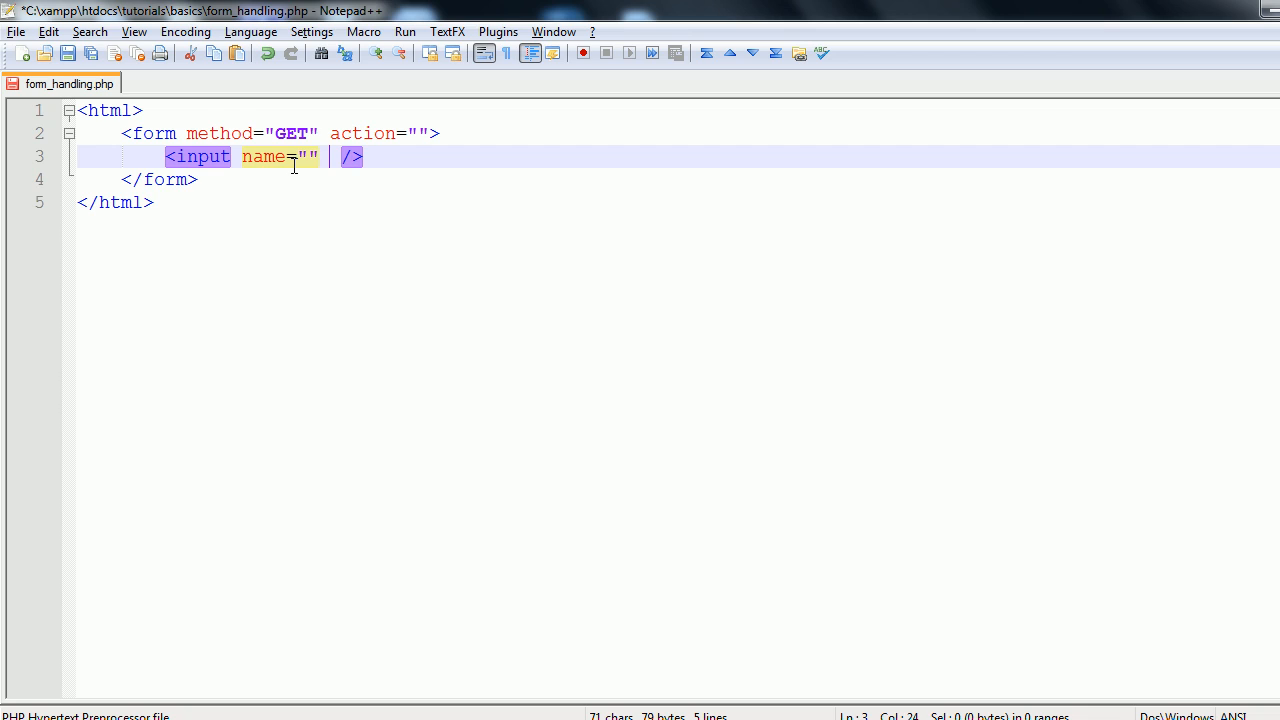
{"action": "type", "text": "type=\"\""}
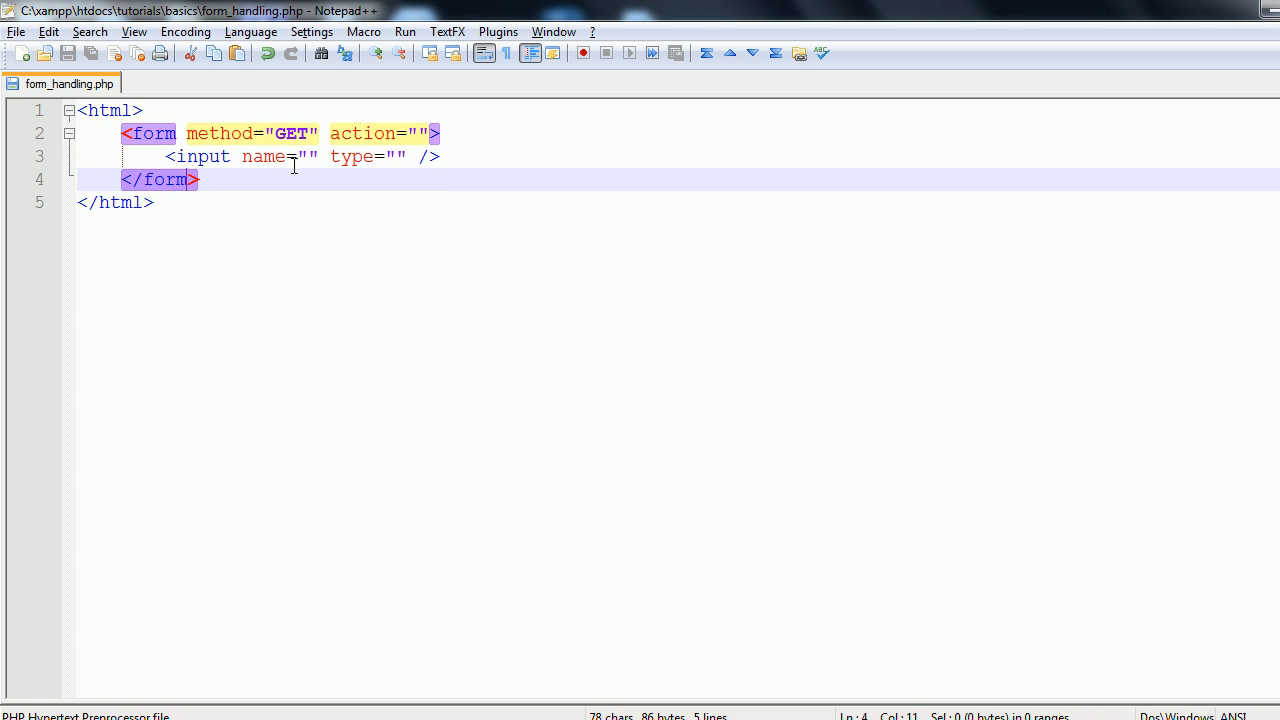
{"action": "mouse_move", "coordinate": [320, 160]}
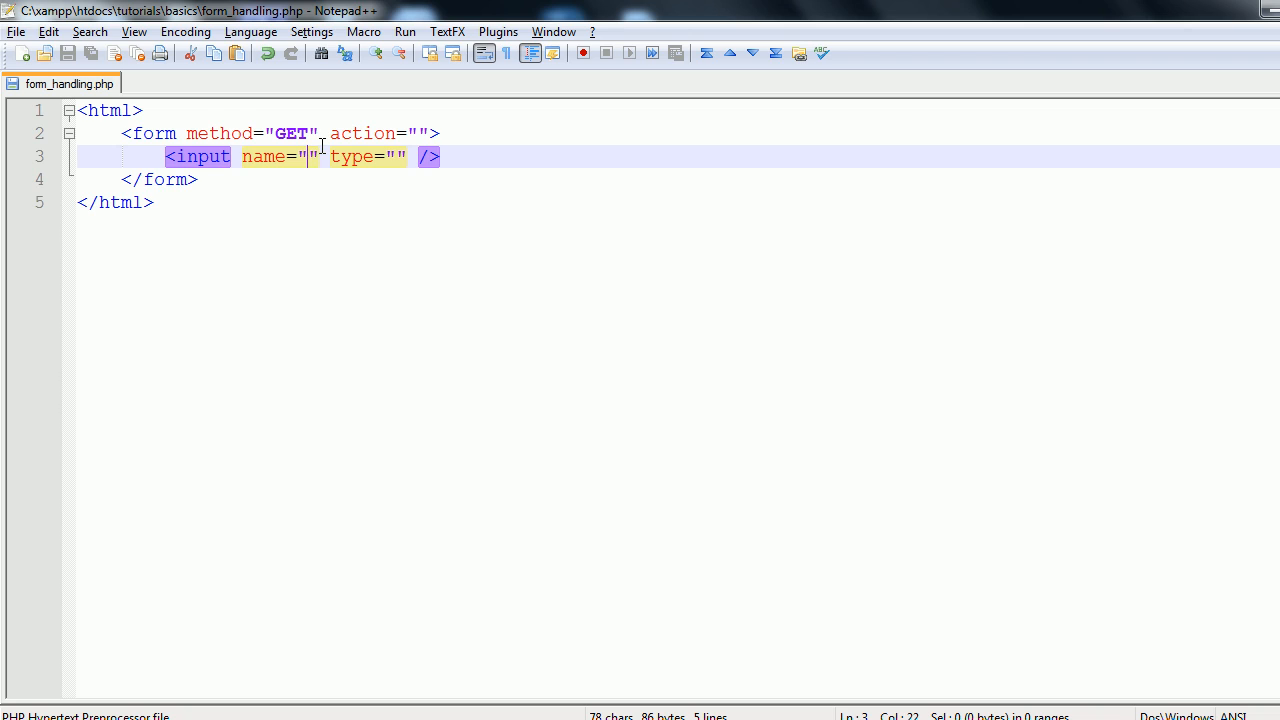
{"action": "type", "text": "text"}
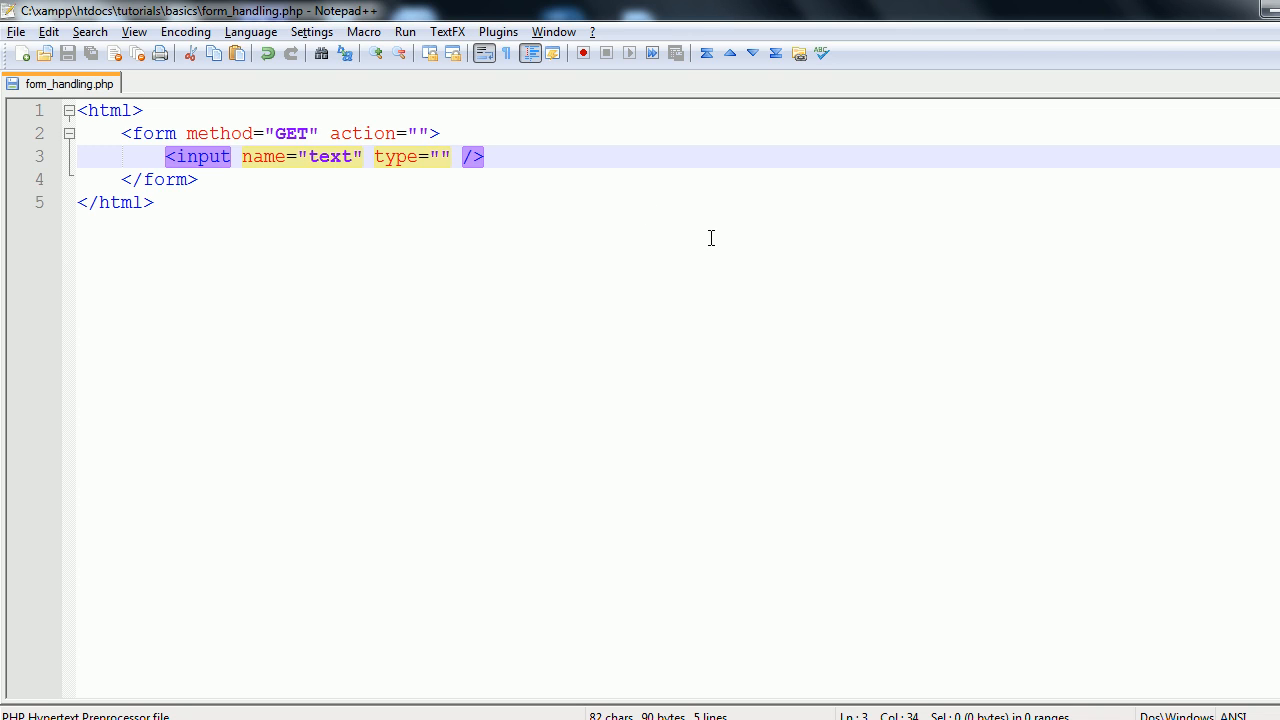
Step: Set the input's type to text after trying password and radio
{"action": "left_click", "coordinate": [440, 156]}
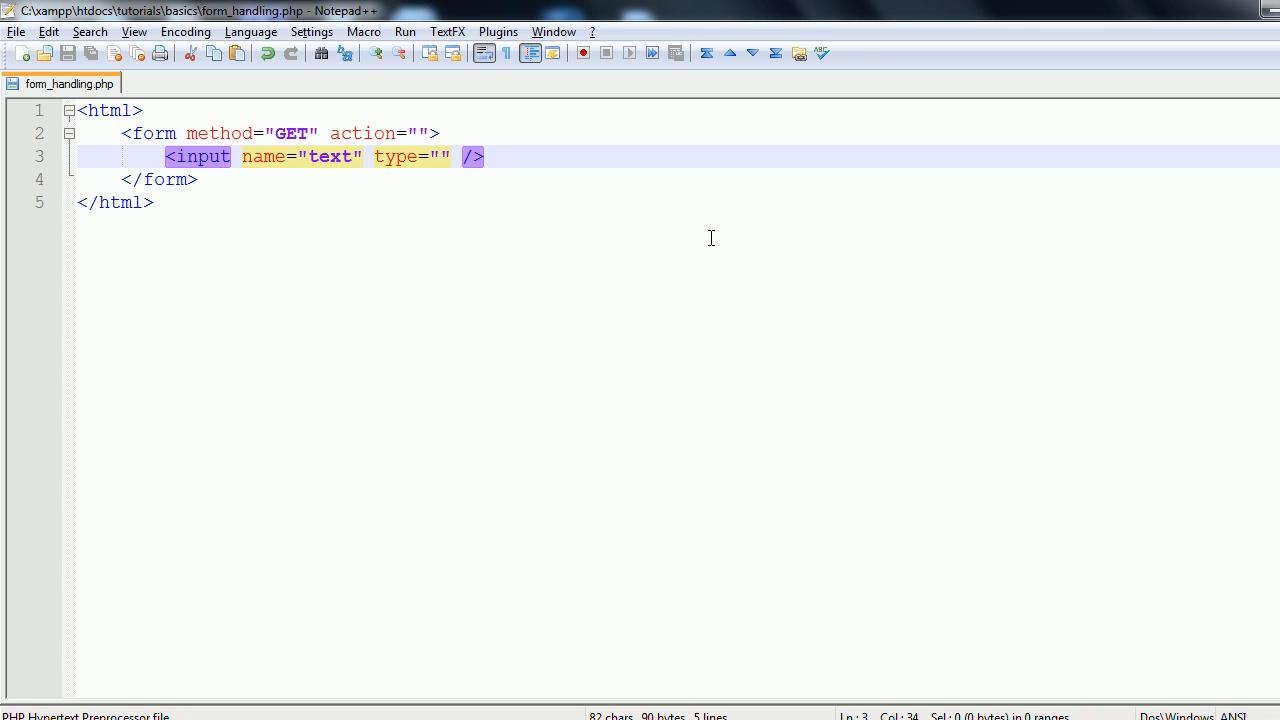
{"action": "type", "text": "text"}
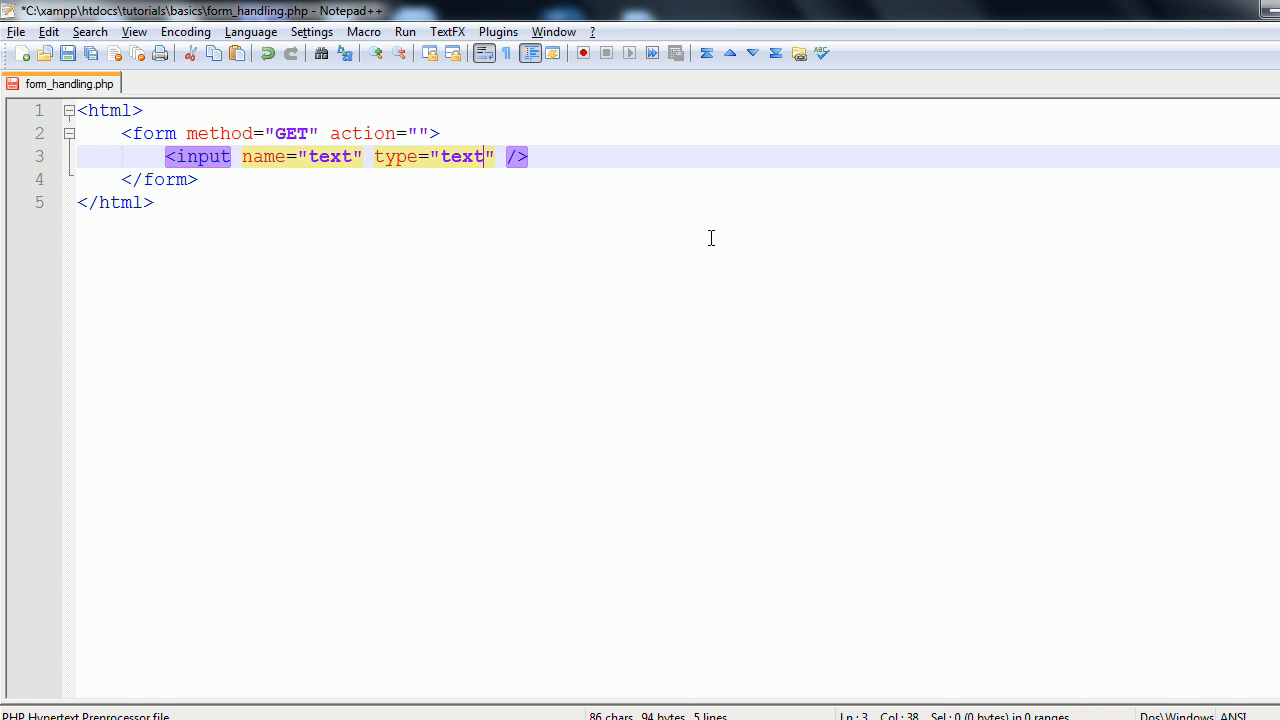
{"action": "type", "text": "p"}
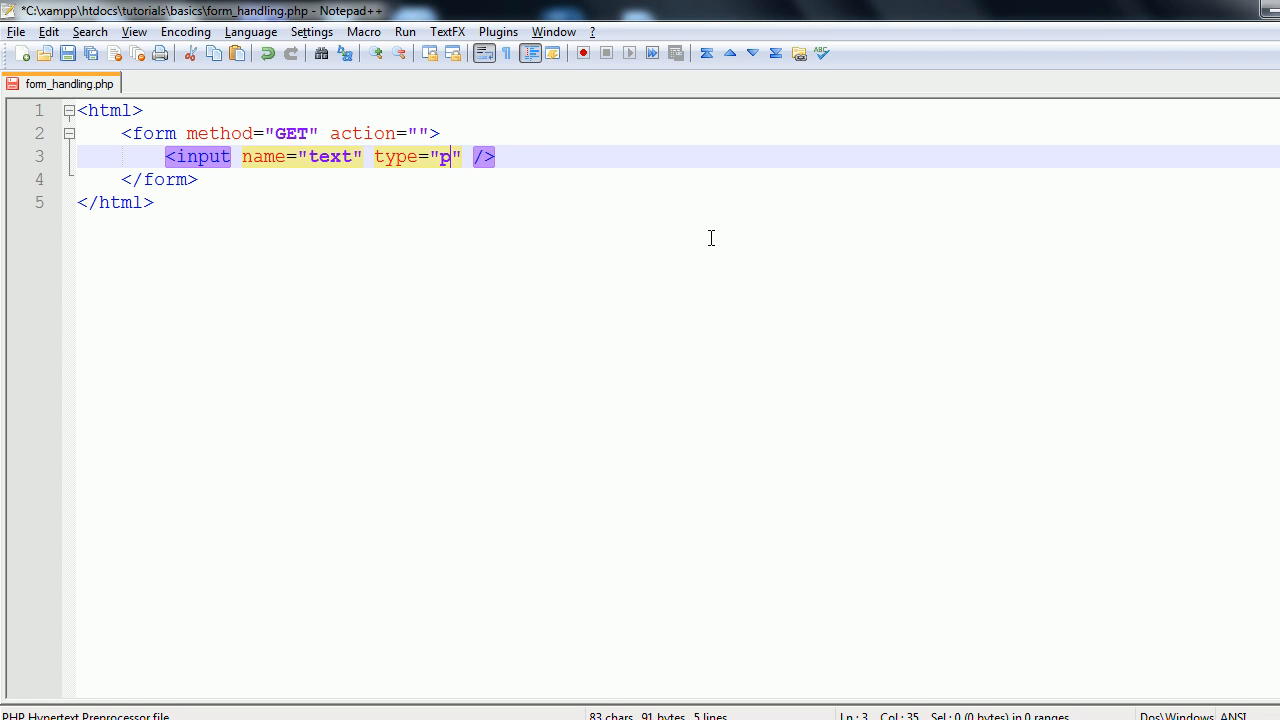
{"action": "type", "text": "assword"}
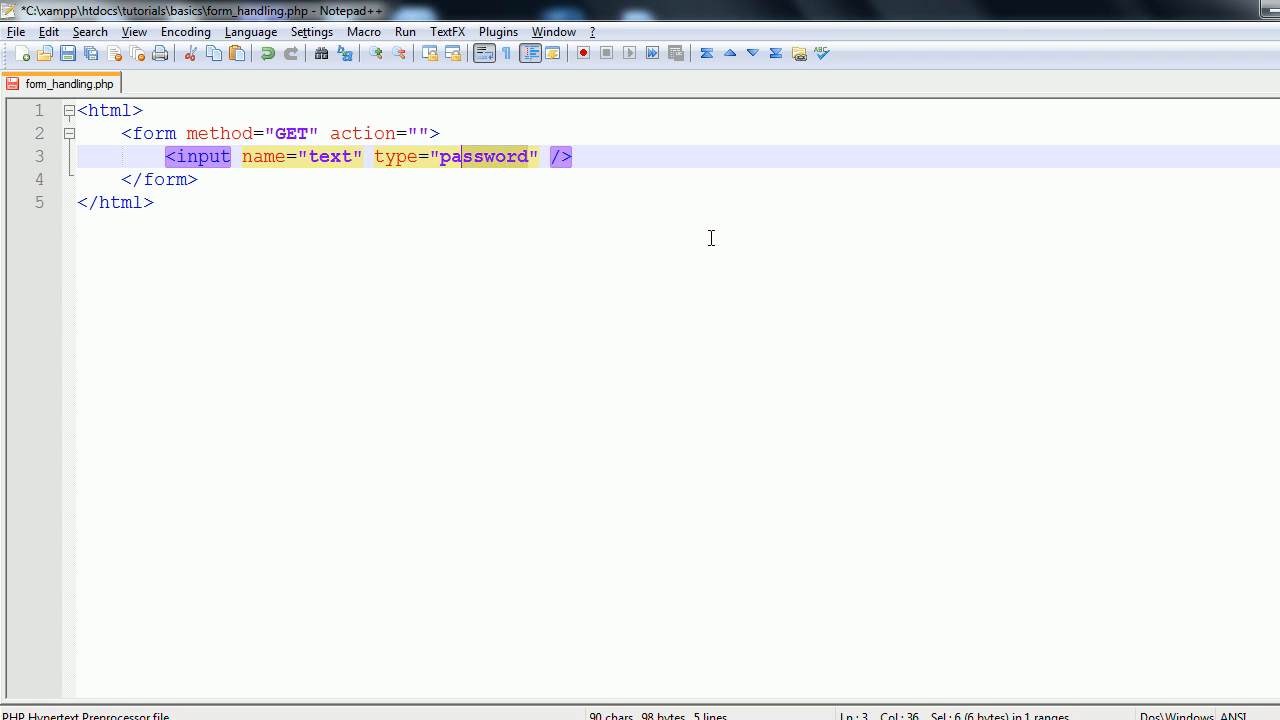
{"action": "type", "text": "radio"}
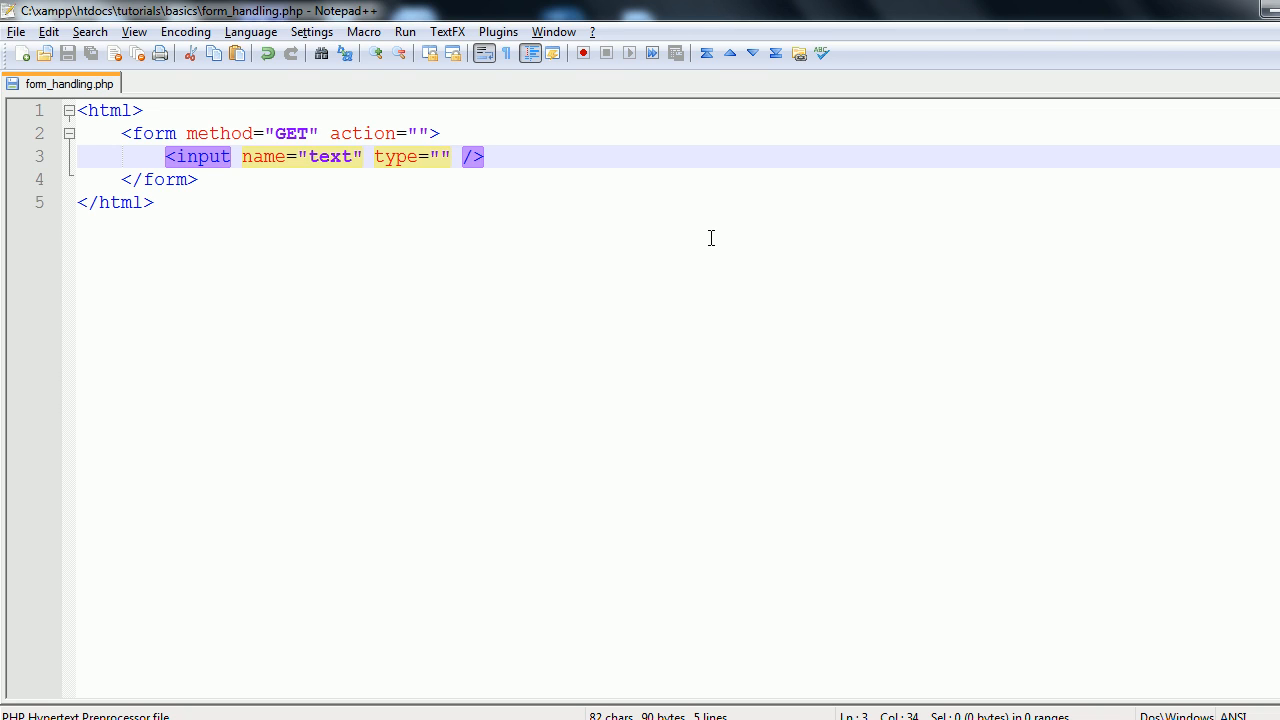
{"action": "type", "text": "te"}
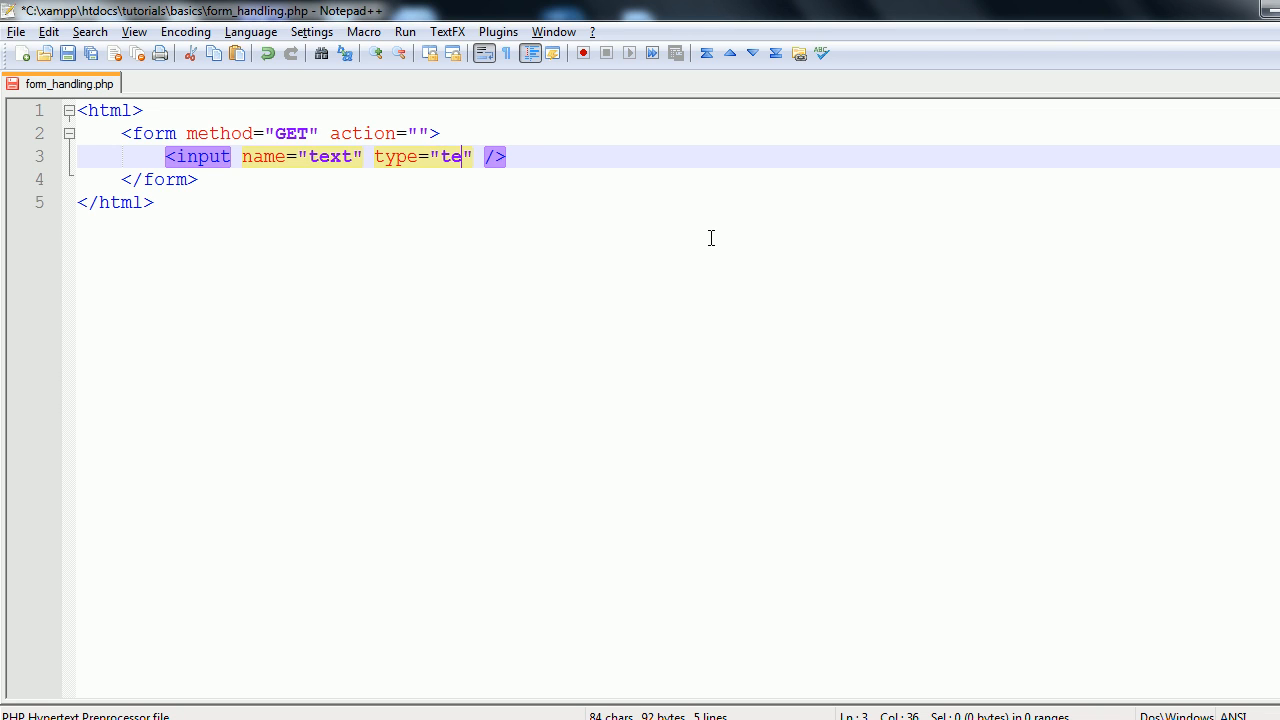
{"action": "type", "text": "xt"}
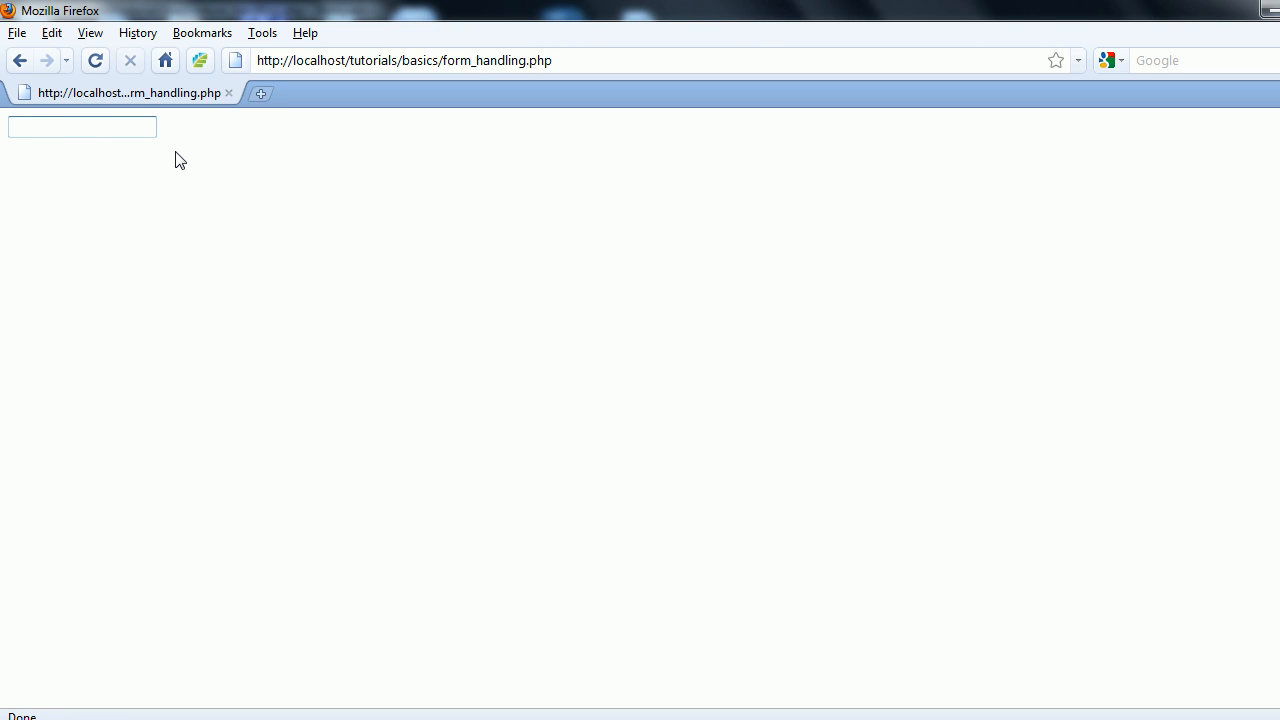
Step: Type sample words such as Hey into the page's text box and start a second input line
{"action": "type", "text": "Hey."}
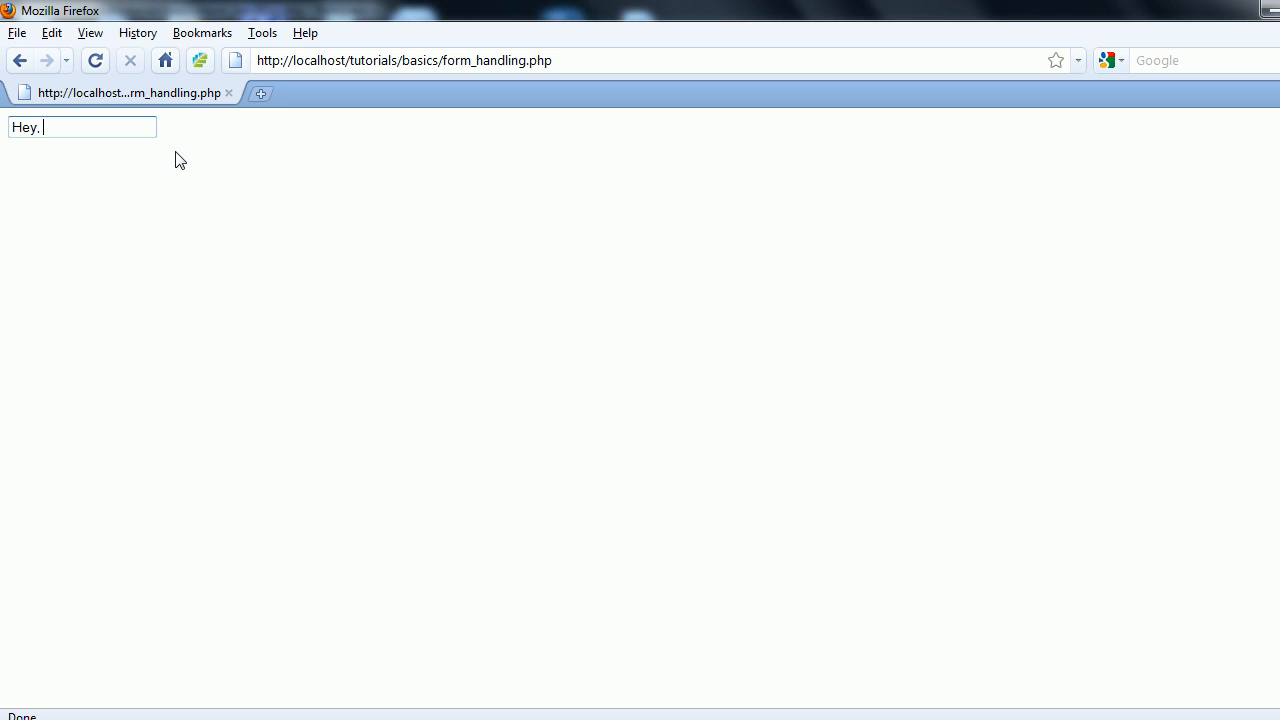
{"action": "type", "text": "Whats"}
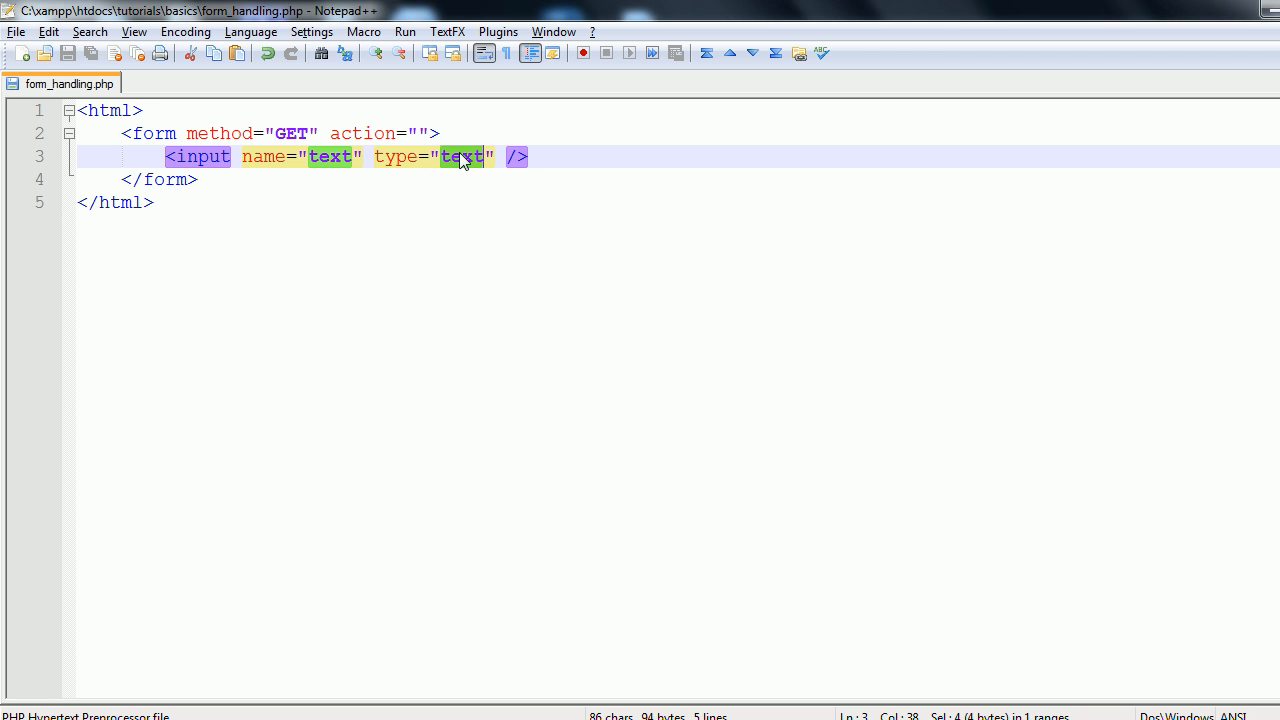
{"action": "type", "text": "password"}
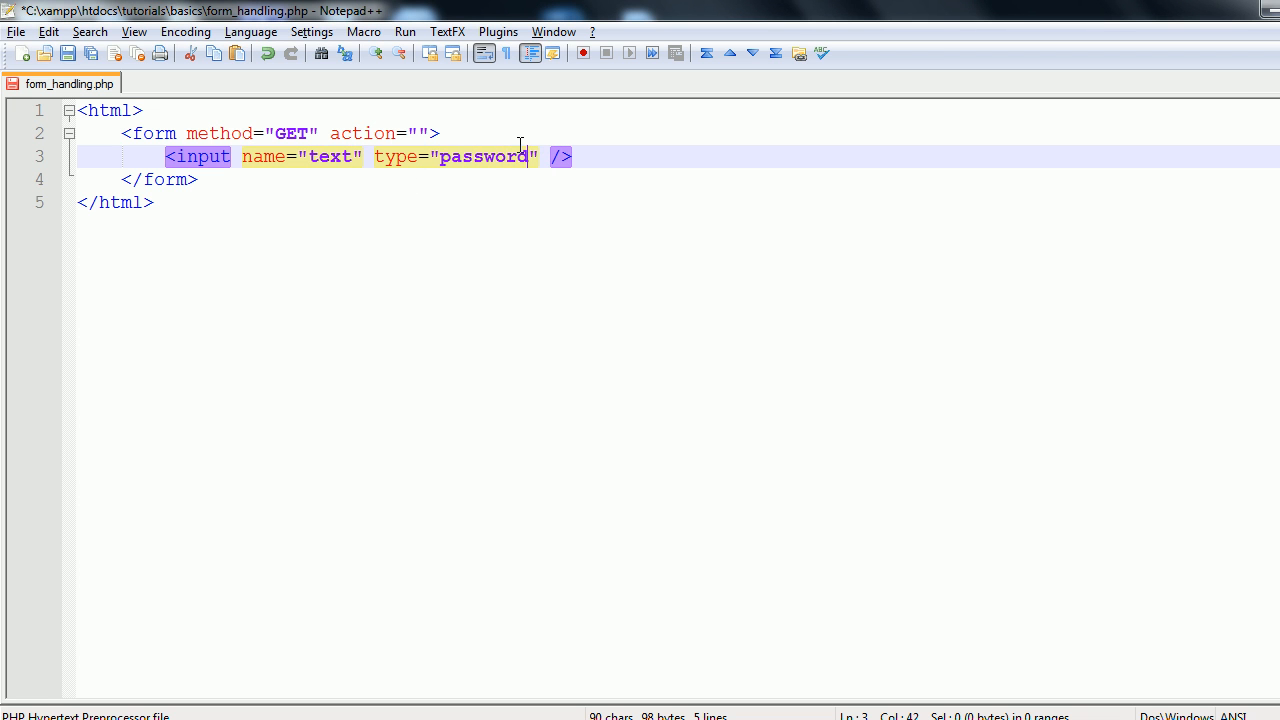
{"action": "left_click", "coordinate": [96, 60]}
{"action": "type", "text": "<input type=\""}
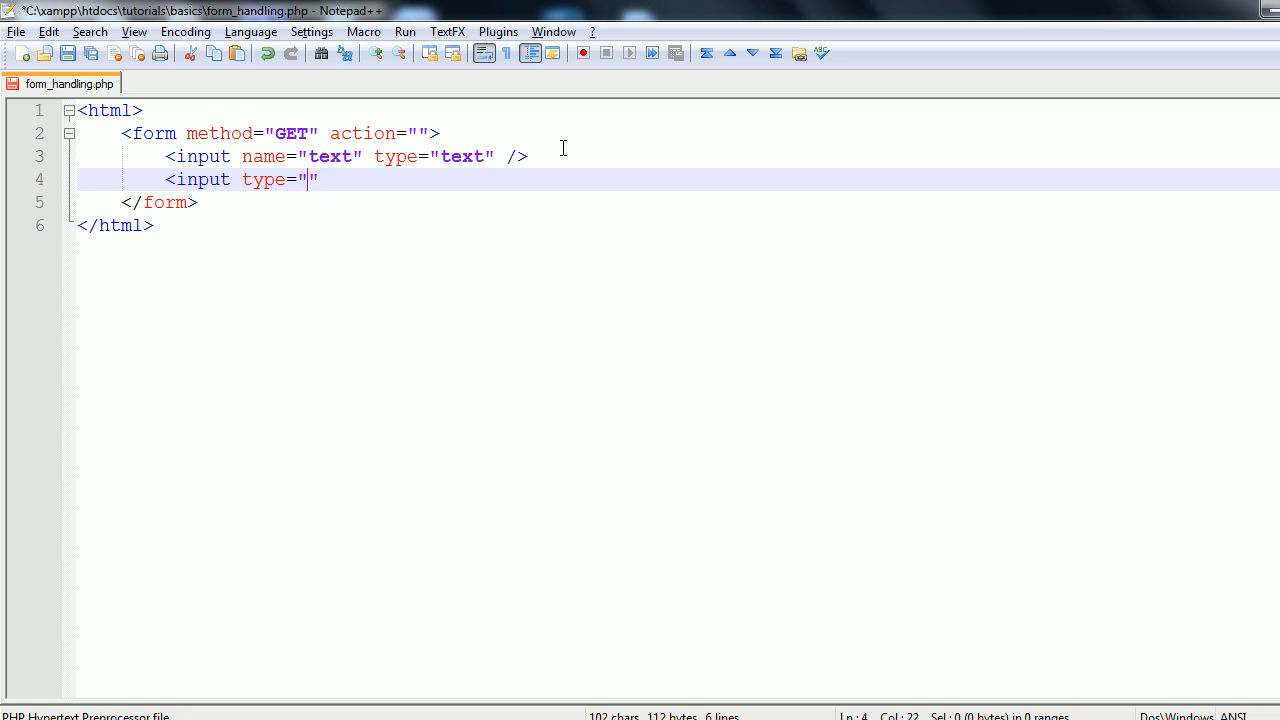
Step: Add a submit input with type="submit" name="submit" value="Submit!"
{"action": "type", "text": "submit\" na"}
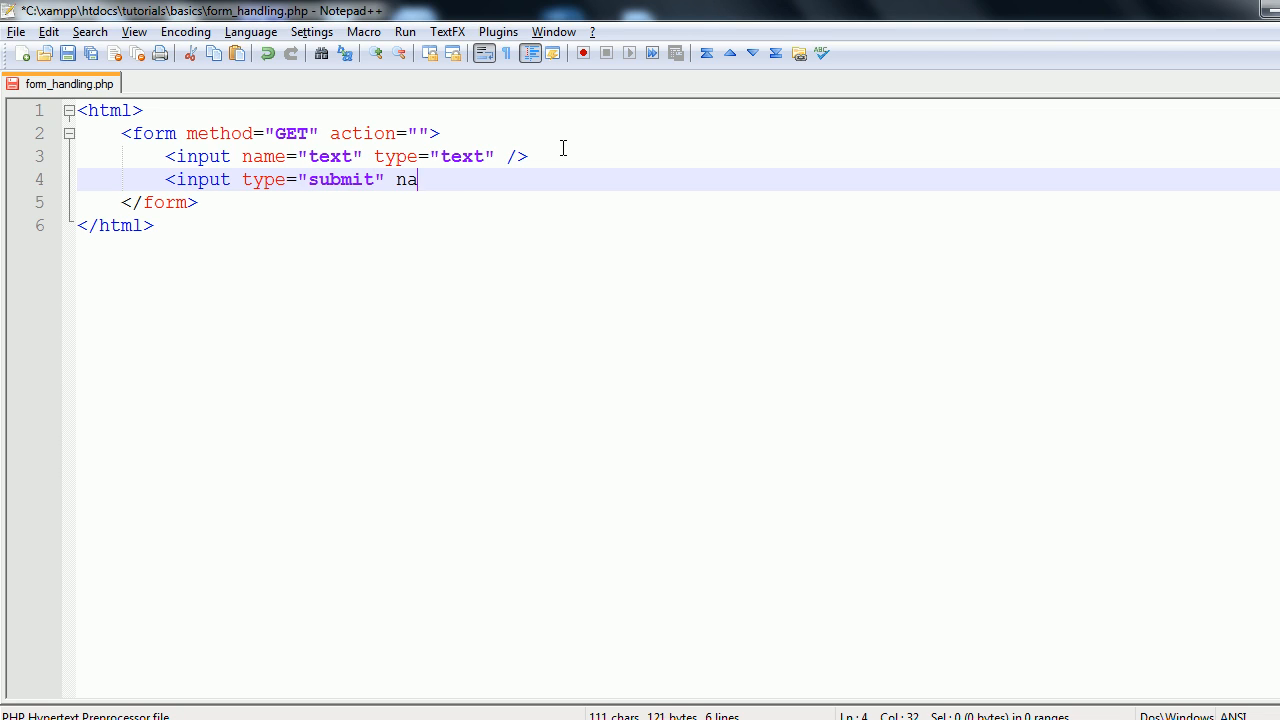
{"action": "type", "text": "me=\"\""}
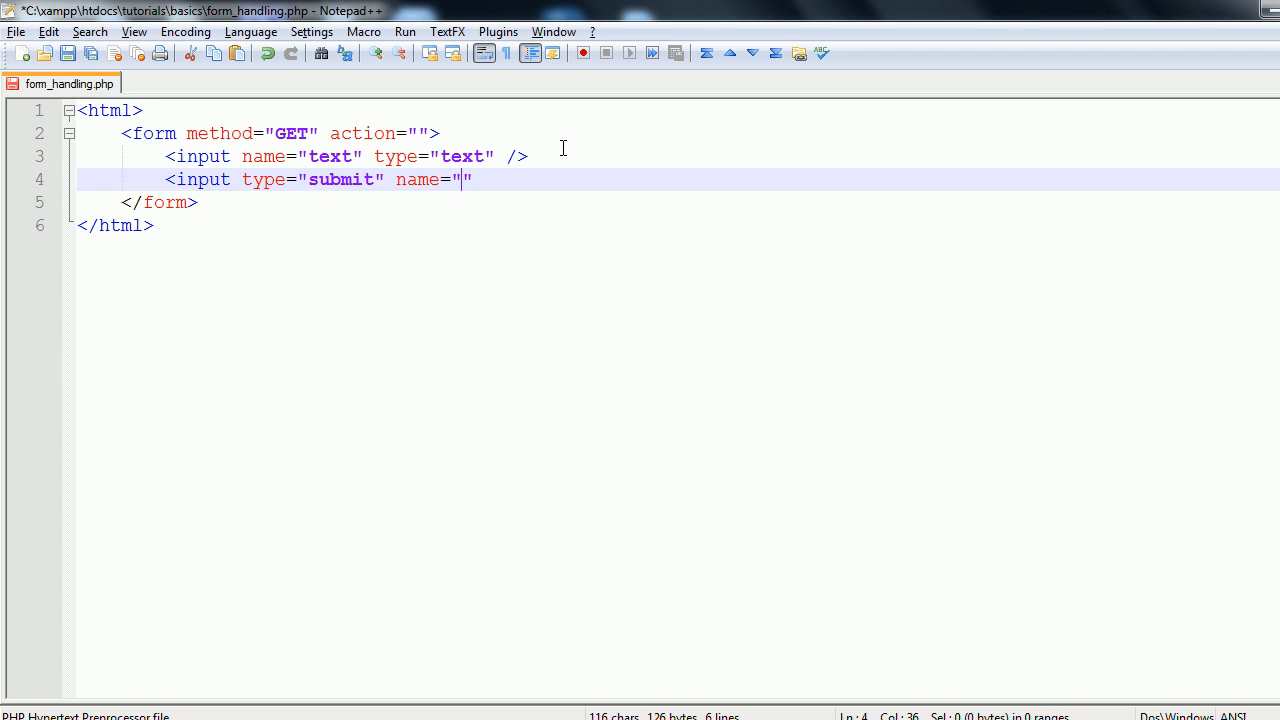
{"action": "type", "text": "submit"}
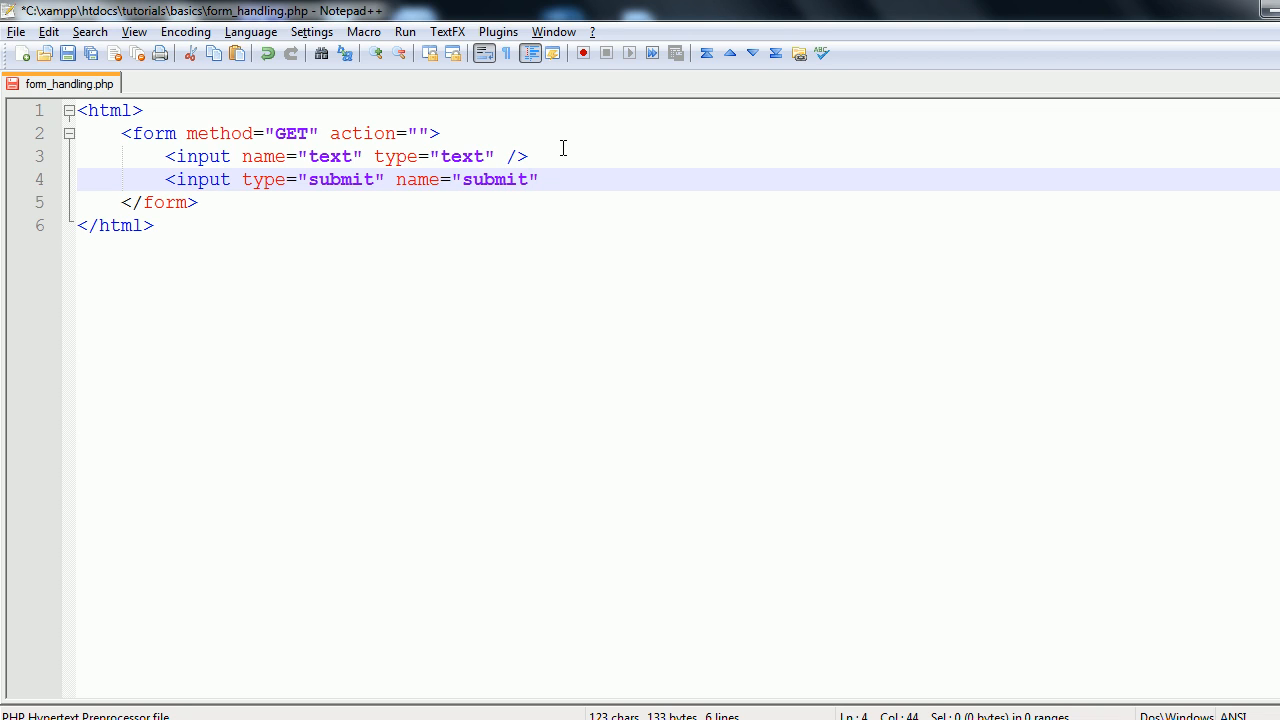
{"action": "type", "text": "value=\"\" />"}
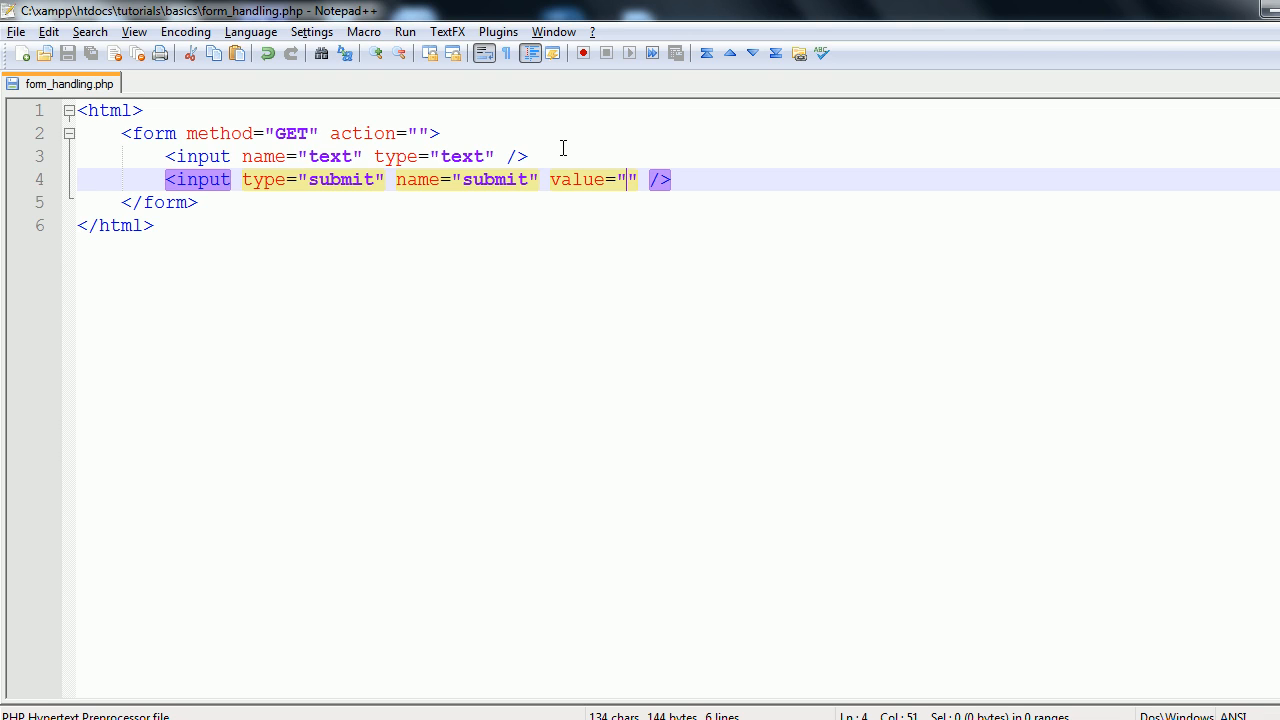
{"action": "type", "text": "Submit!"}
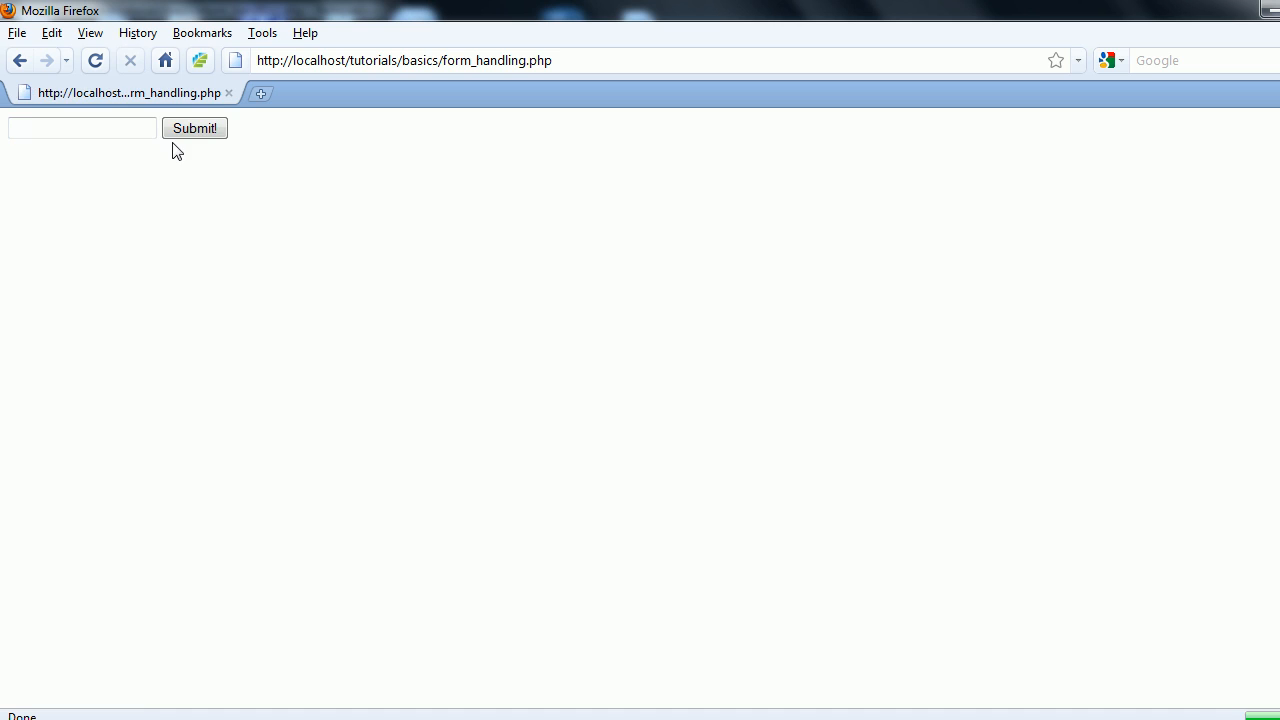
{"action": "mouse_move", "coordinate": [224, 124]}
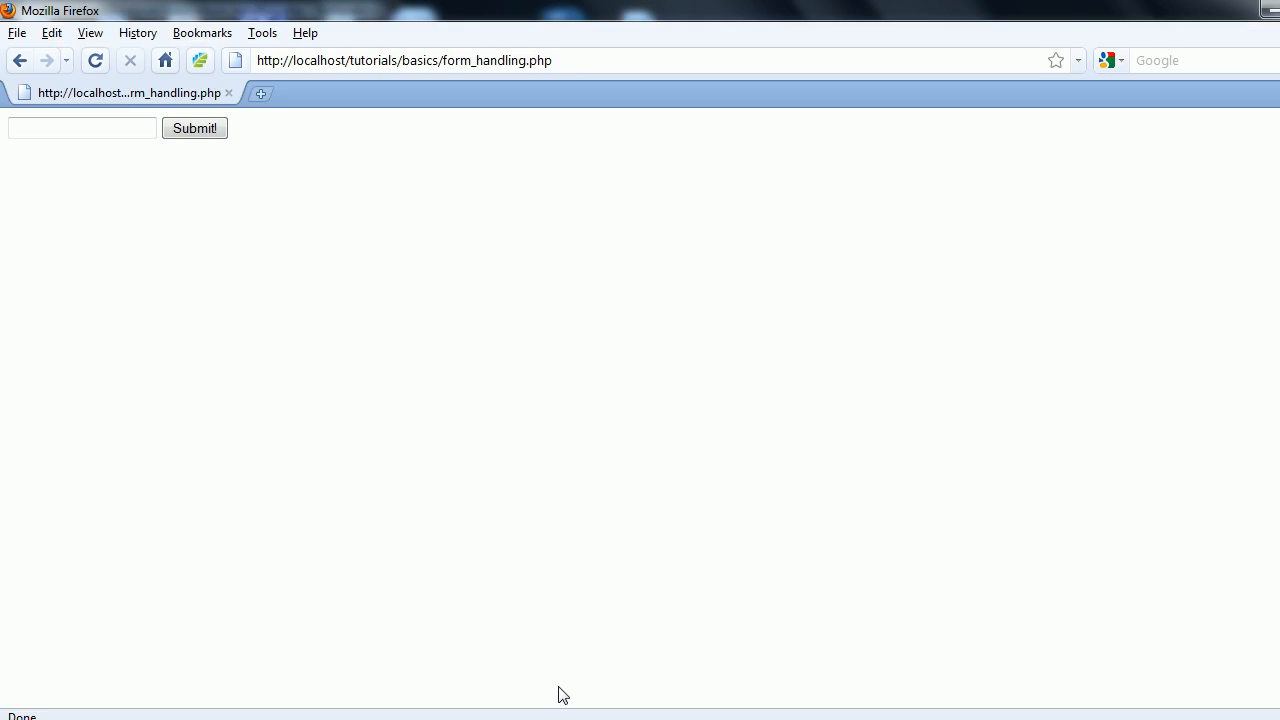
Step: Enter Hey in the form field and submit it to get the ?text=Hey&submit=Submit! URL
{"action": "type", "text": "He"}
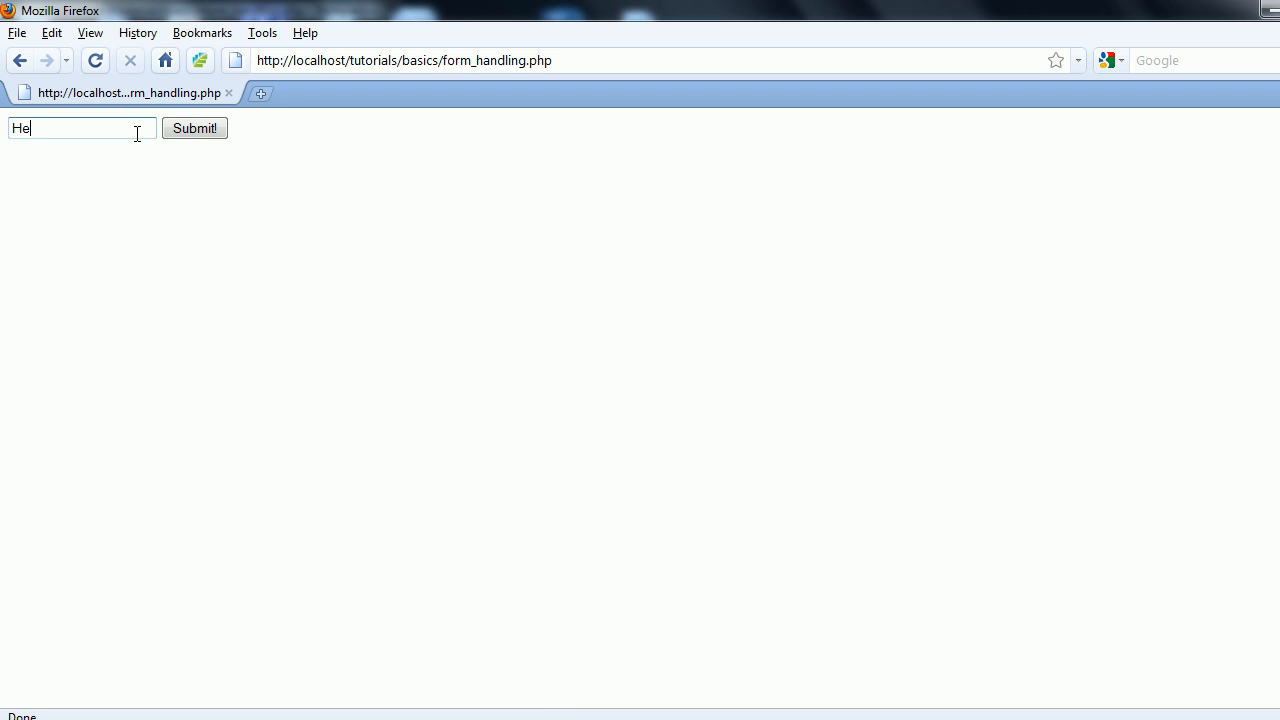
{"action": "left_click", "coordinate": [194, 128]}
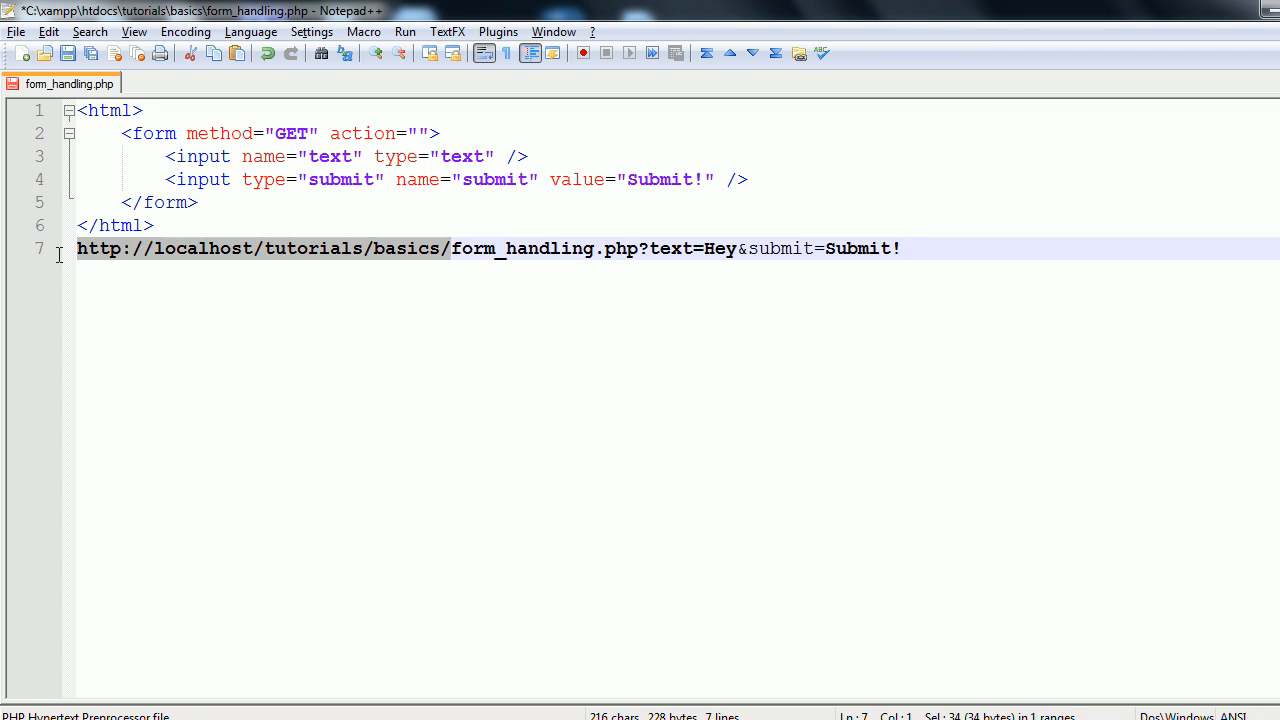
Step: Trim the pasted URL to its query string and highlight the text=Hey and submit parameters
{"action": "key", "text": "Delete"}
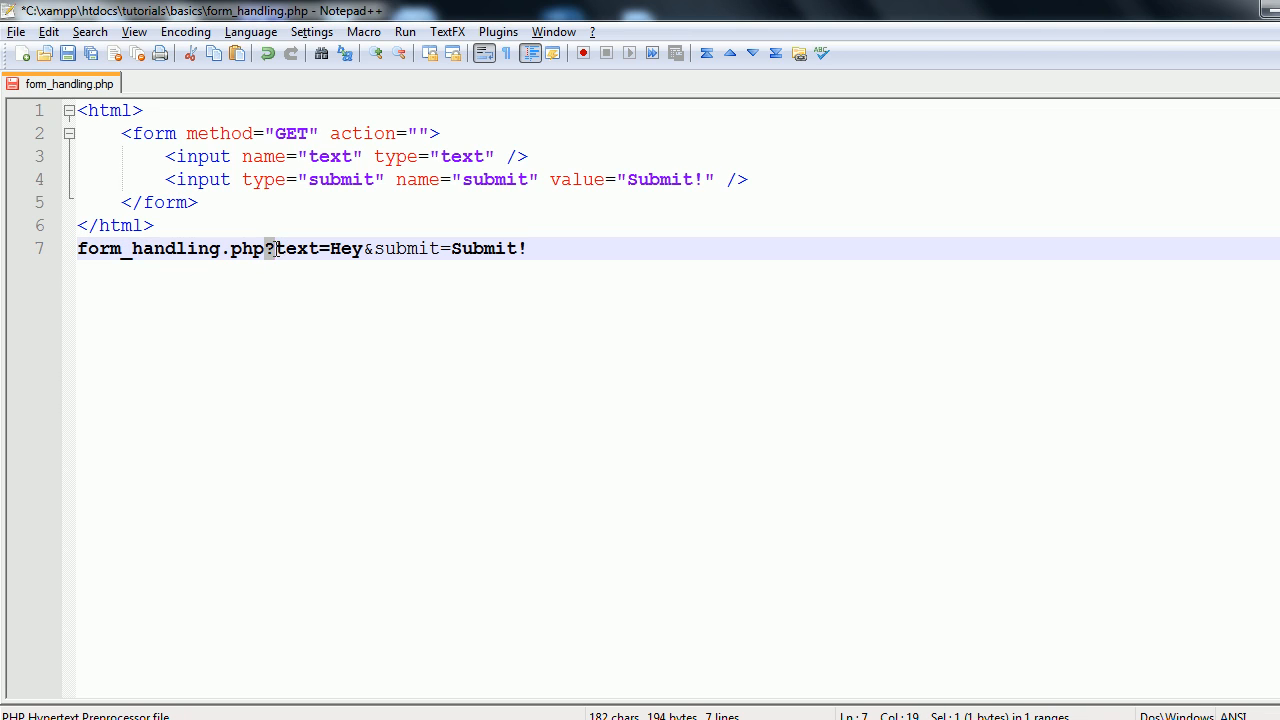
{"action": "double_click", "coordinate": [296, 248]}
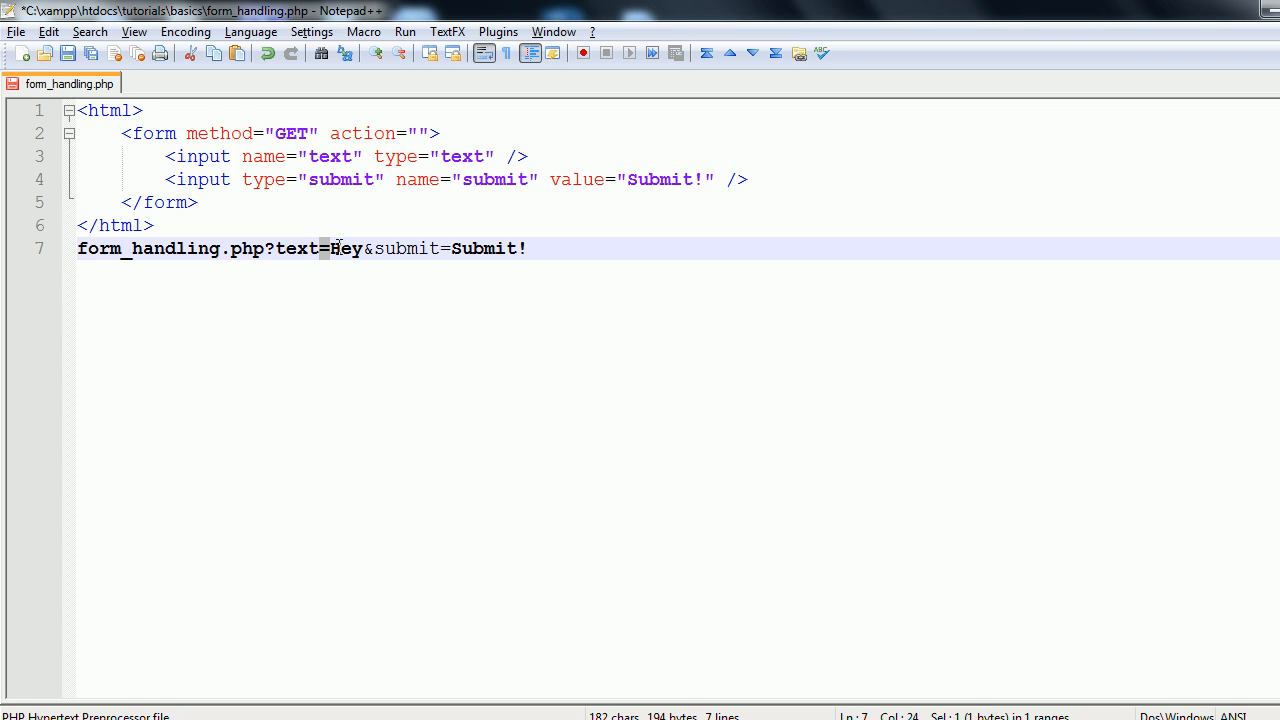
{"action": "double_click", "coordinate": [344, 248]}
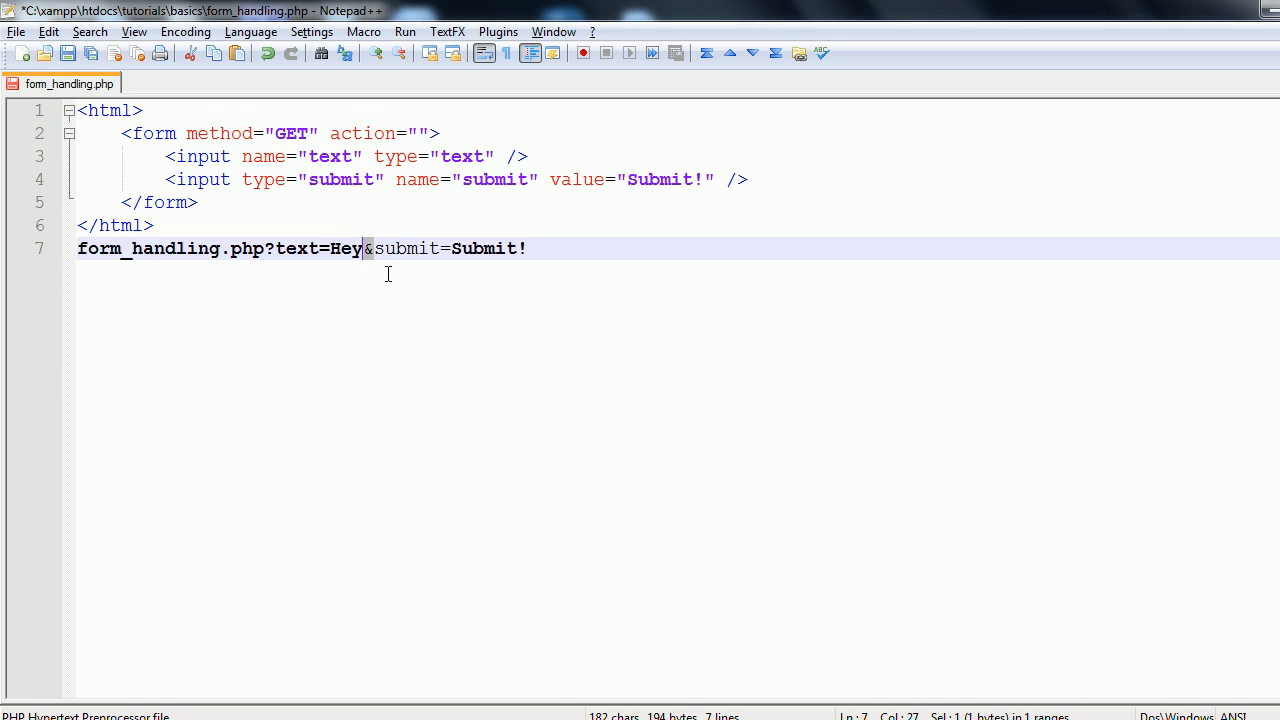
{"action": "double_click", "coordinate": [408, 248]}
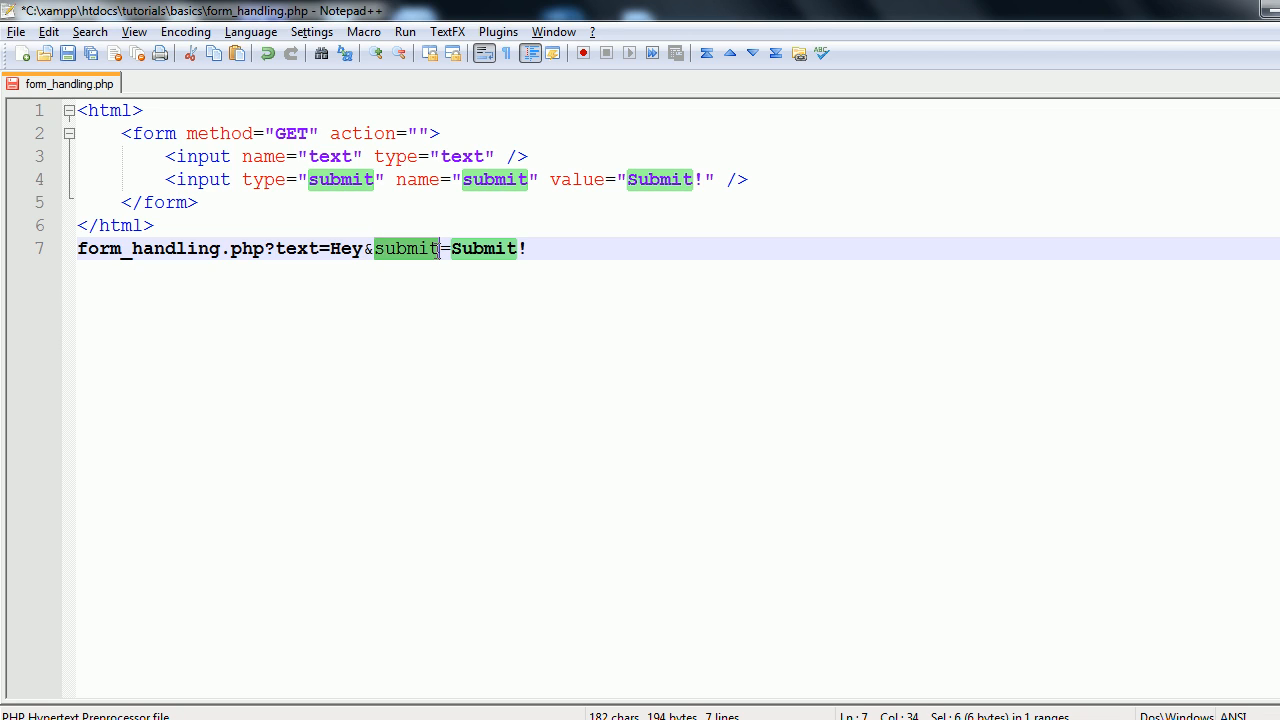
{"action": "left_click", "coordinate": [264, 180]}
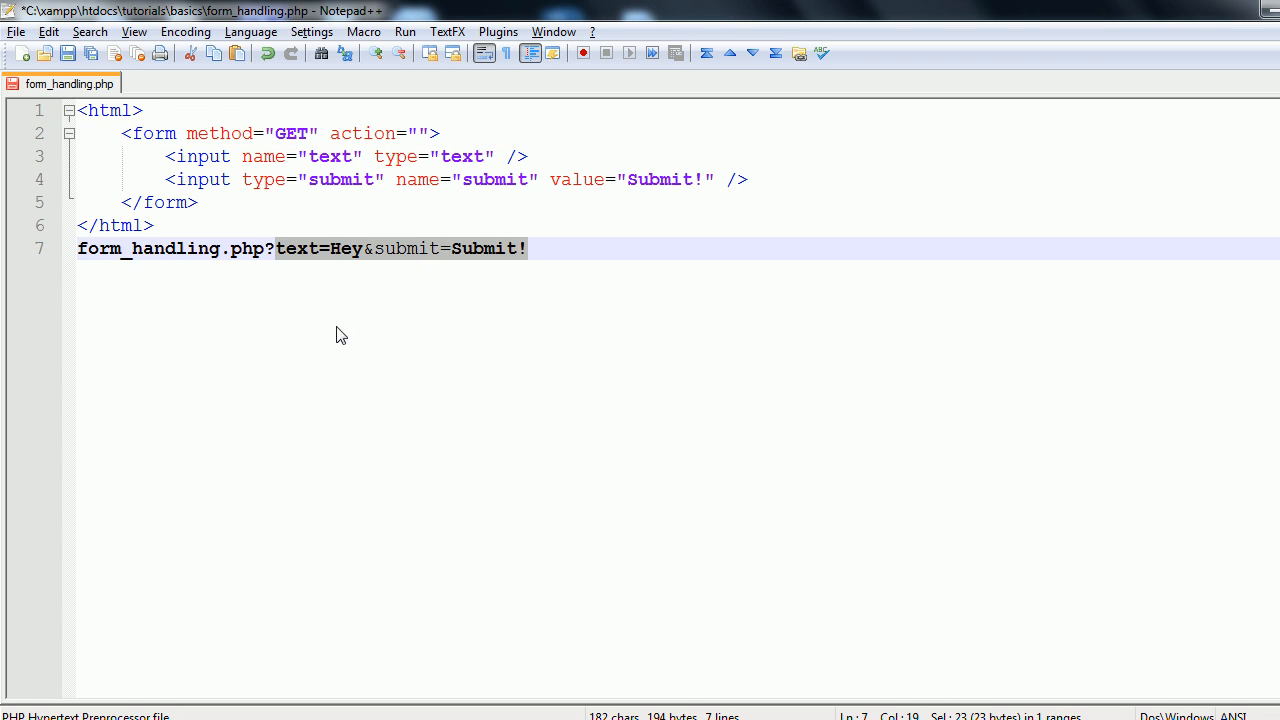
{"action": "mouse_move", "coordinate": [308, 260]}
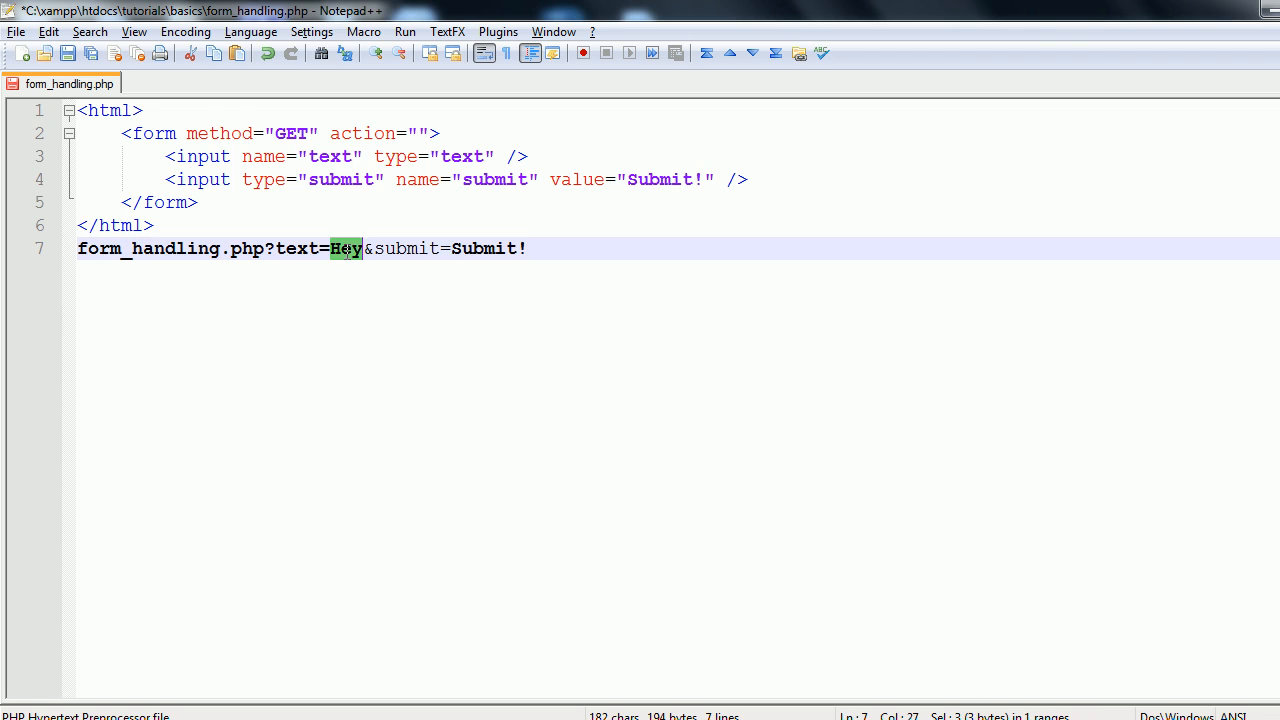
{"action": "double_click", "coordinate": [406, 248]}
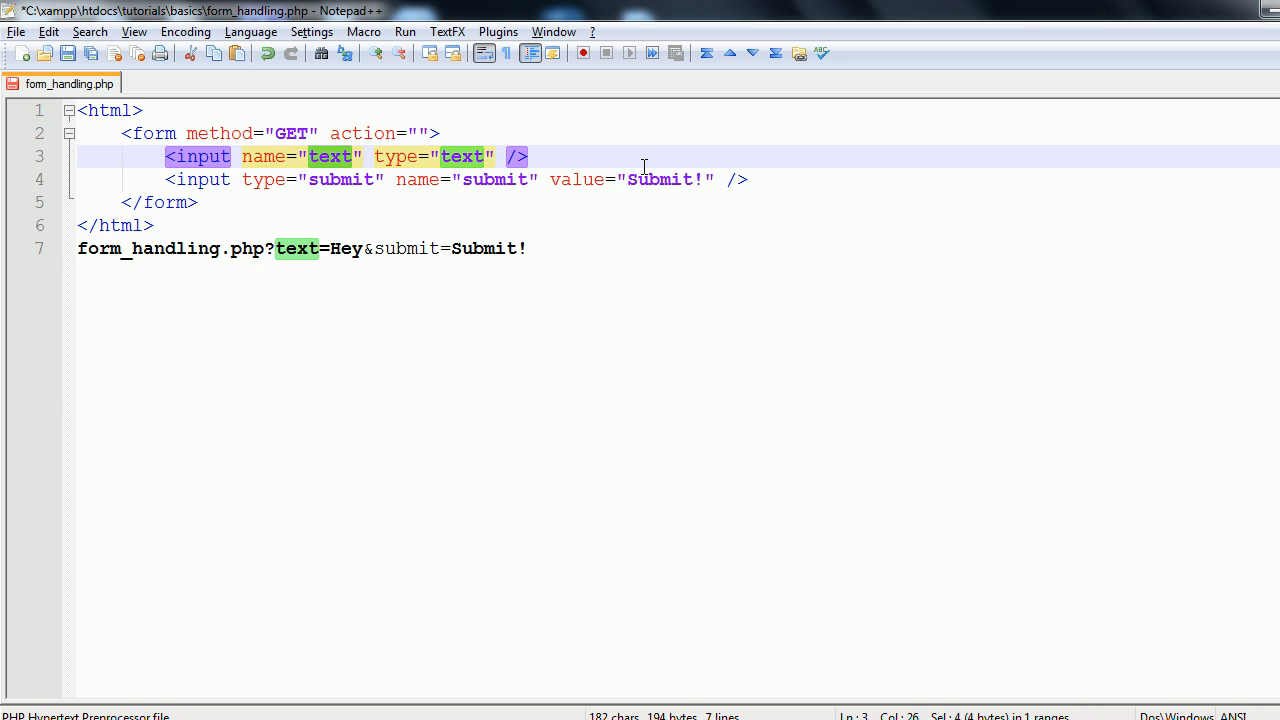
{"action": "mouse_move", "coordinate": [514, 156]}
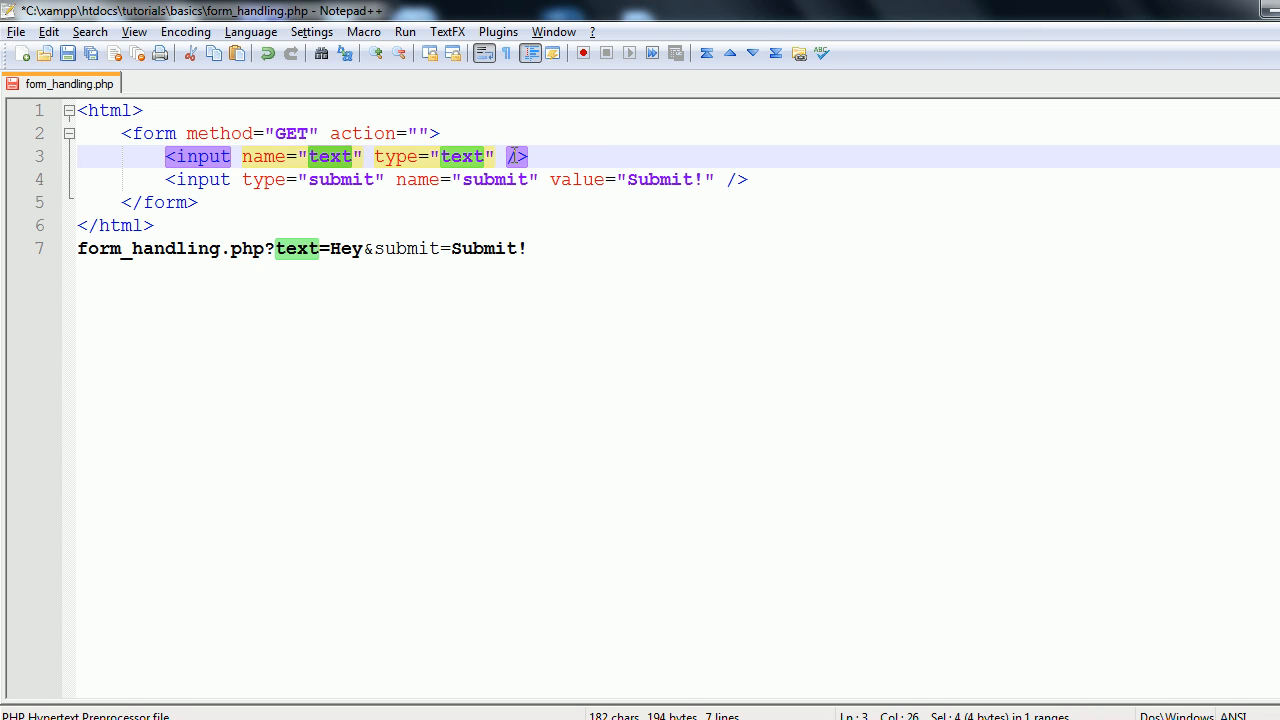
Step: Start a value="t..." attribute on the form's text input
{"action": "type", "text": "valu"}
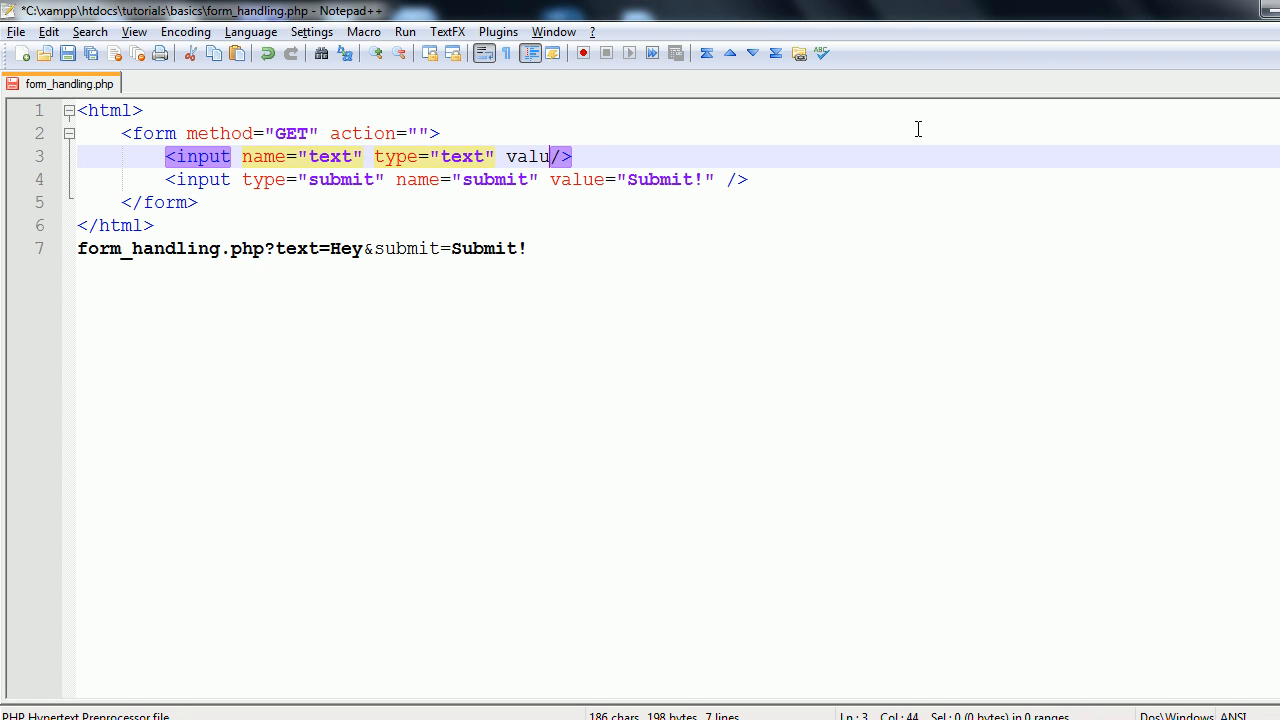
{"action": "type", "text": "e=\"t\""}
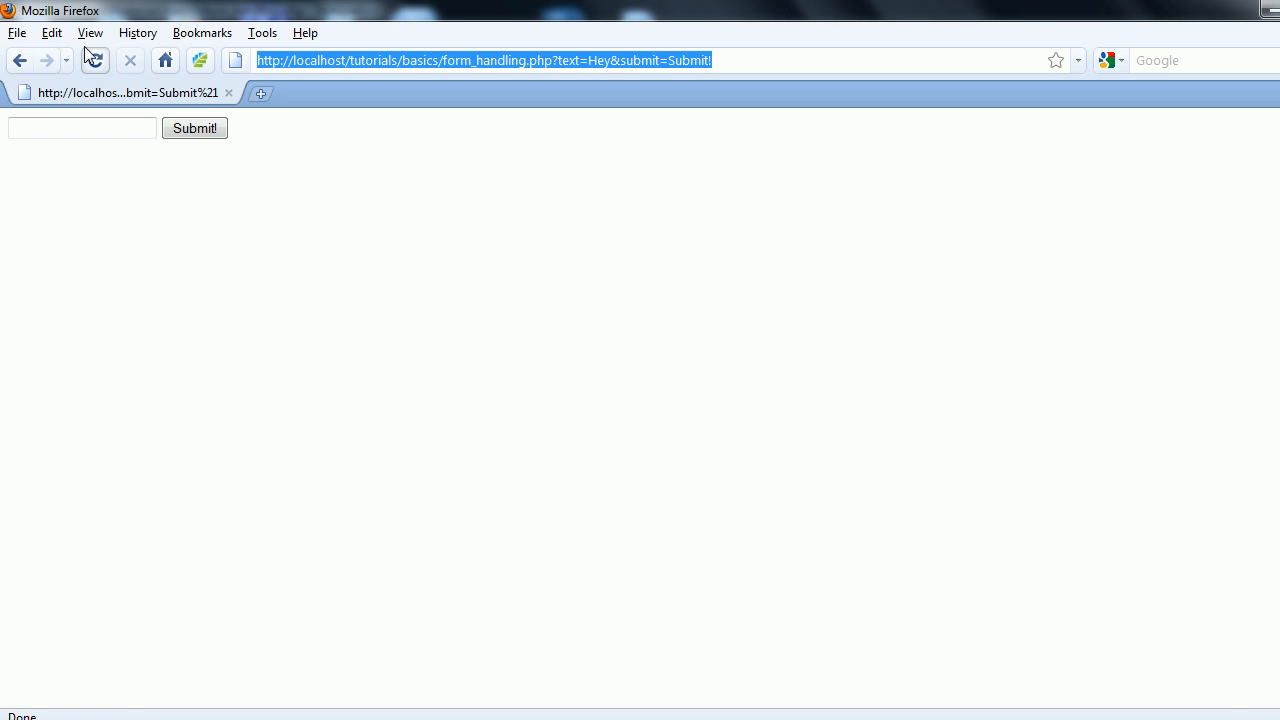
Step: Resubmit the form so the address ends ?text=hey&submit=Submit! and refocus the text box
{"action": "type", "text": "text"}
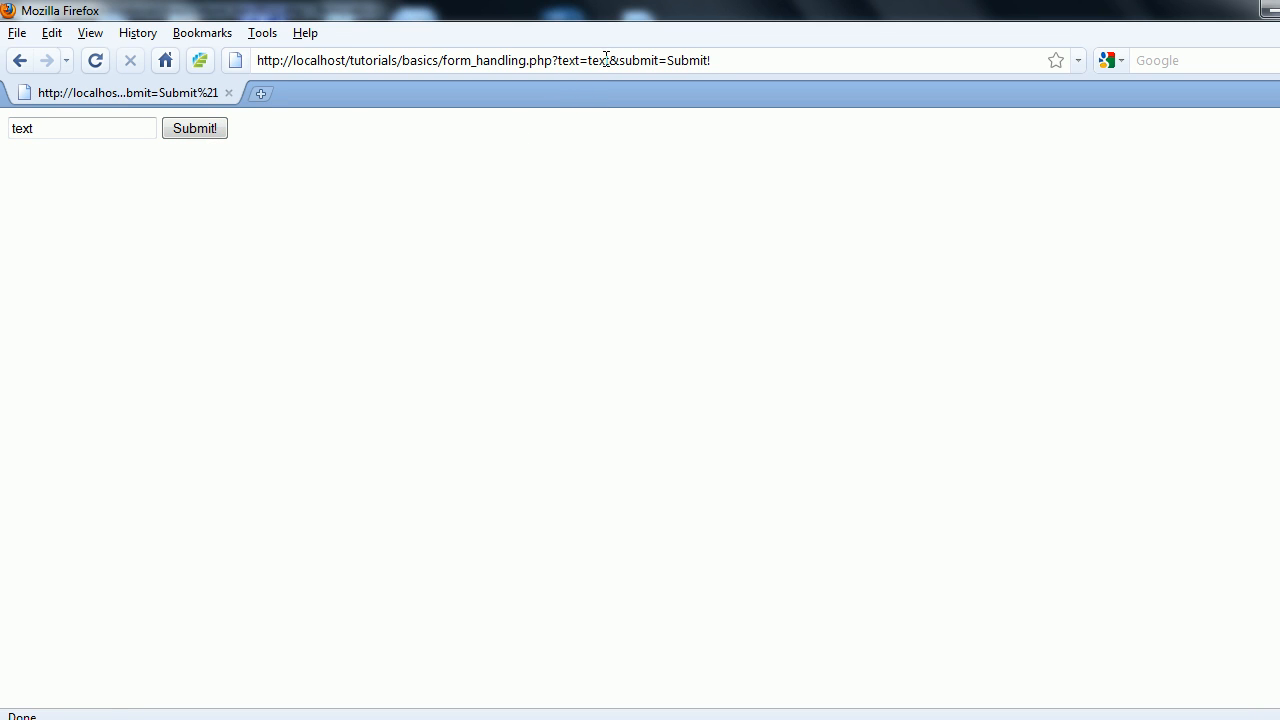
{"action": "double_click", "coordinate": [596, 60]}
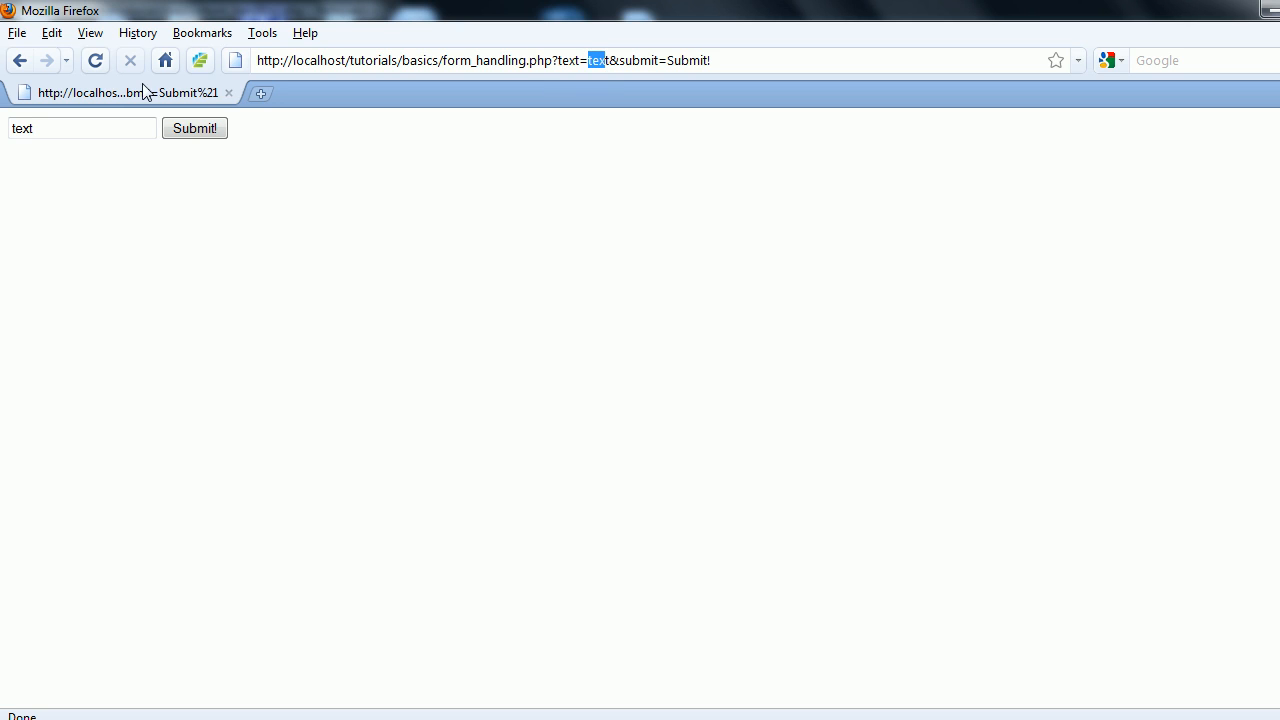
{"action": "type", "text": "h"}
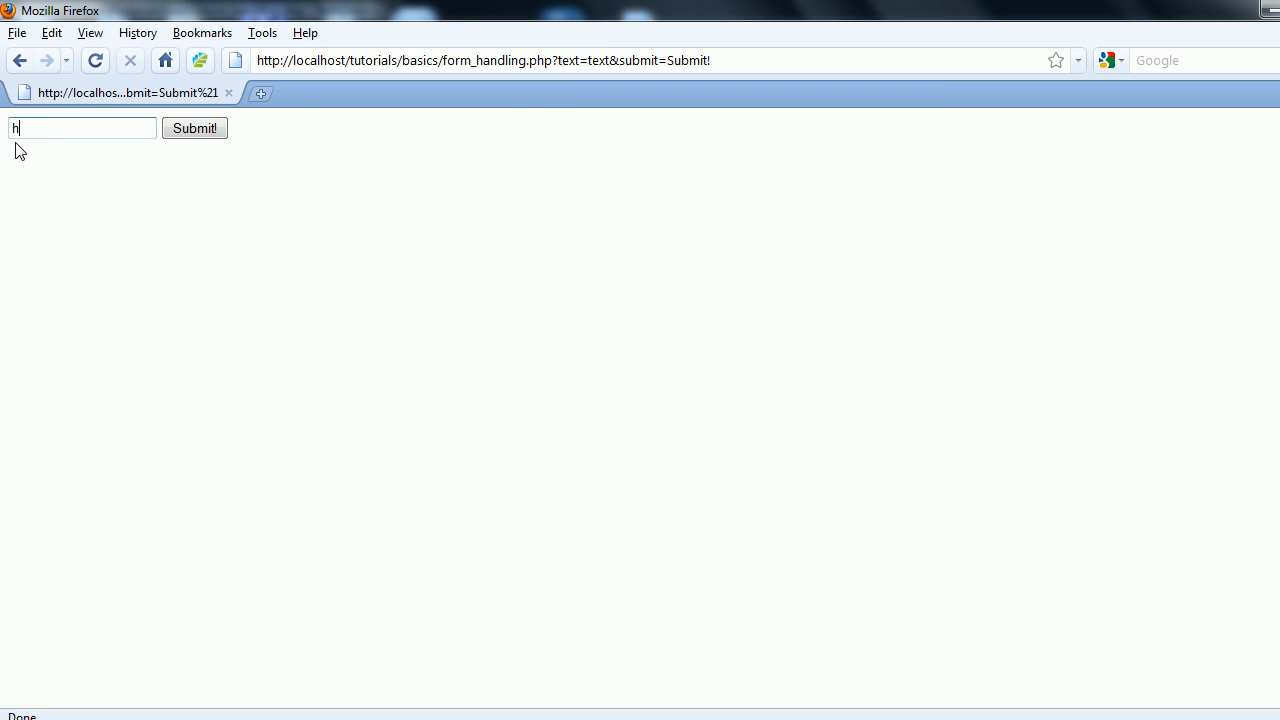
{"action": "left_click", "coordinate": [194, 128]}
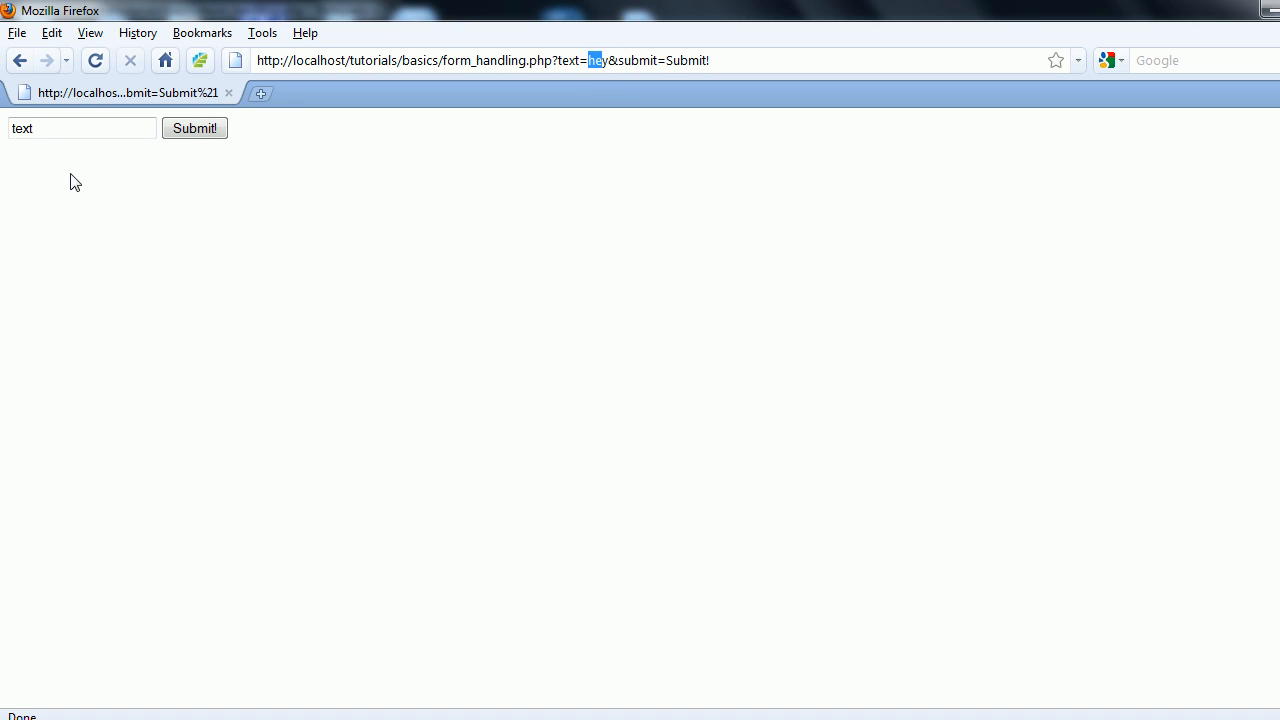
{"action": "left_click", "coordinate": [82, 128]}
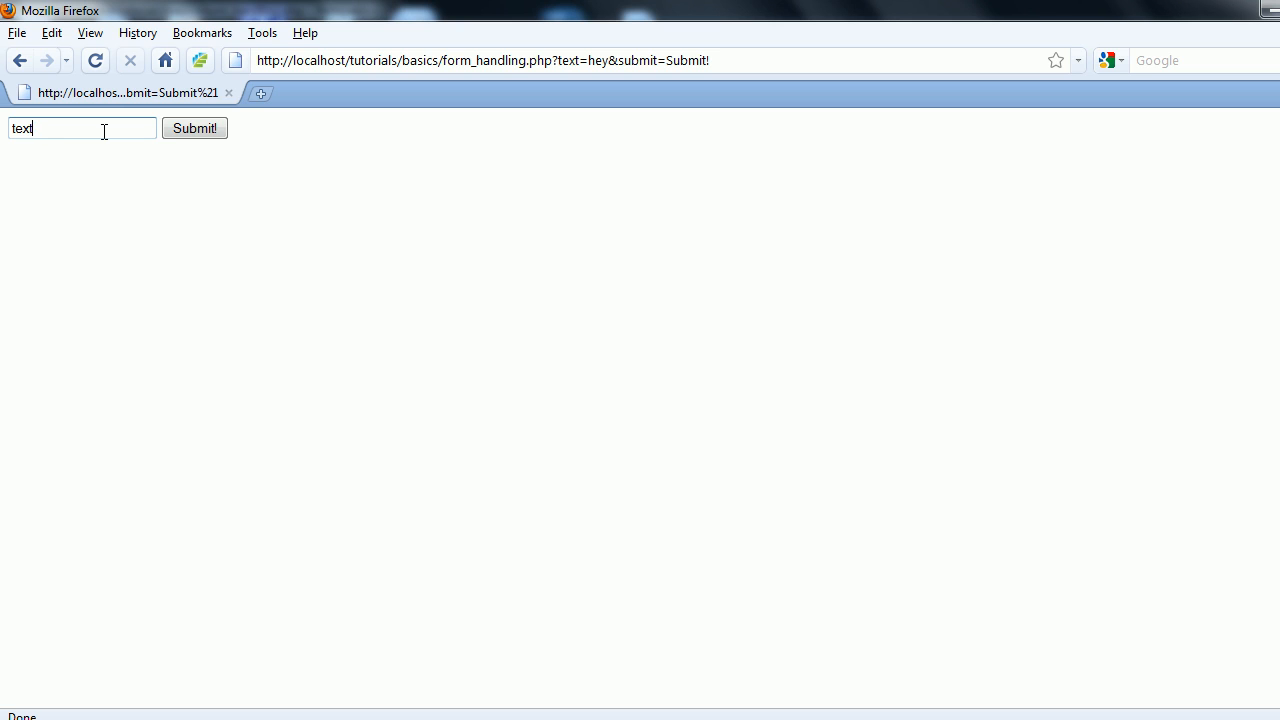
{"action": "mouse_move", "coordinate": [224, 328]}
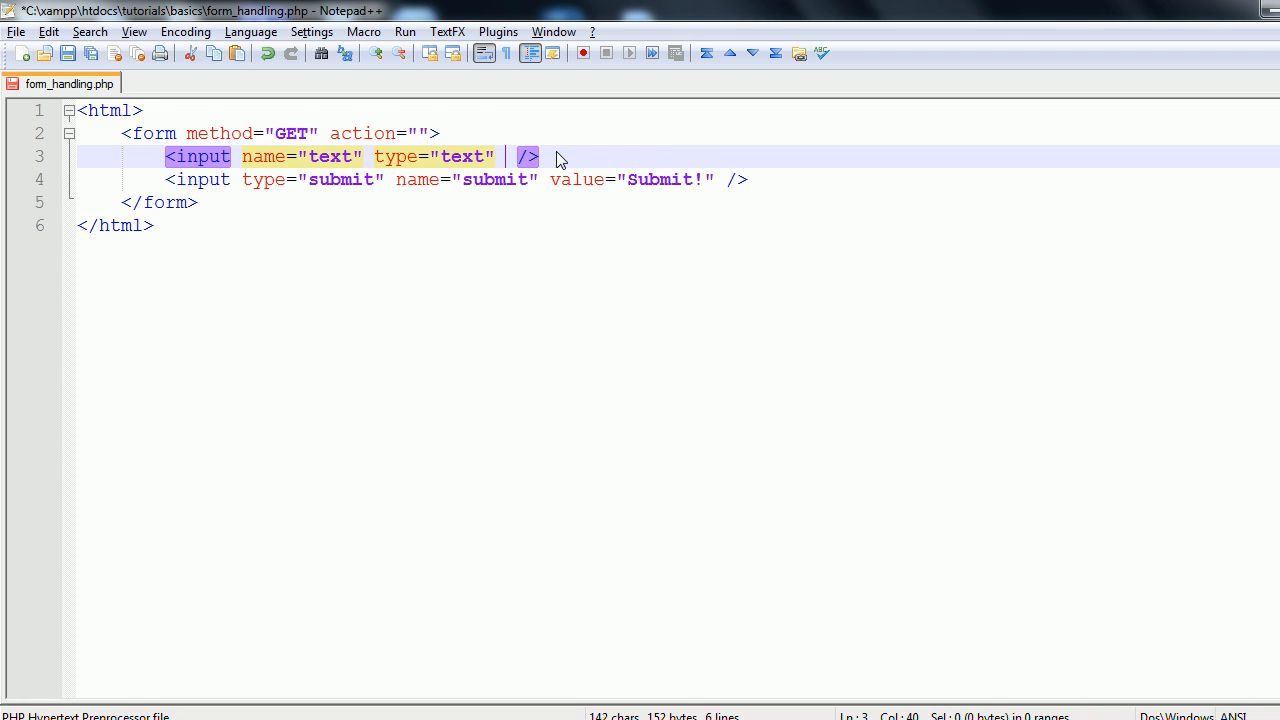
Step: Add an empty <?php ... ?> block with blank lines at the top and select GET
{"action": "key", "text": "Backspace"}
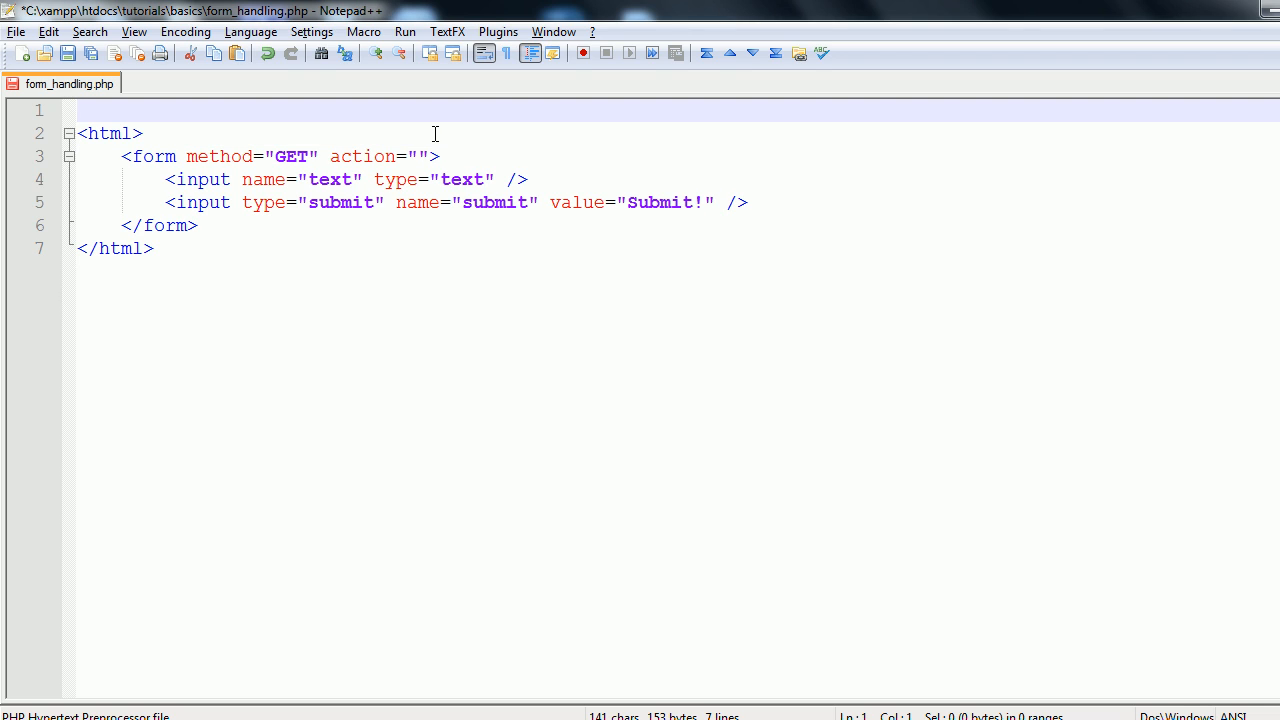
{"action": "type", "text": "<?php"}
{"action": "type", "text": "?>"}
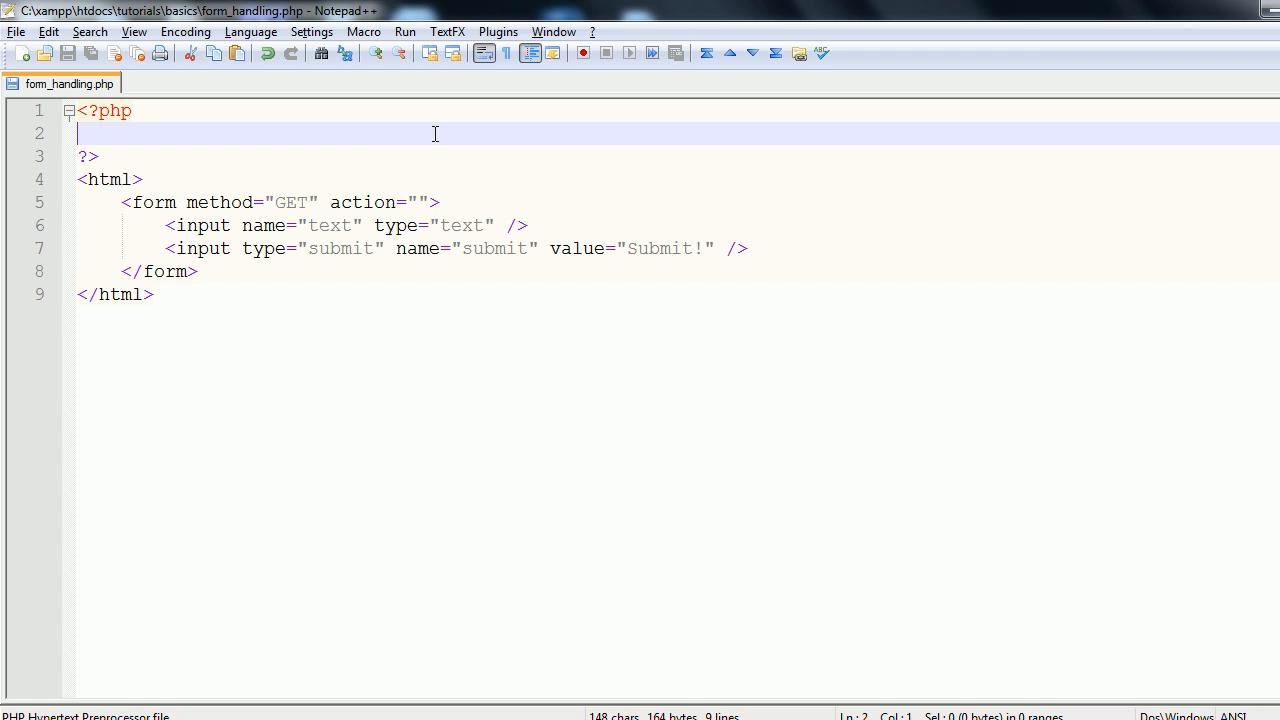
{"action": "key", "text": "enter"}
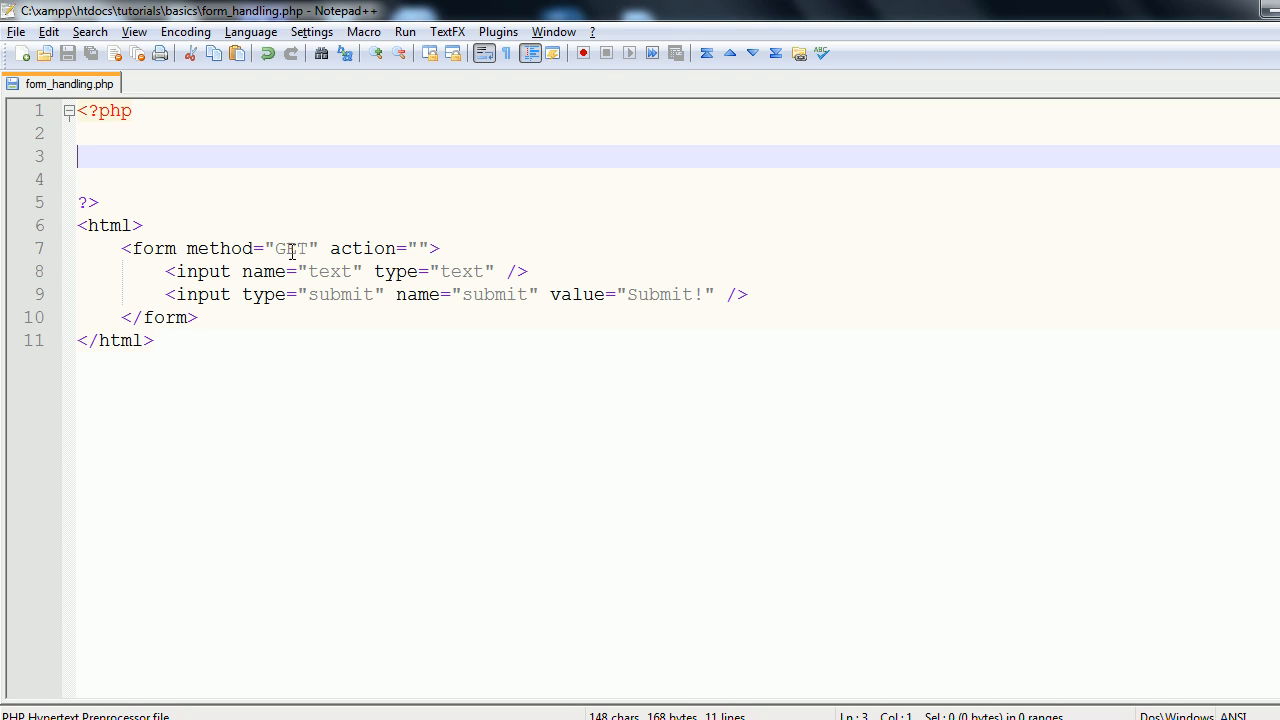
{"action": "double_click", "coordinate": [292, 248]}
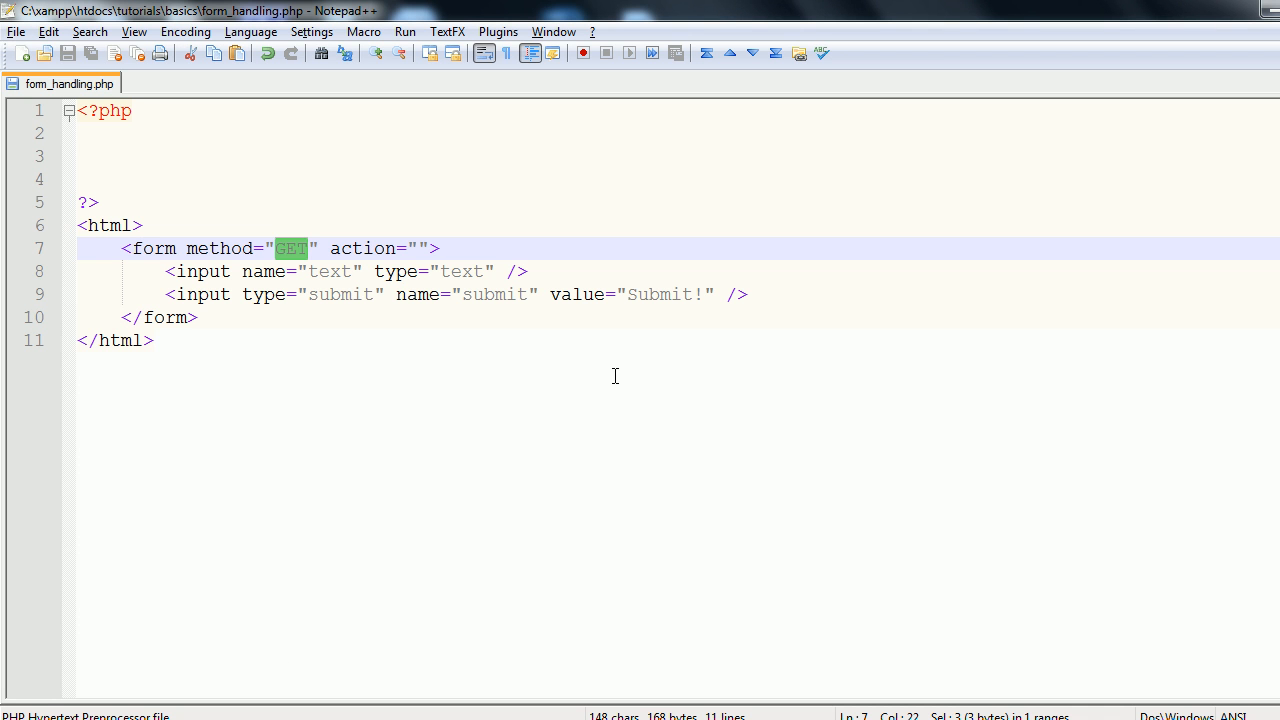
Step: Replace the form's method value GET with POST
{"action": "type", "text": "POST"}
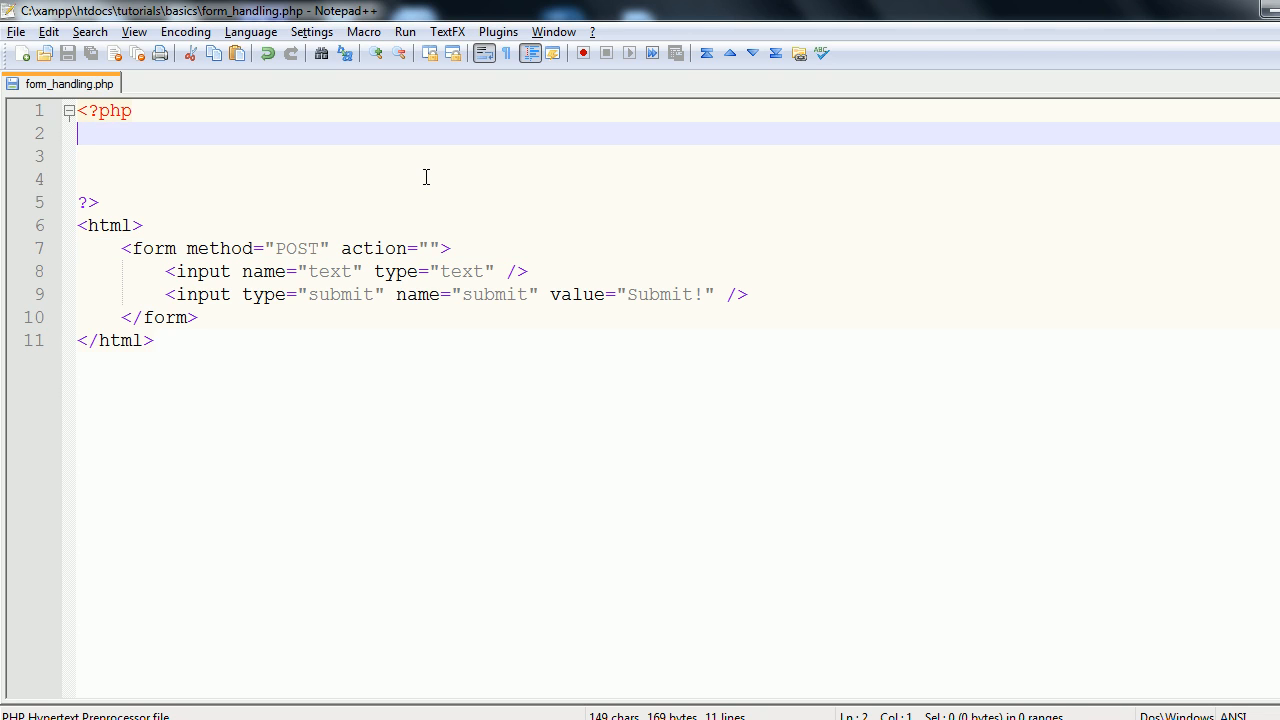
Step: Write $_POST['text']; on the empty PHP line, matching the text input's name
{"action": "key", "text": "Down"}
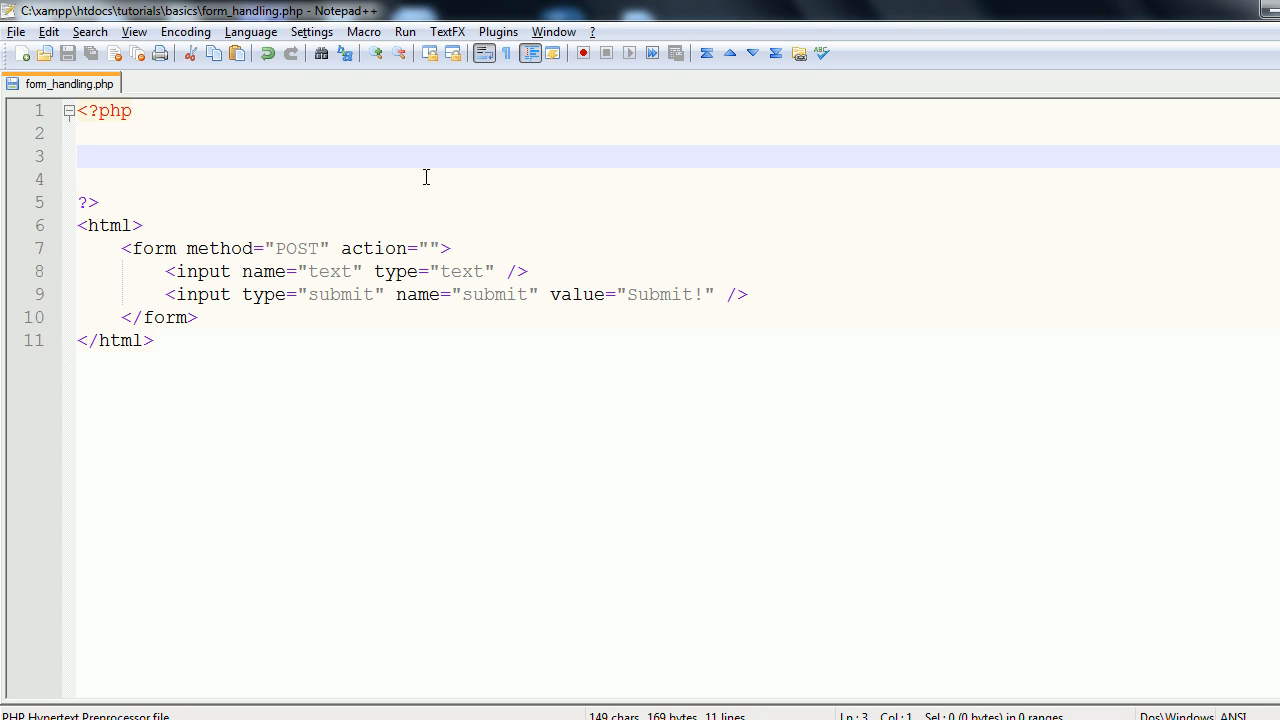
{"action": "type", "text": "$_GE"}
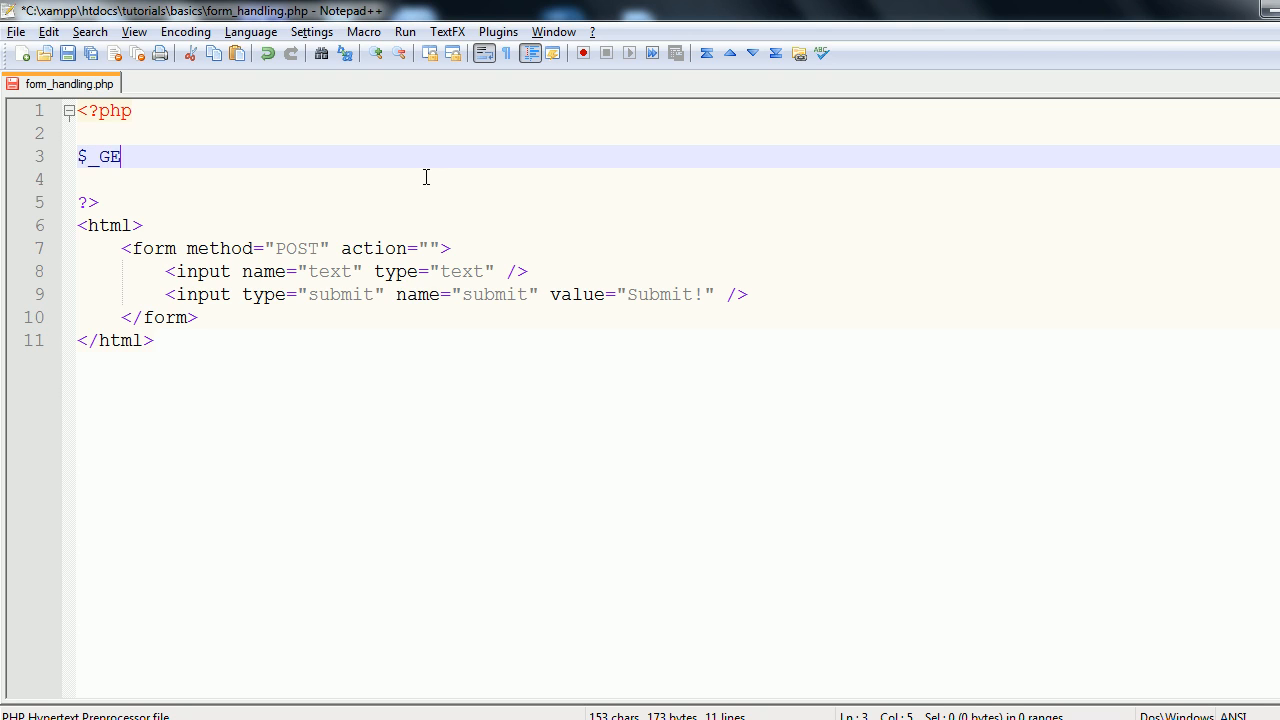
{"action": "key", "text": "BackSpace"}
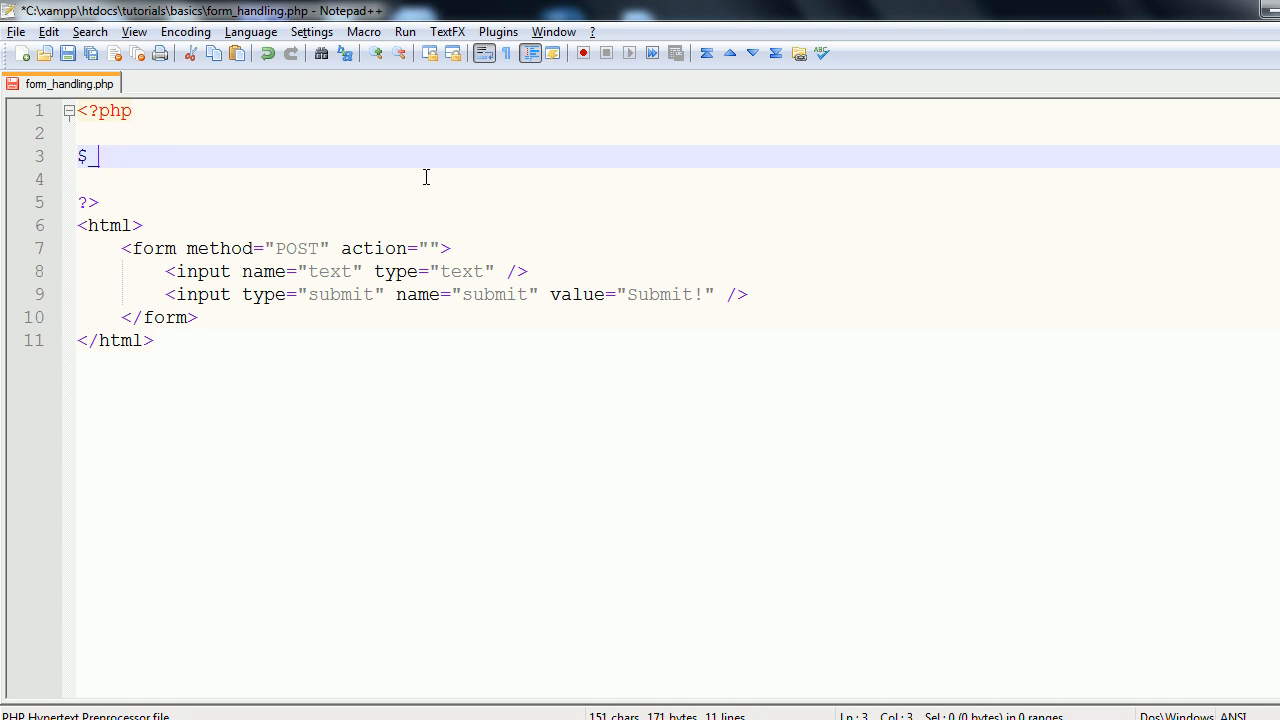
{"action": "type", "text": "_POST[];"}
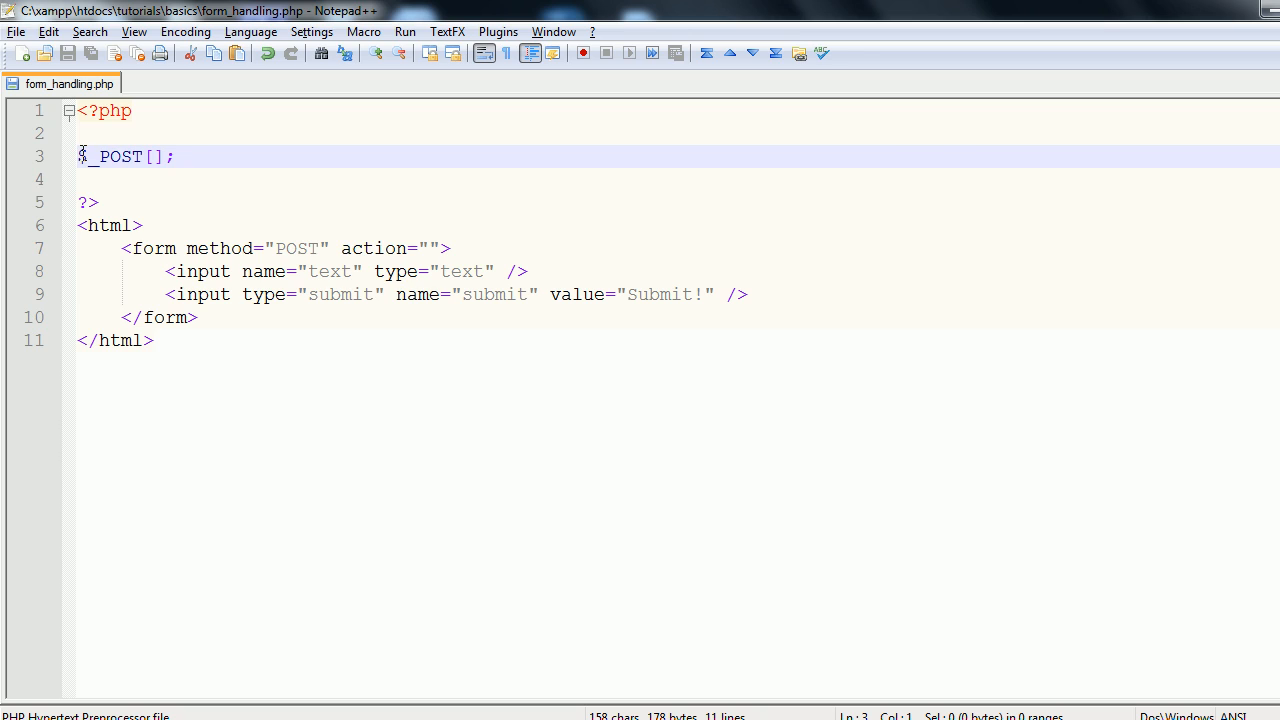
{"action": "left_click_drag", "start_coordinate": [78, 156], "coordinate": [100, 156]}
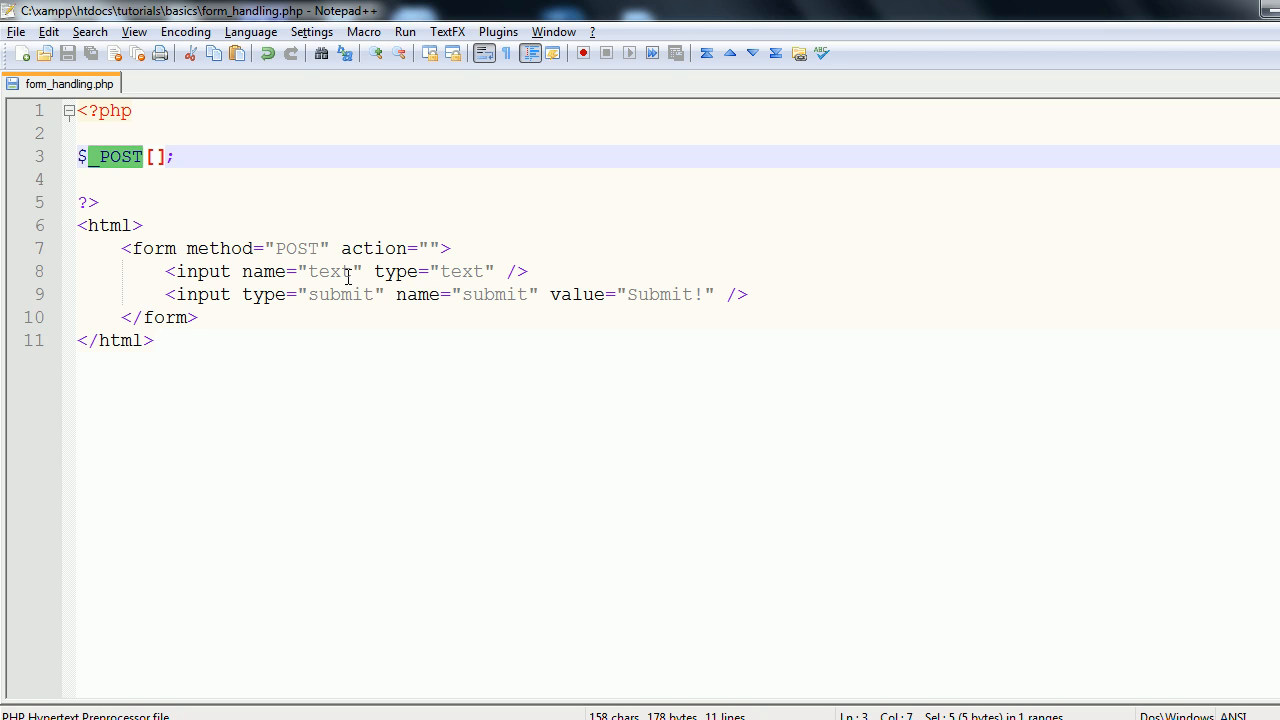
{"action": "double_click", "coordinate": [296, 248]}
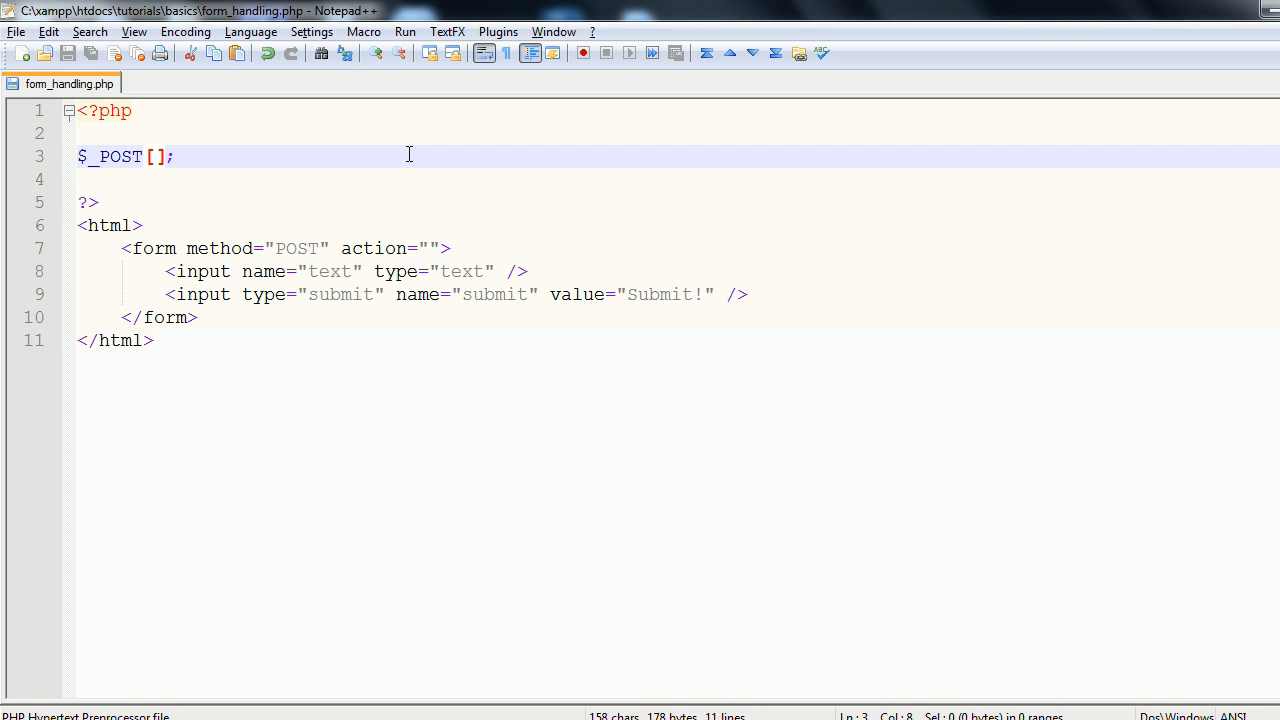
{"action": "type", "text": "''"}
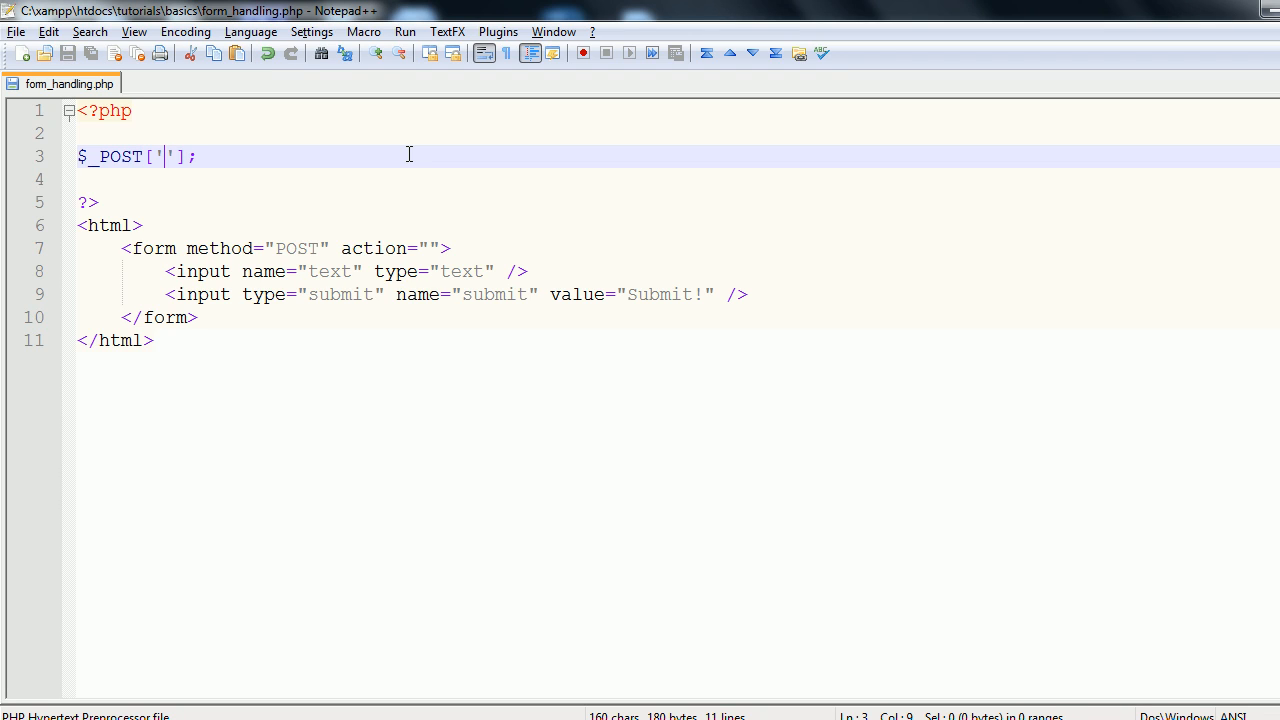
{"action": "type", "text": "t"}
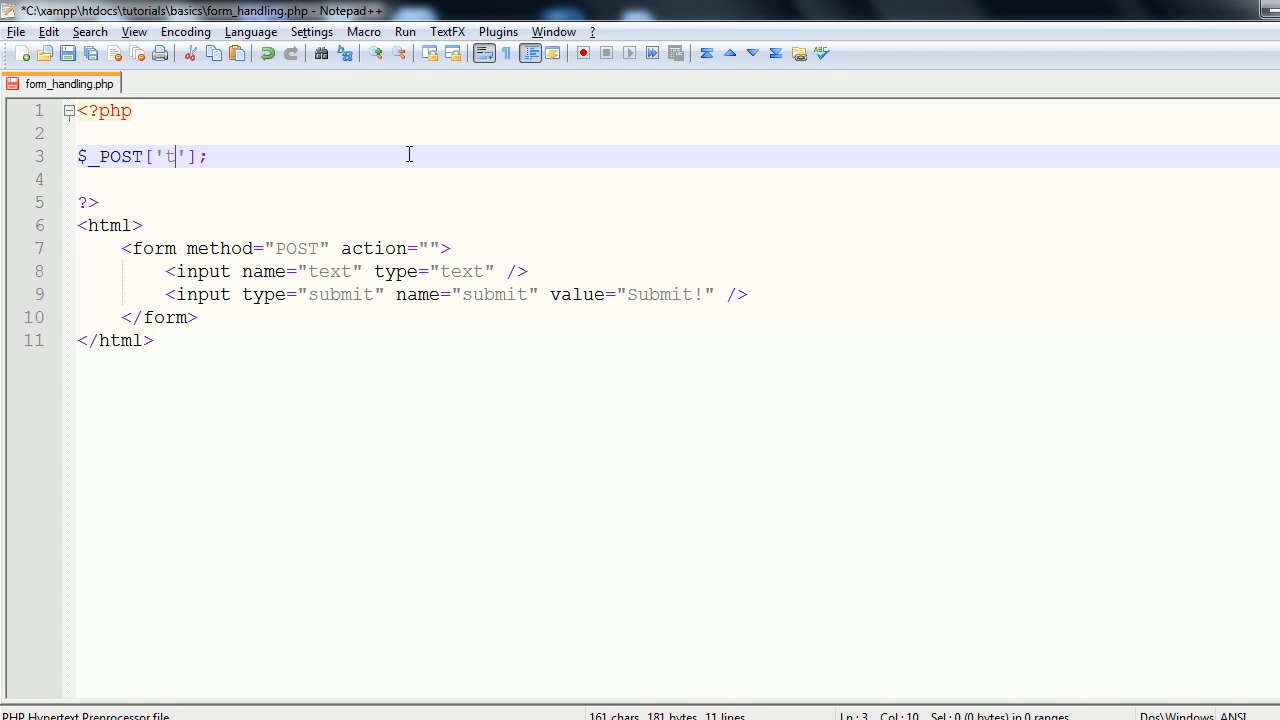
{"action": "type", "text": "ext"}
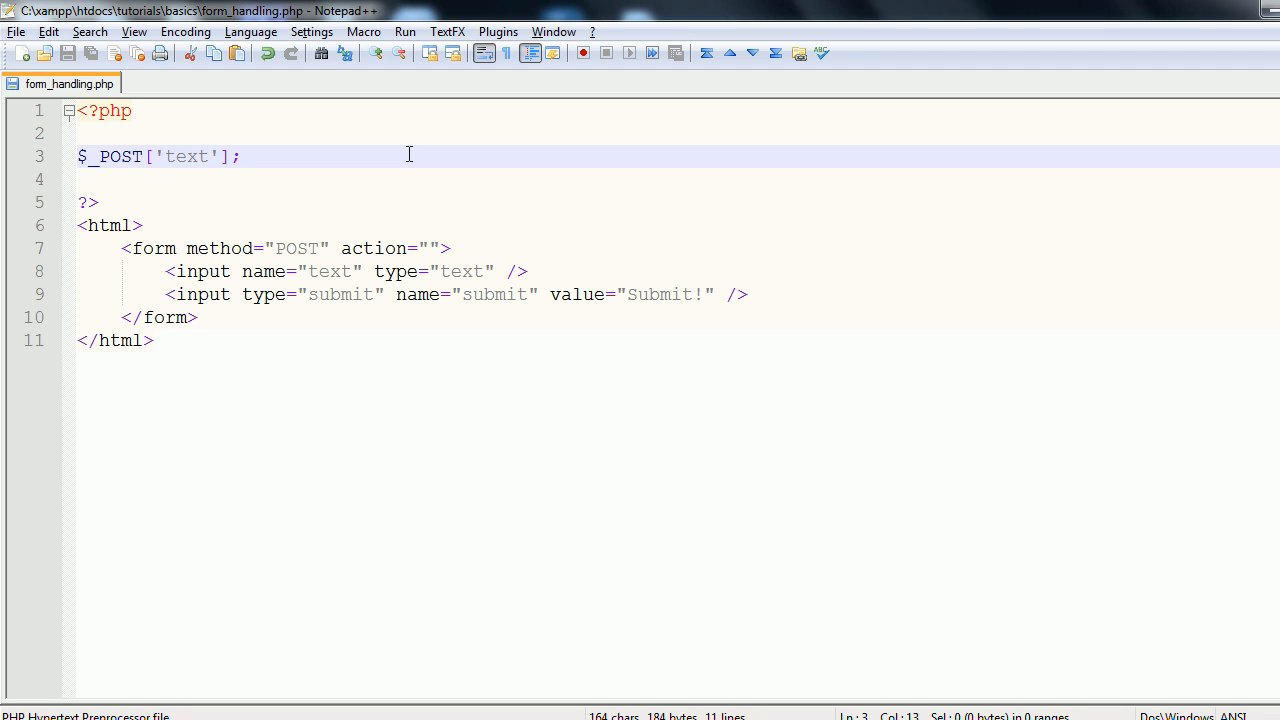
Step: Prefix the statement with echo so the PHP block outputs $_POST['text']
{"action": "double_click", "coordinate": [186, 156]}
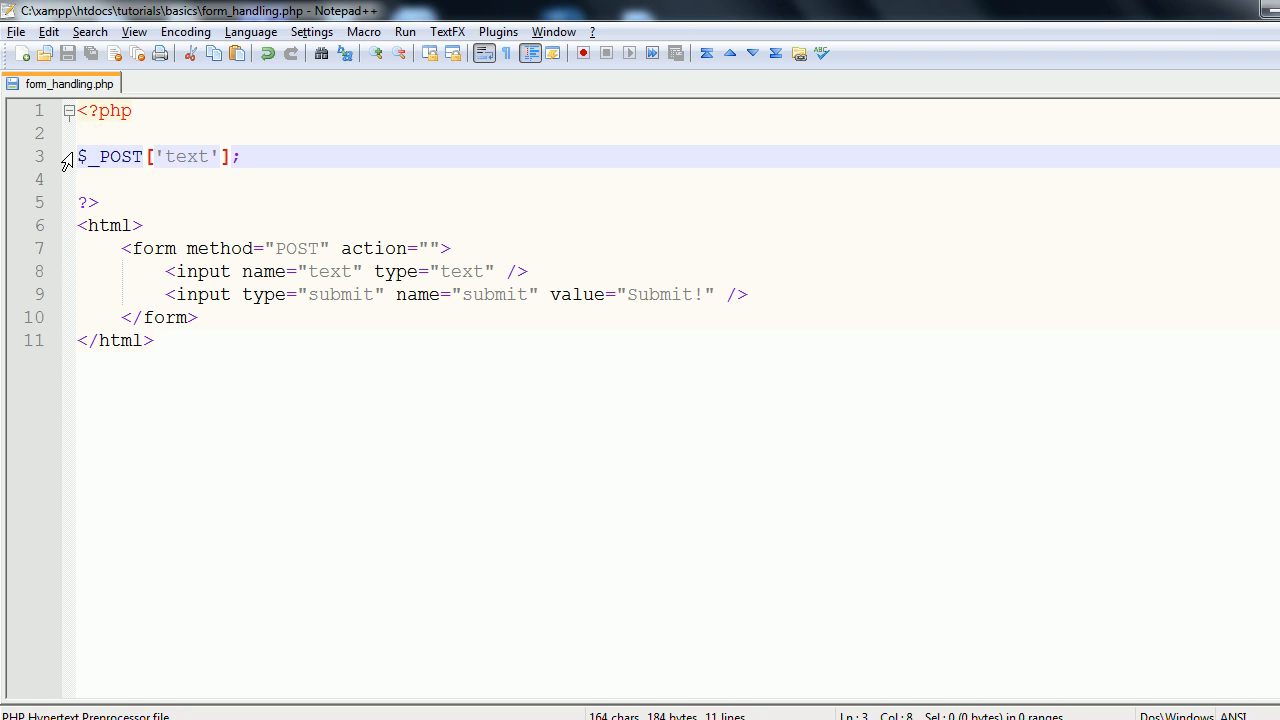
{"action": "type", "text": "ech"}
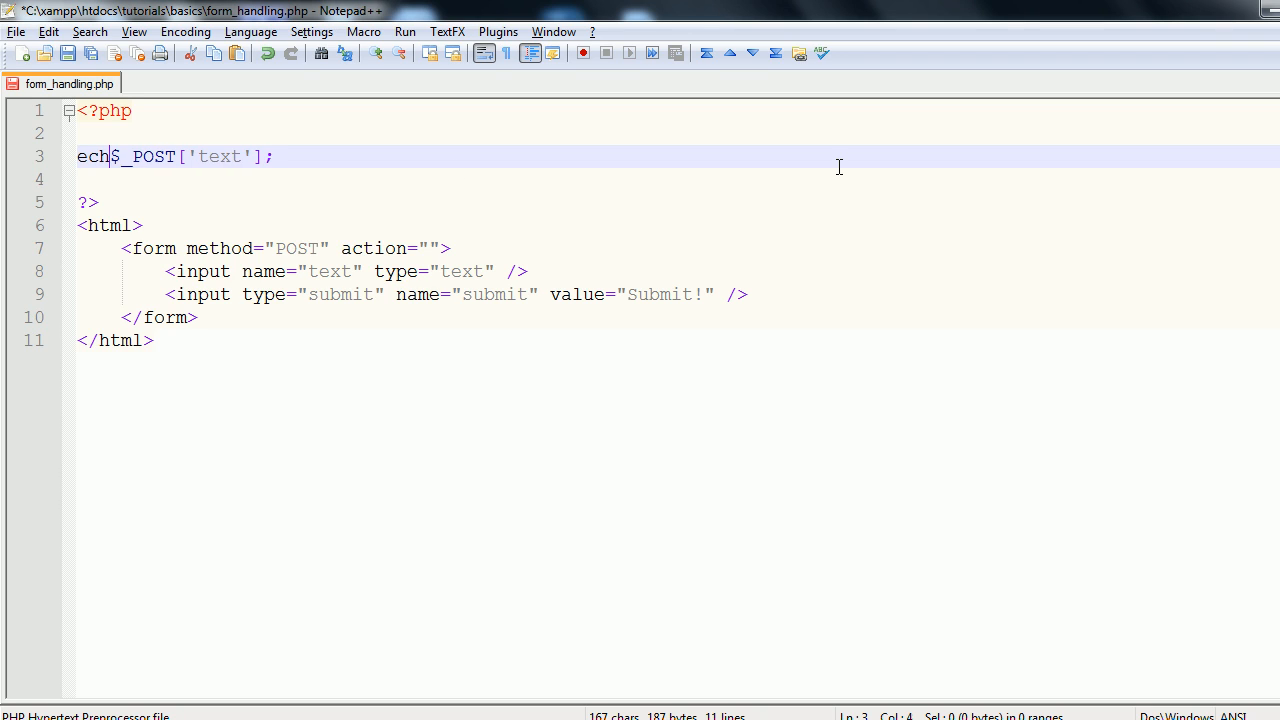
{"action": "type", "text": "o"}
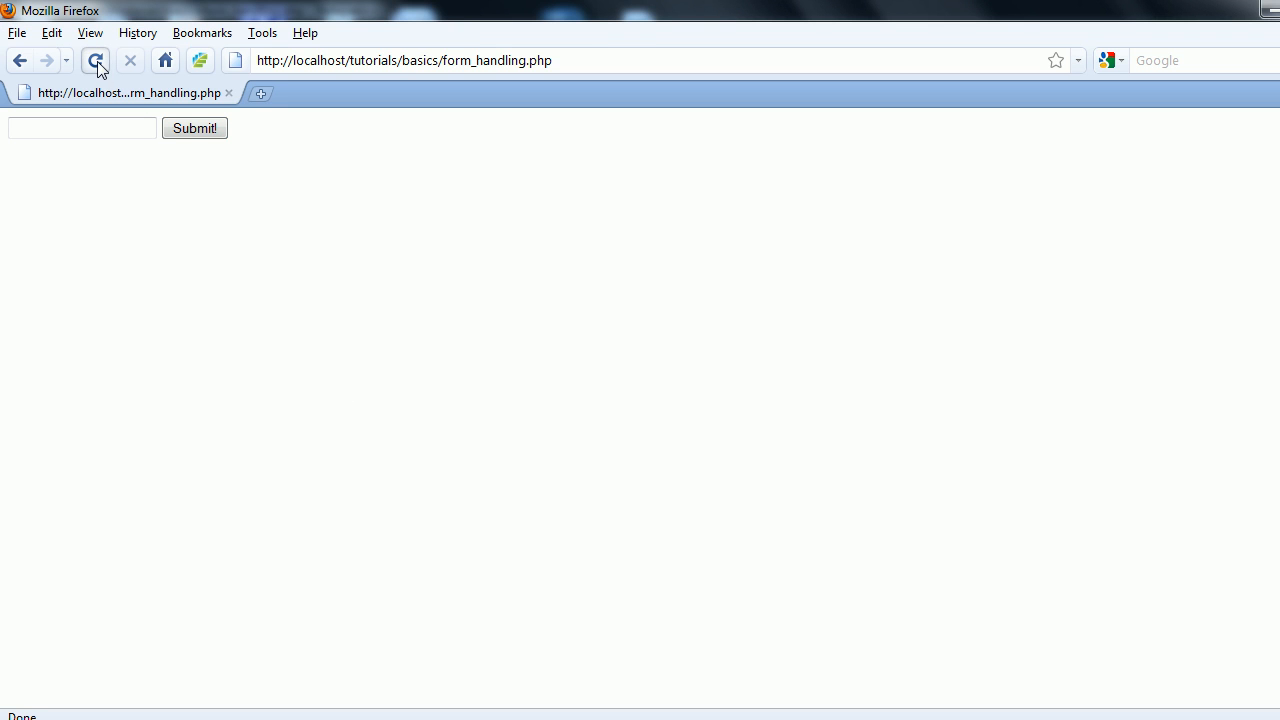
Step: Test the POST form in Firefox, then switch both the echo and form method to GET
{"action": "left_click", "coordinate": [96, 60]}
{"action": "type", "text": "By"}
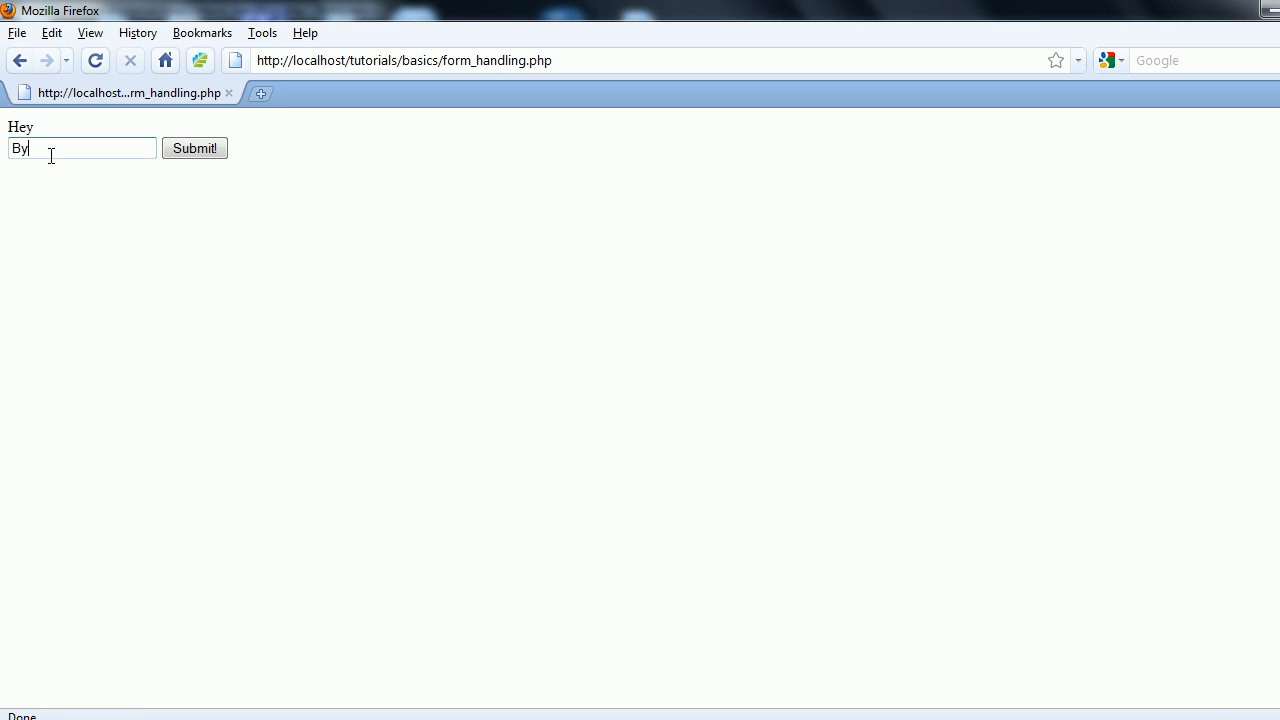
{"action": "left_click", "coordinate": [194, 148]}
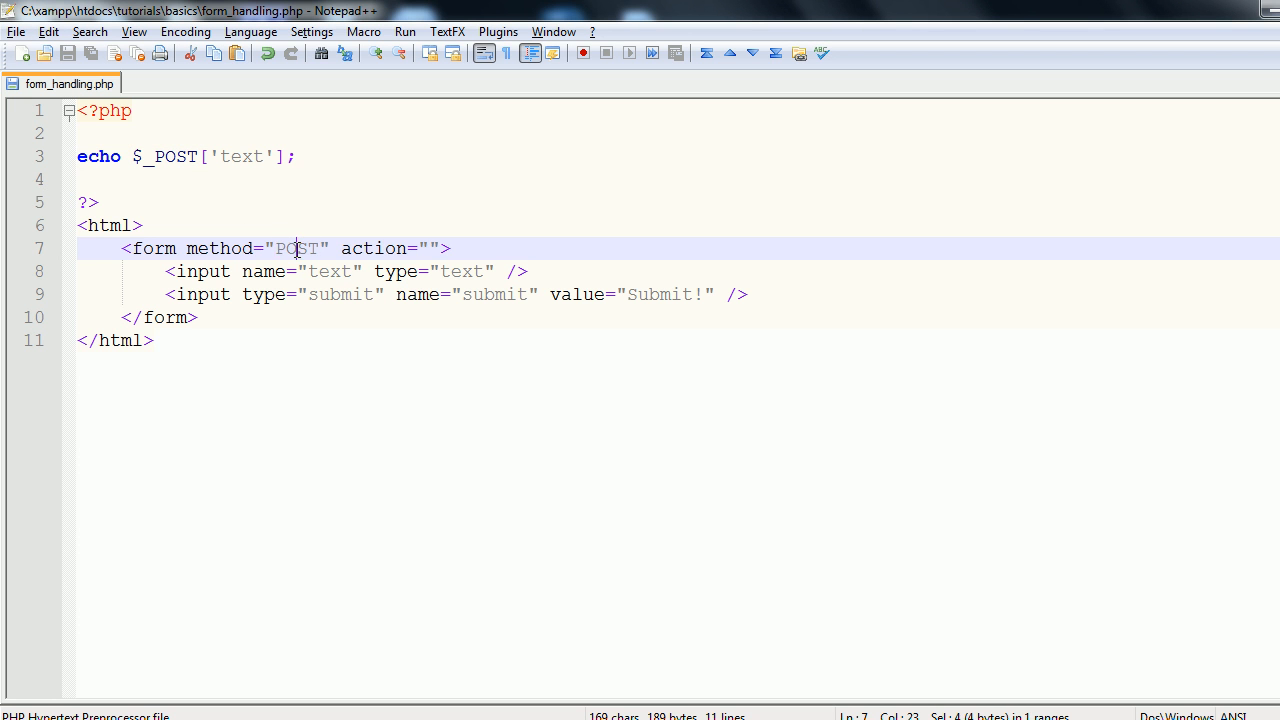
{"action": "type", "text": "GET"}
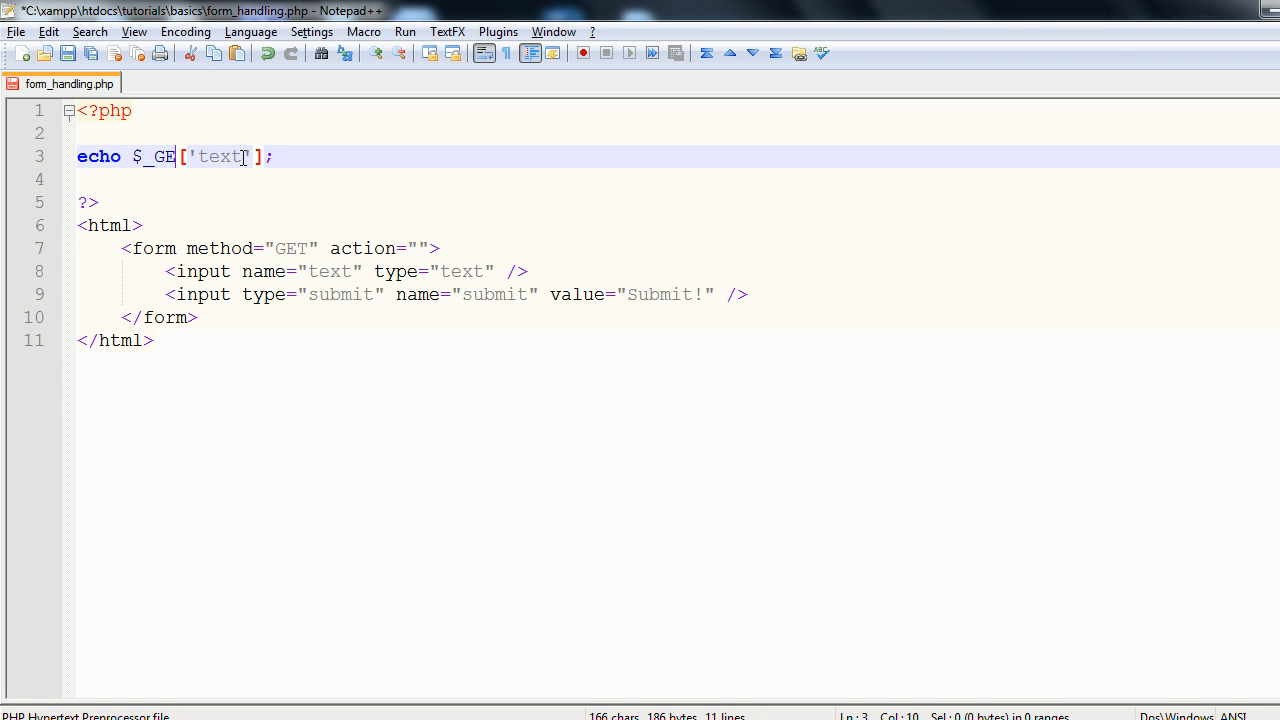
{"action": "type", "text": "T"}
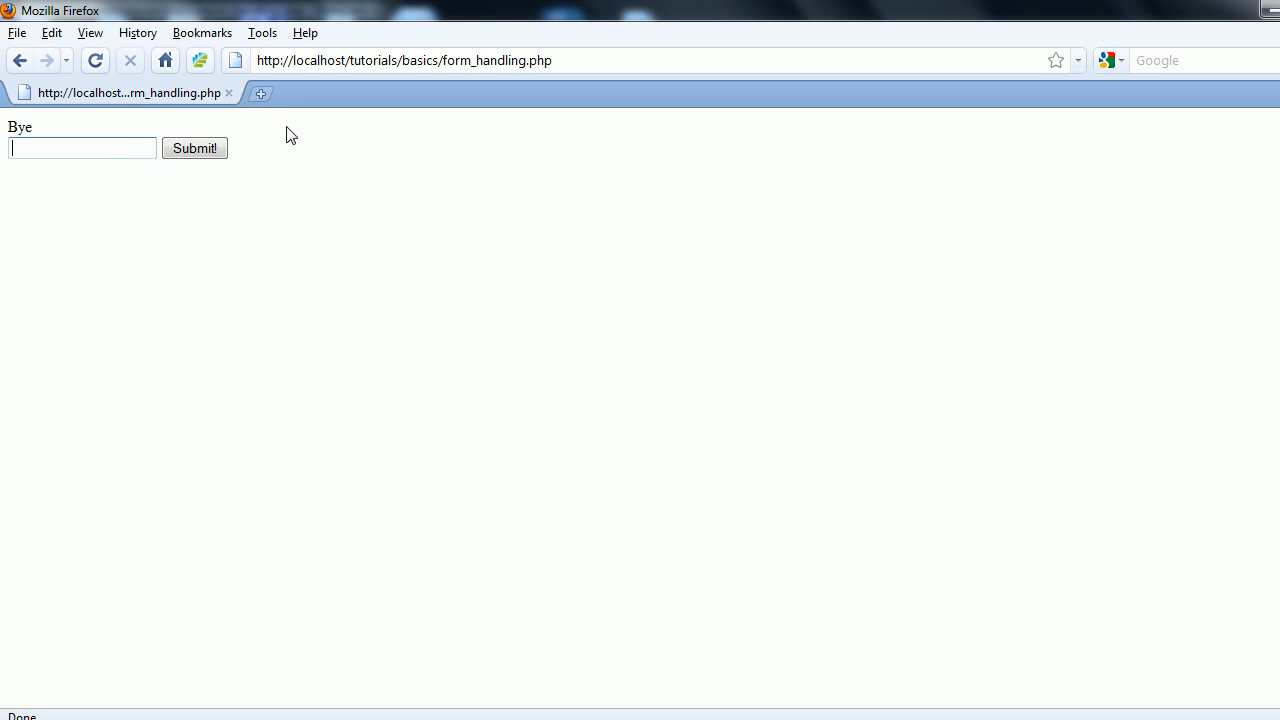
Step: Reload and resend the GET version, submit Hey, see the Undefined index: text notice, return to the editor
{"action": "left_click", "coordinate": [96, 60]}
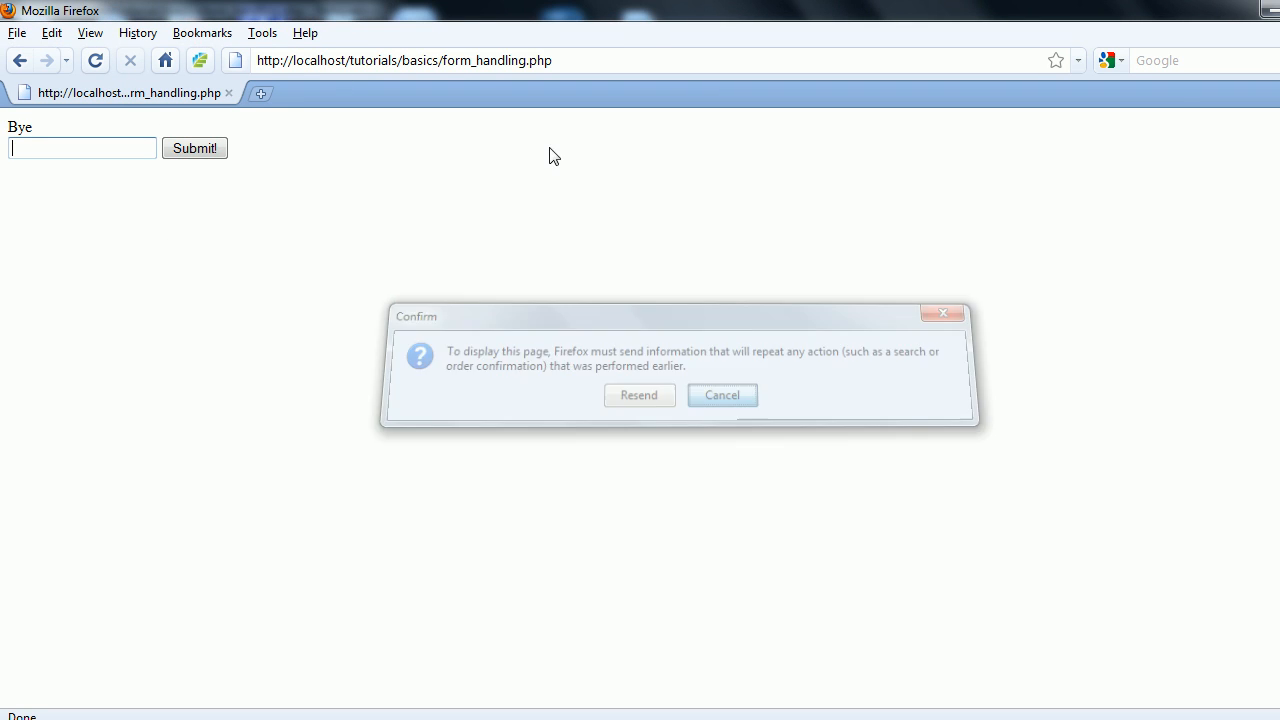
{"action": "left_click", "coordinate": [640, 396]}
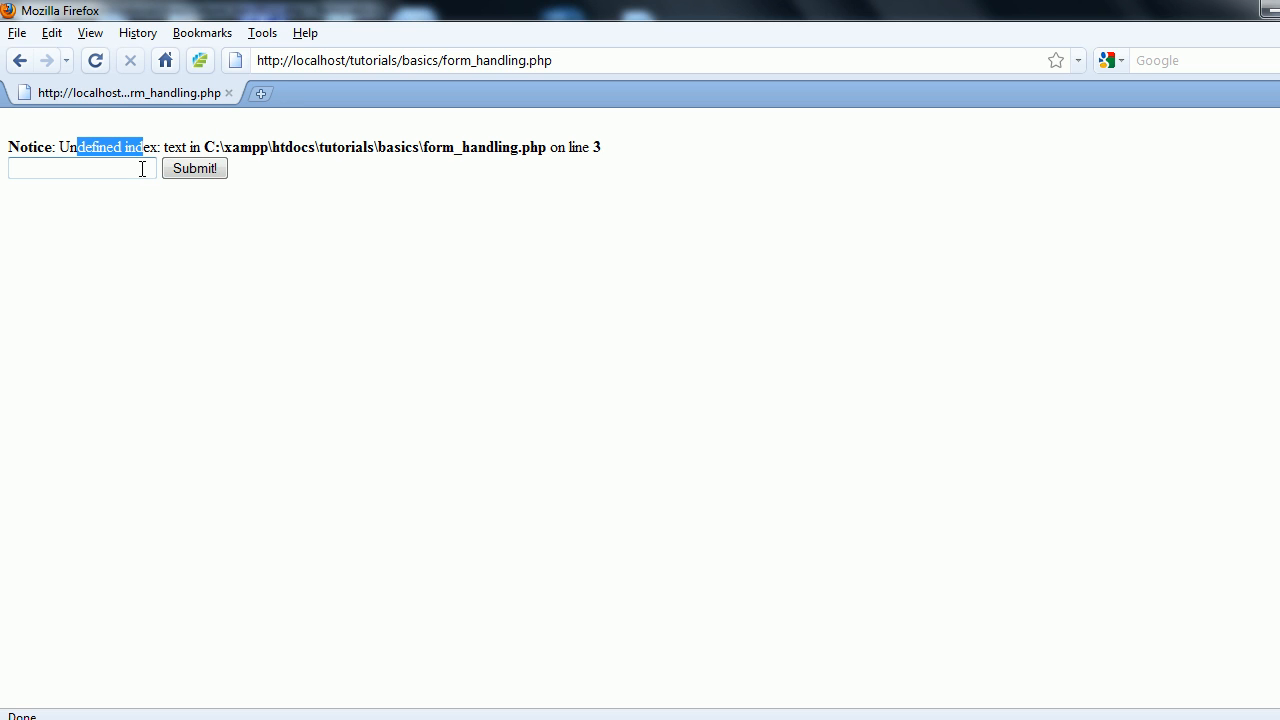
{"action": "left_click", "coordinate": [76, 168]}
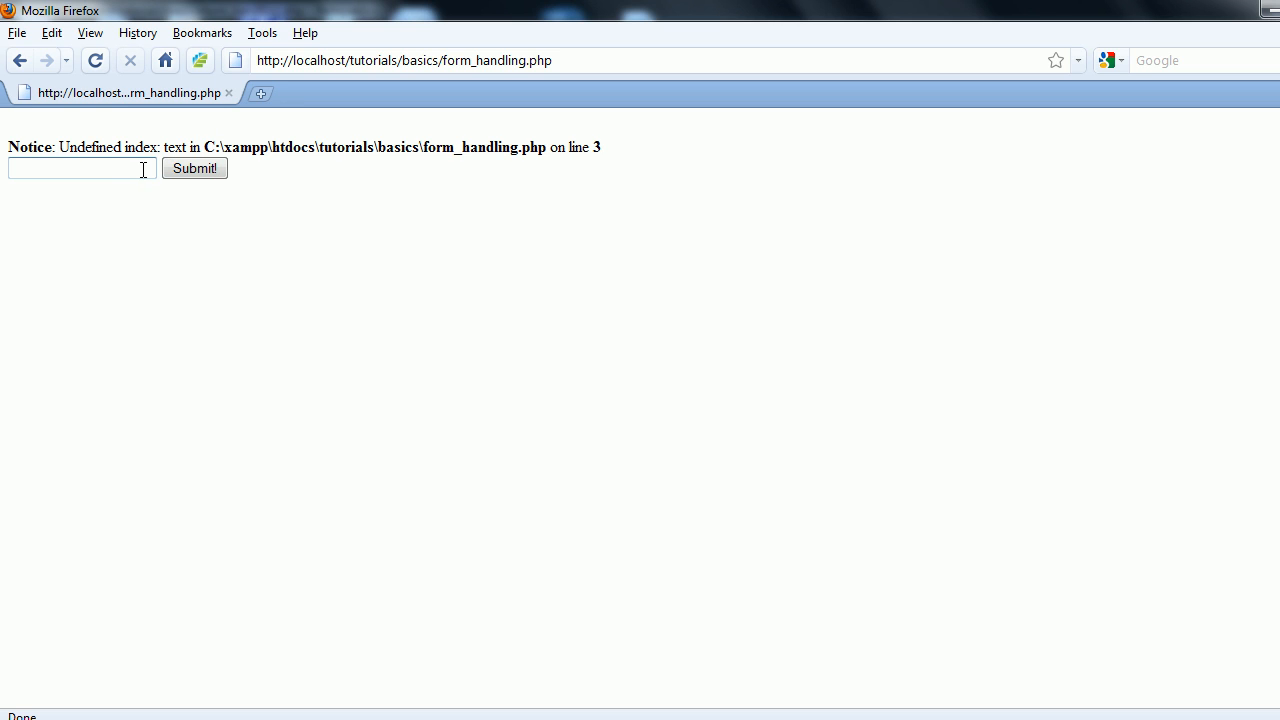
{"action": "left_click", "coordinate": [194, 168]}
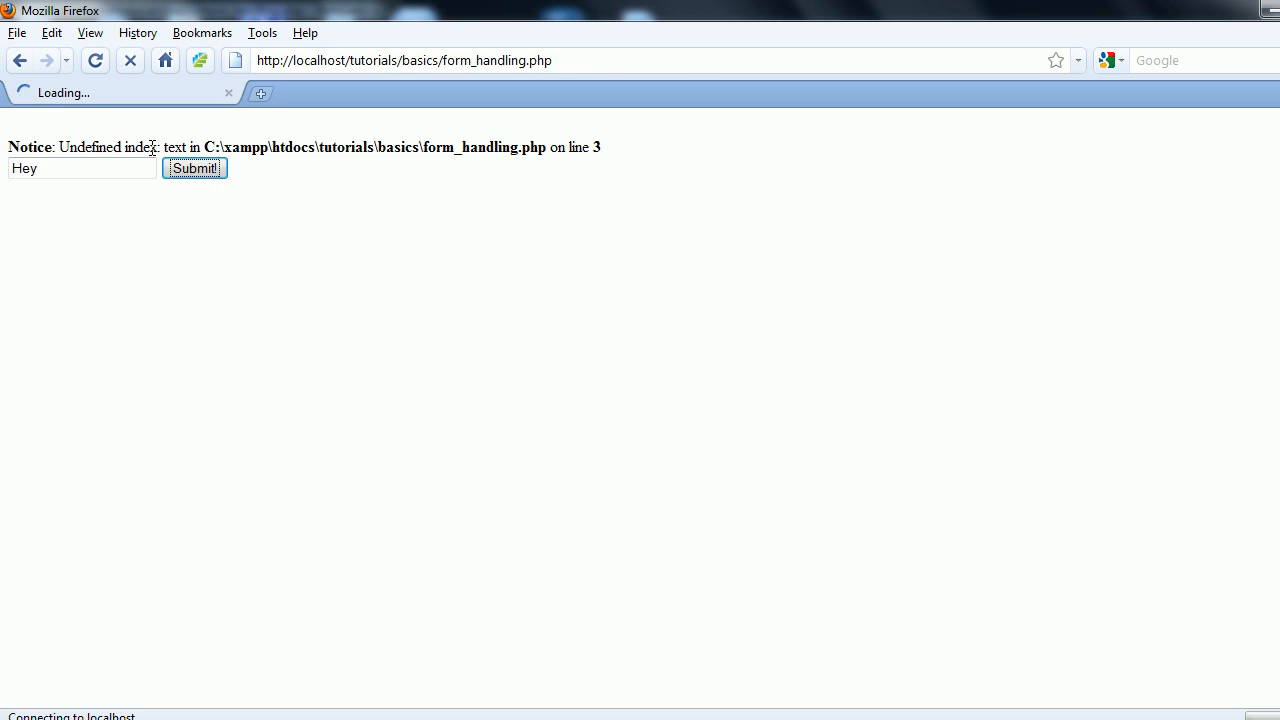
{"action": "left_click", "coordinate": [194, 168]}
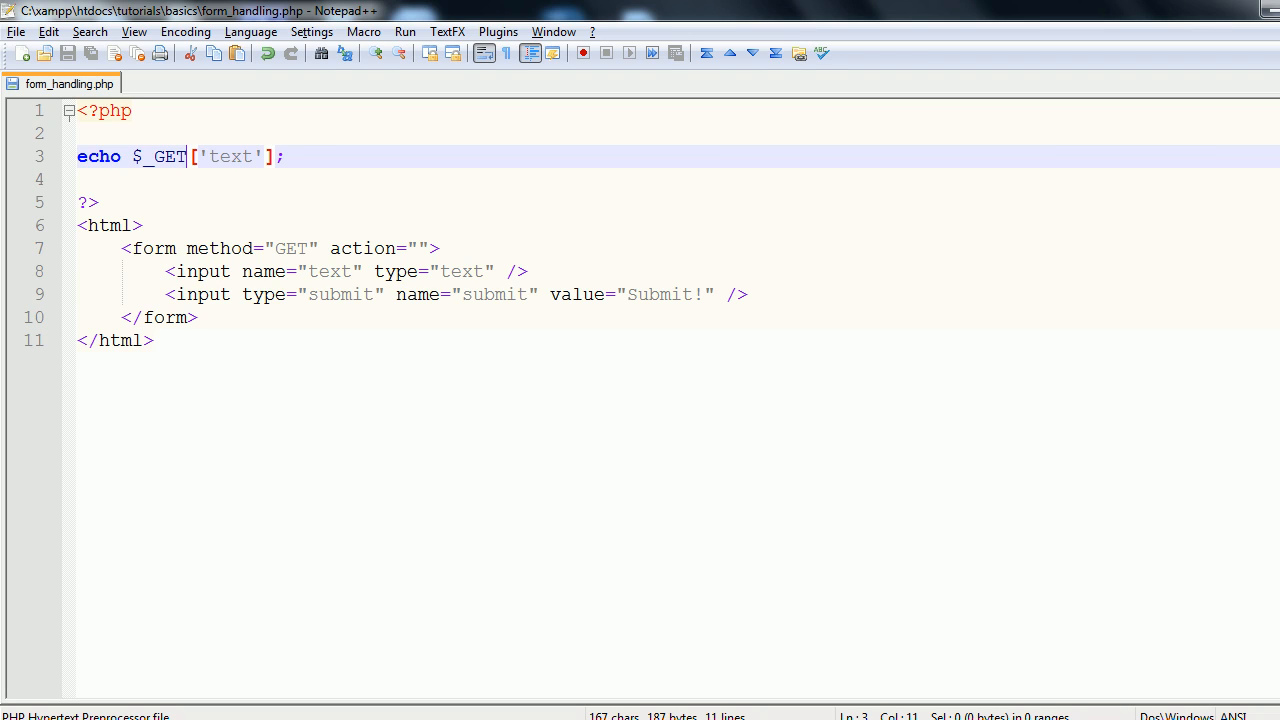
{"action": "mouse_move", "coordinate": [540, 352]}
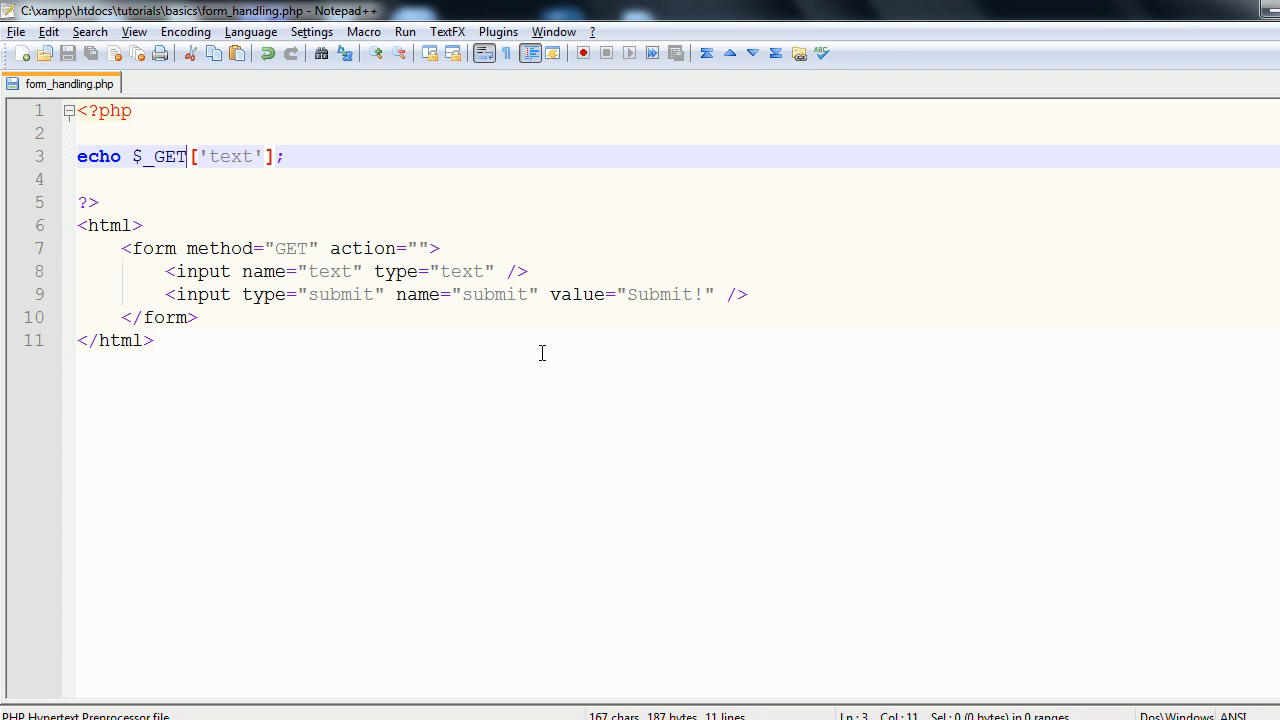
{"action": "mouse_move", "coordinate": [492, 238]}
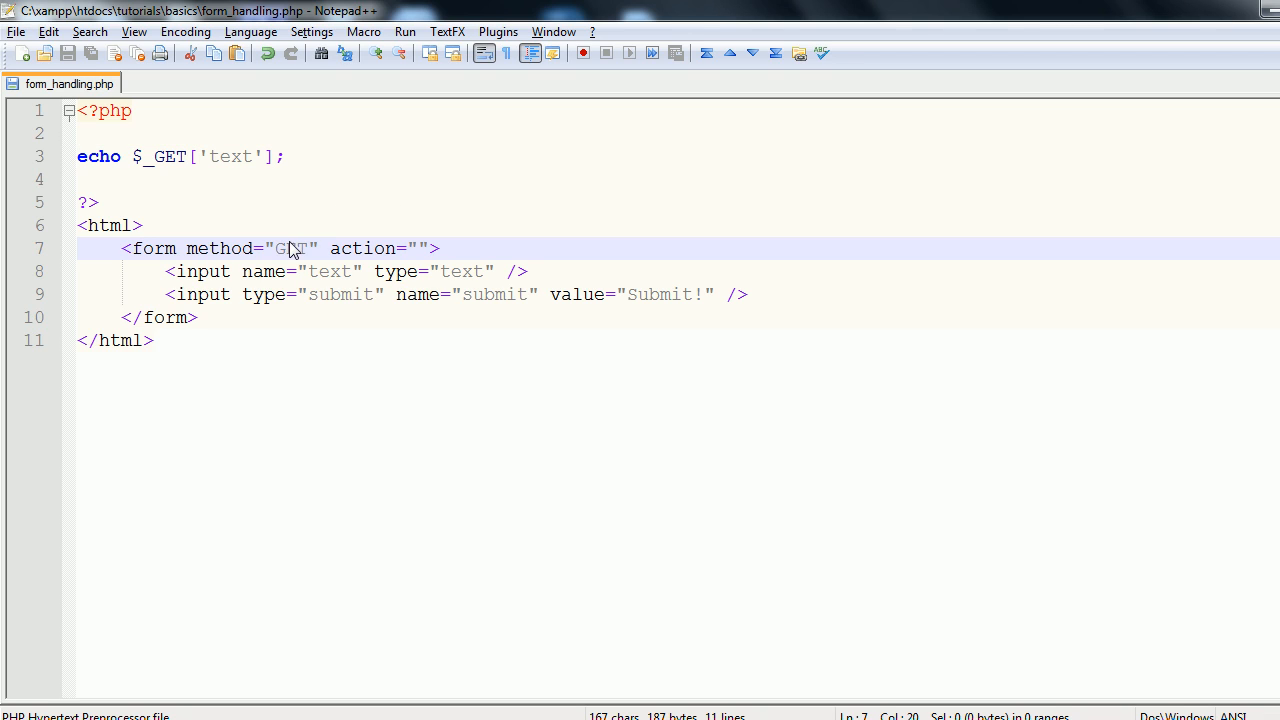
Step: Restore POST as the form method and add an empty line above the bare $_POST['text'] line
{"action": "double_click", "coordinate": [292, 248]}
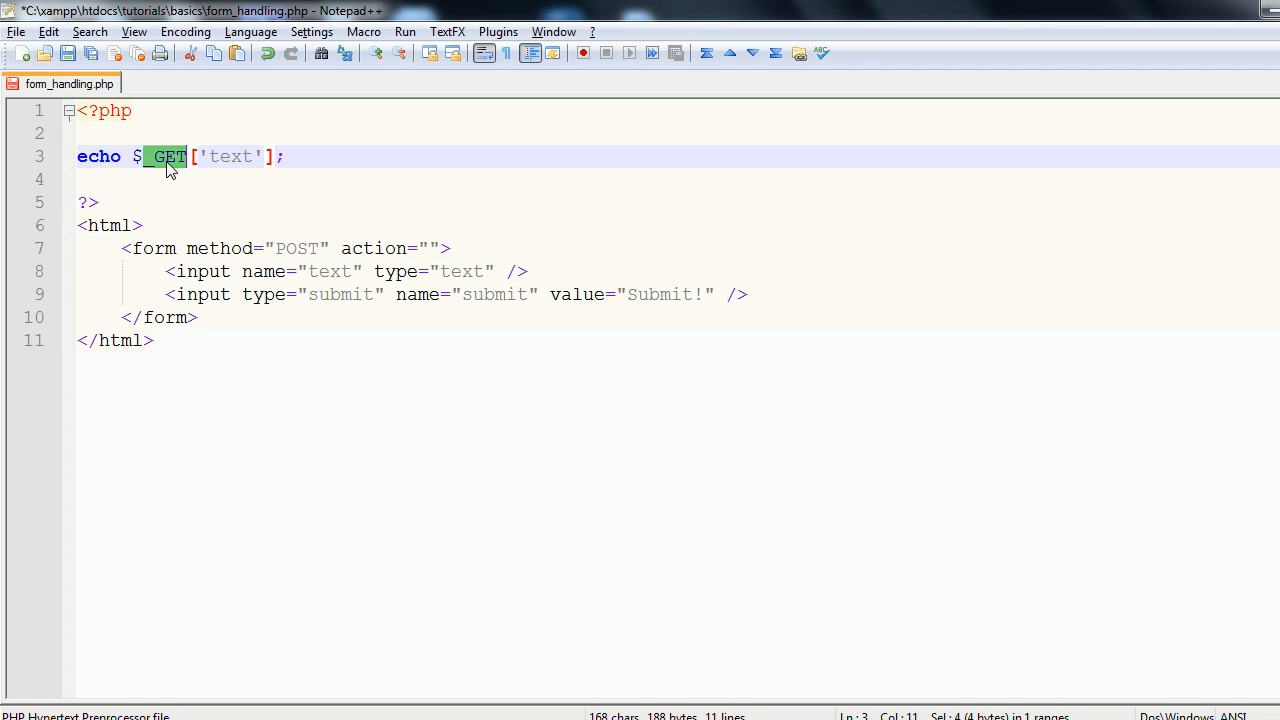
{"action": "type", "text": "POST"}
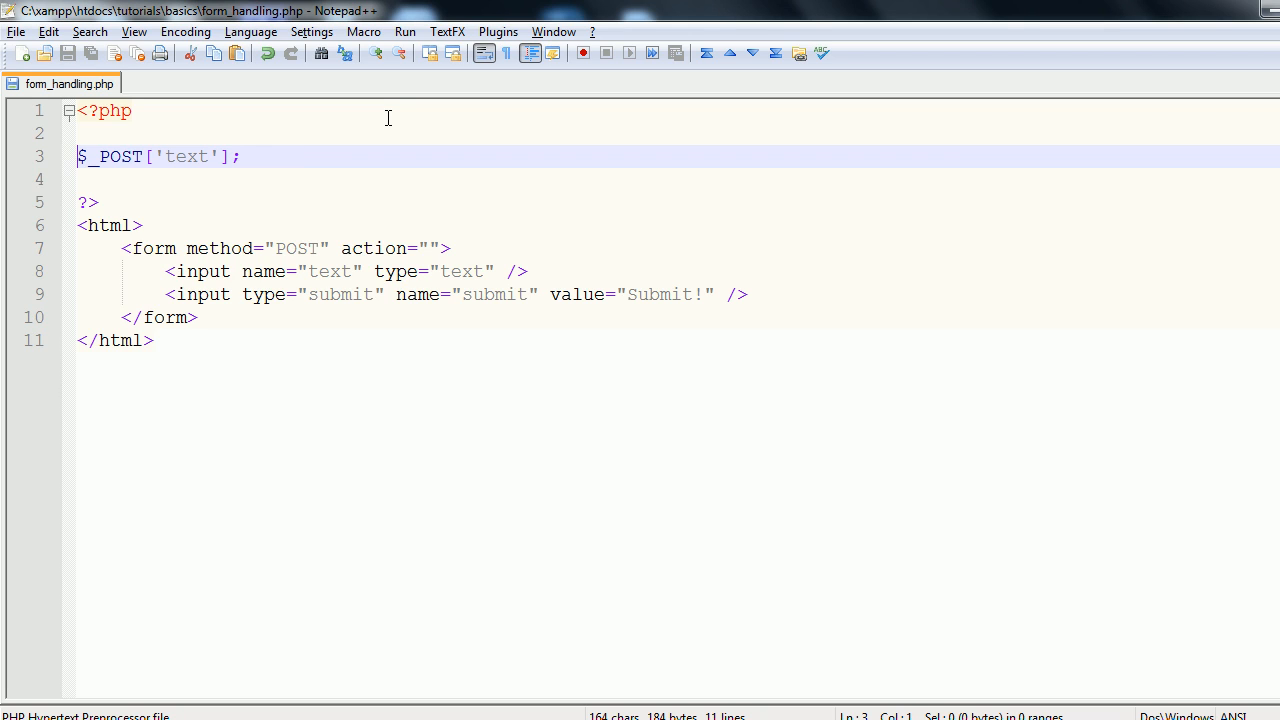
{"action": "key", "text": "Enter"}
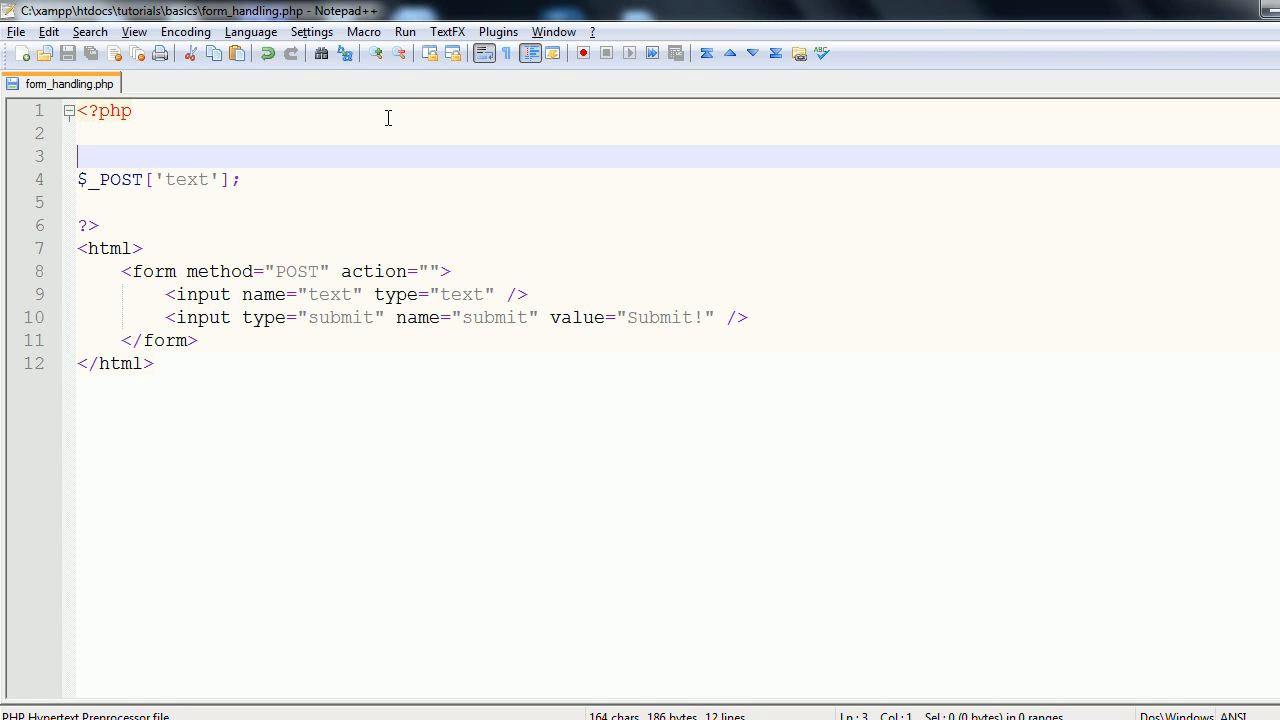
Step: Wrap the PHP code in an if(isset($_POST['submit'])){ check, confirming the submit field's name
{"action": "type", "text": "if(is"}
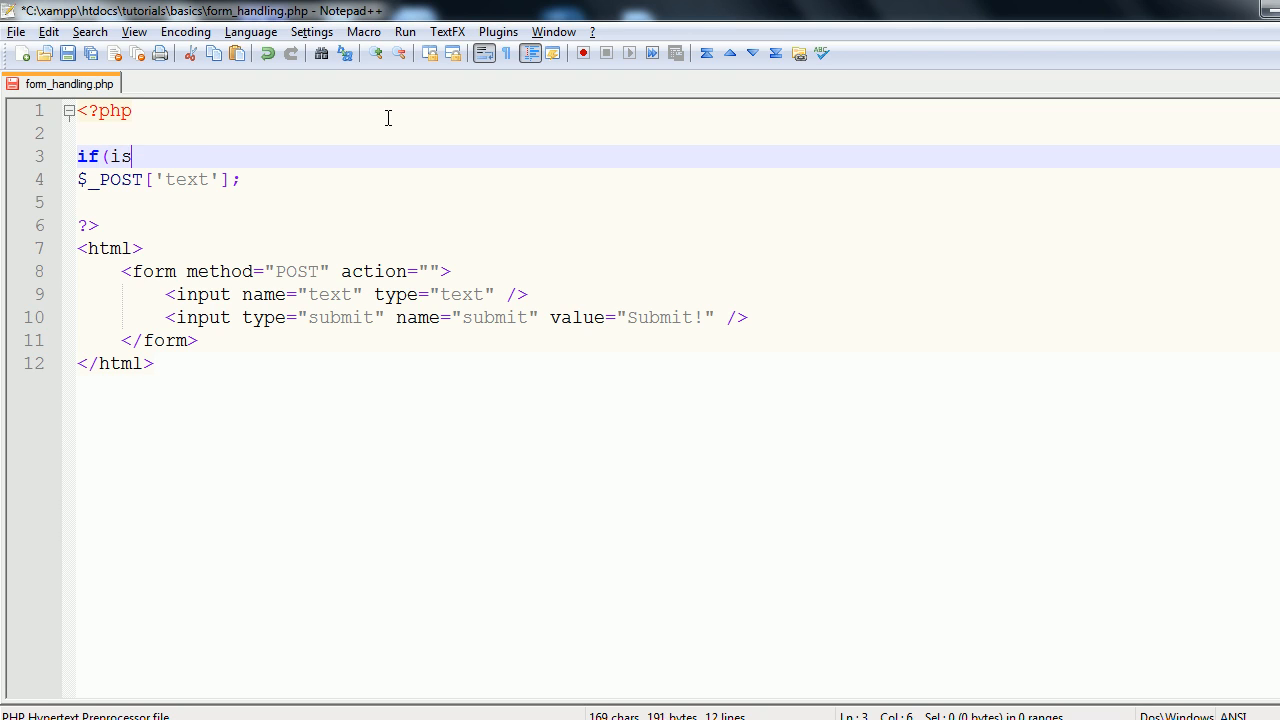
{"action": "type", "text": "set($"}
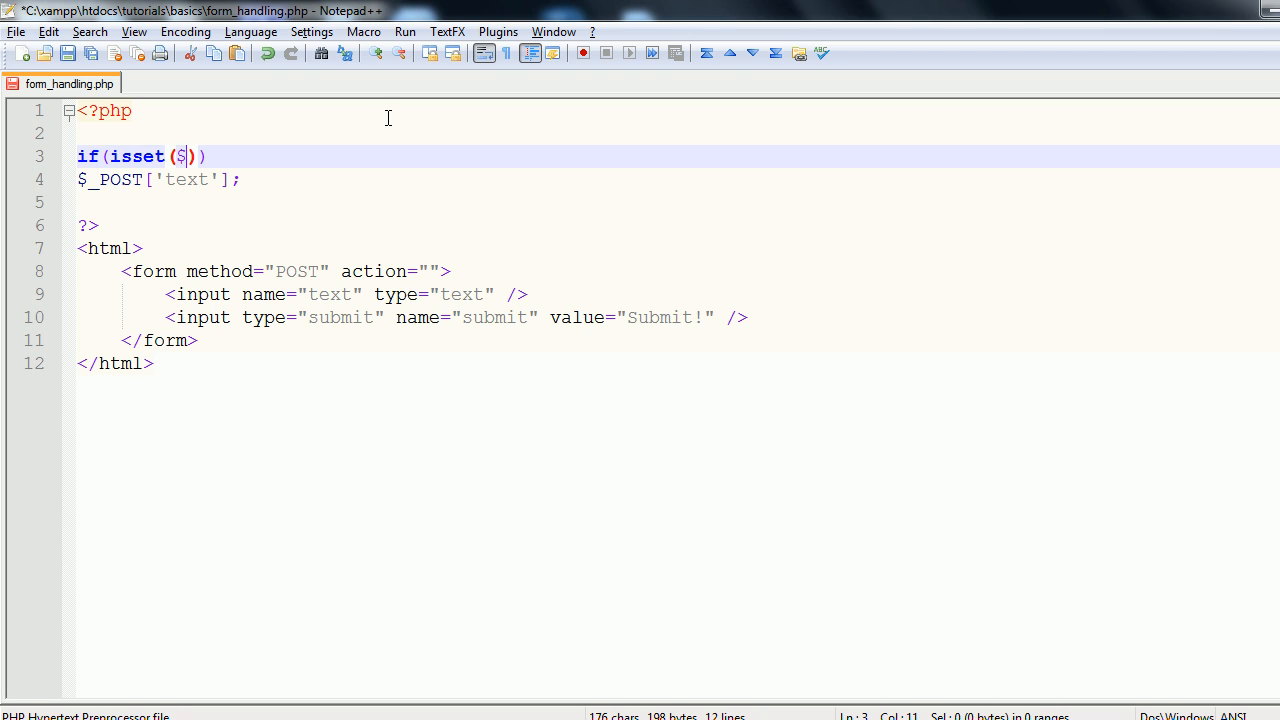
{"action": "mouse_move", "coordinate": [496, 348]}
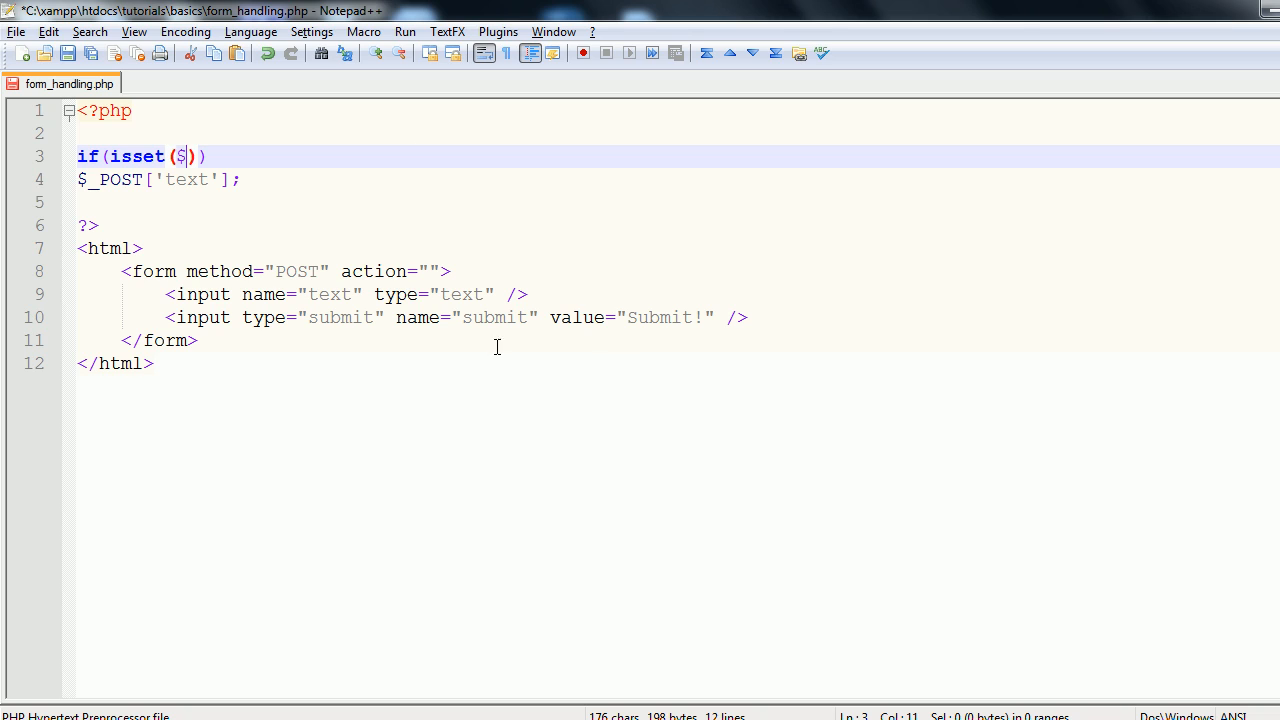
{"action": "double_click", "coordinate": [496, 316]}
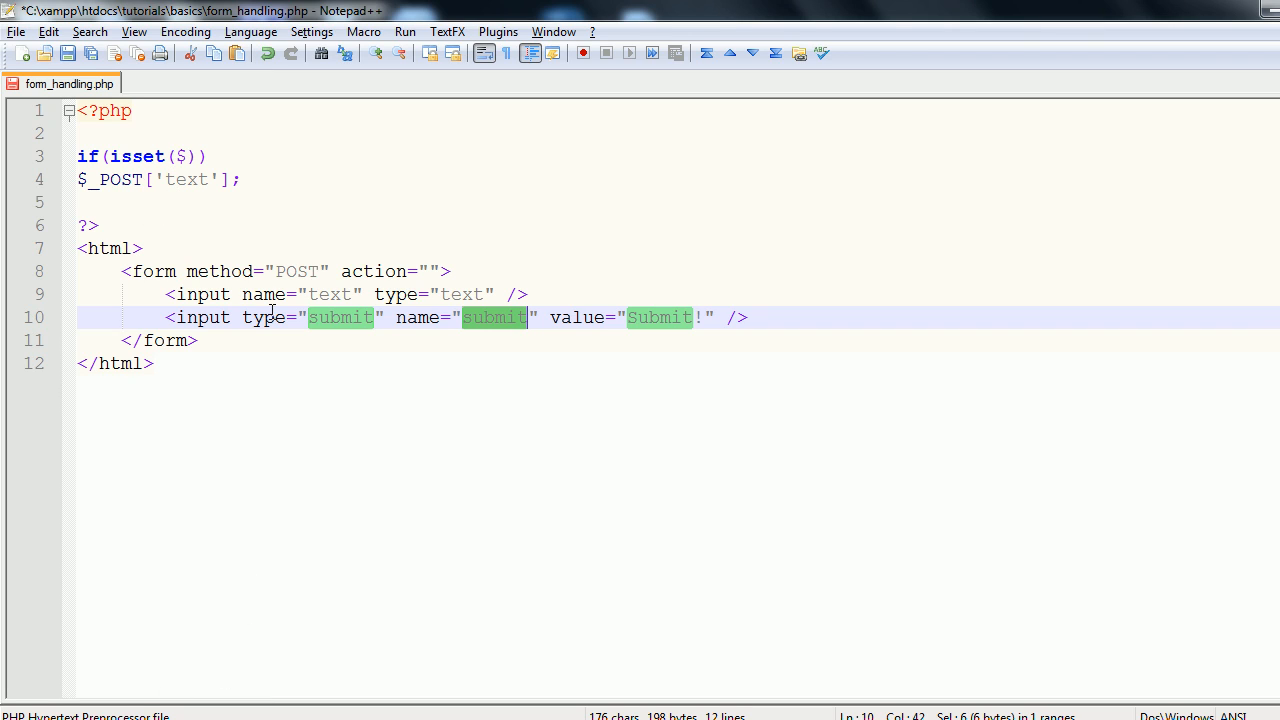
{"action": "left_click", "coordinate": [422, 156]}
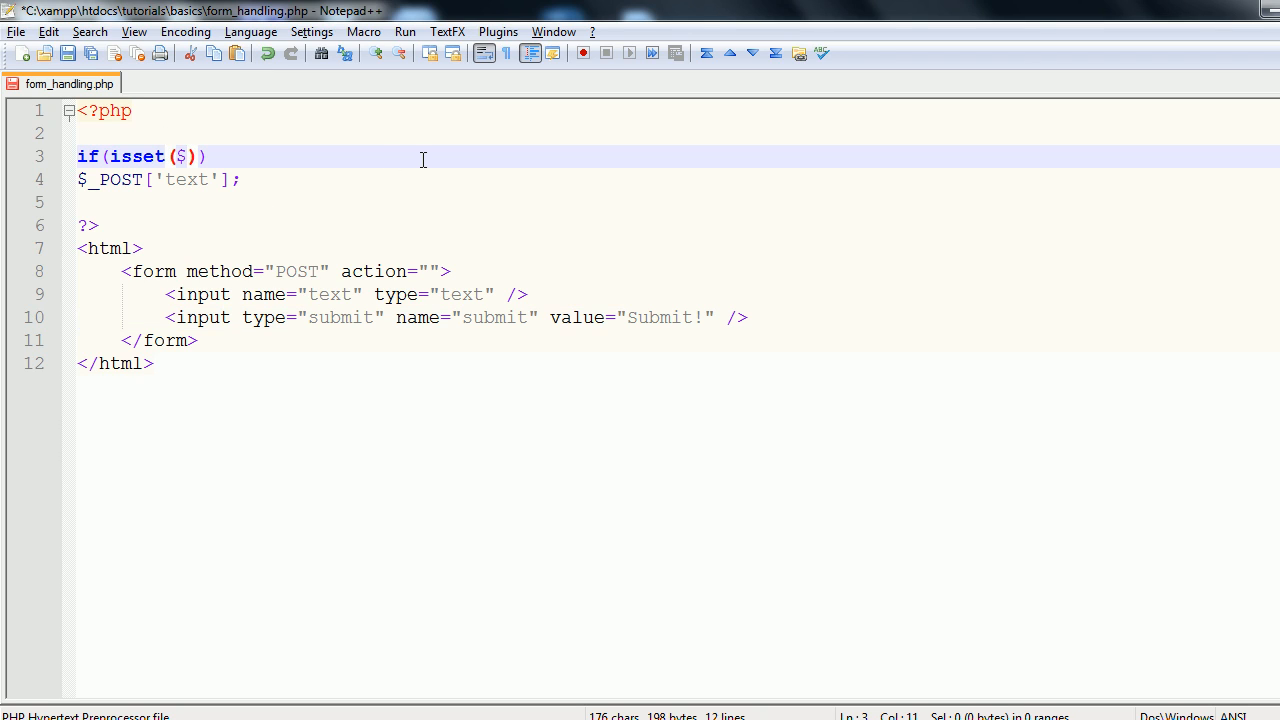
{"action": "type", "text": "_POST"}
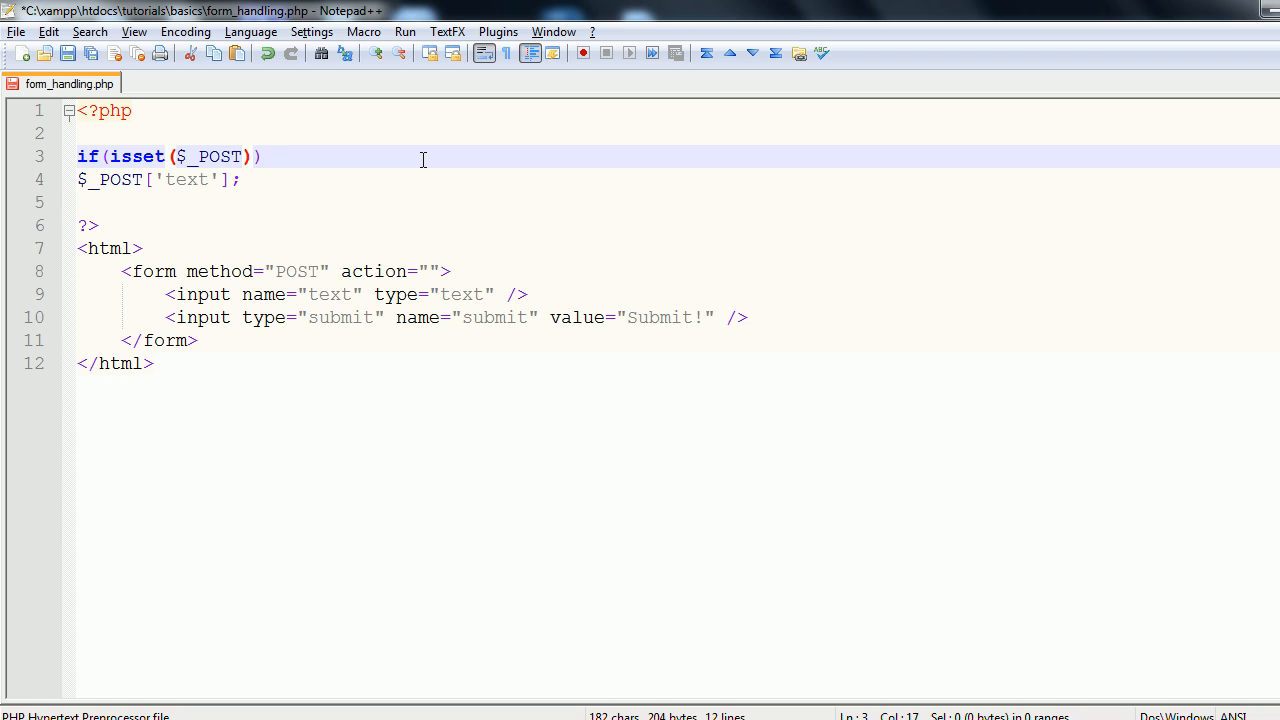
{"action": "type", "text": "['su'"}
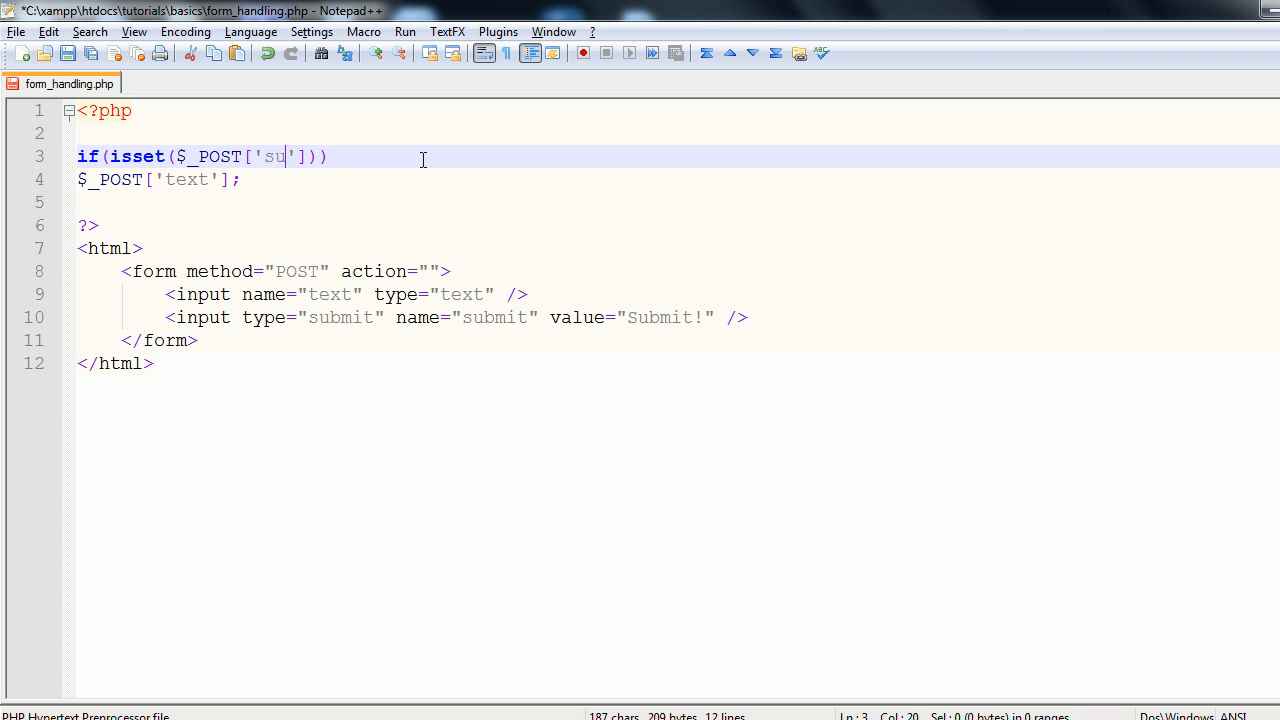
{"action": "type", "text": "bmit"}
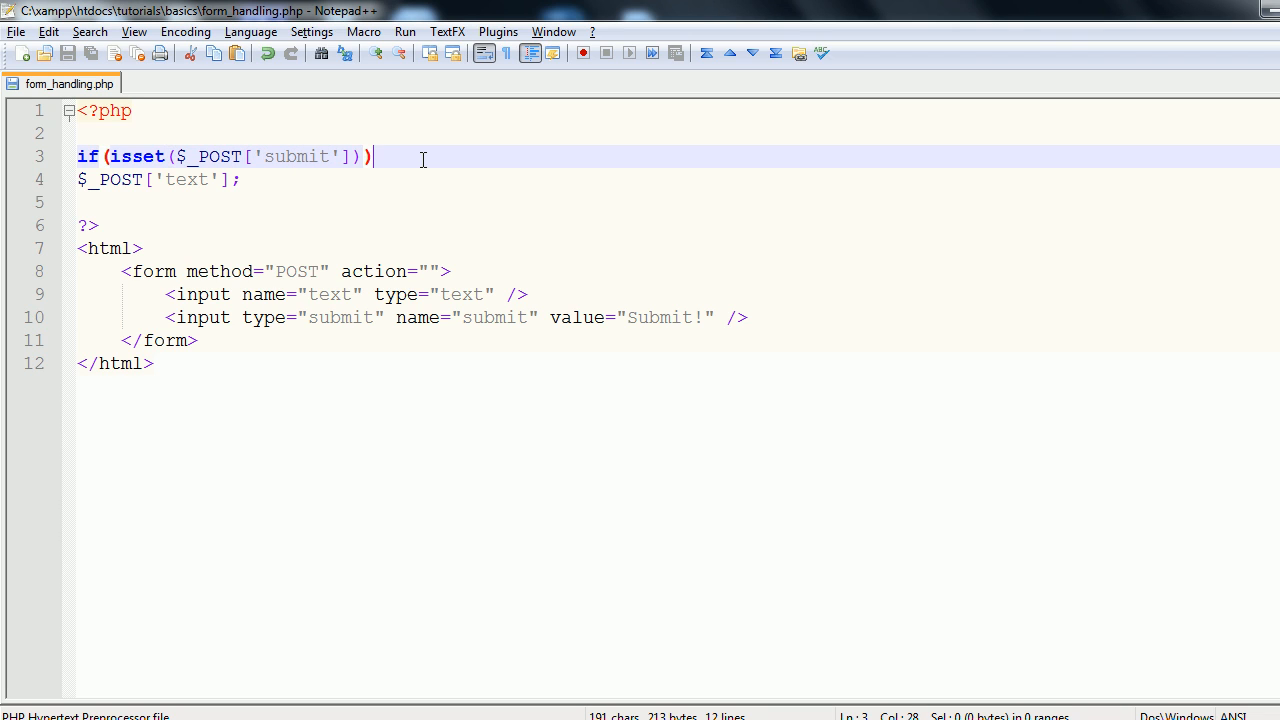
{"action": "type", "text": "{"}
{"action": "left_click", "coordinate": [678, 202]}
{"action": "type", "text": "}"}
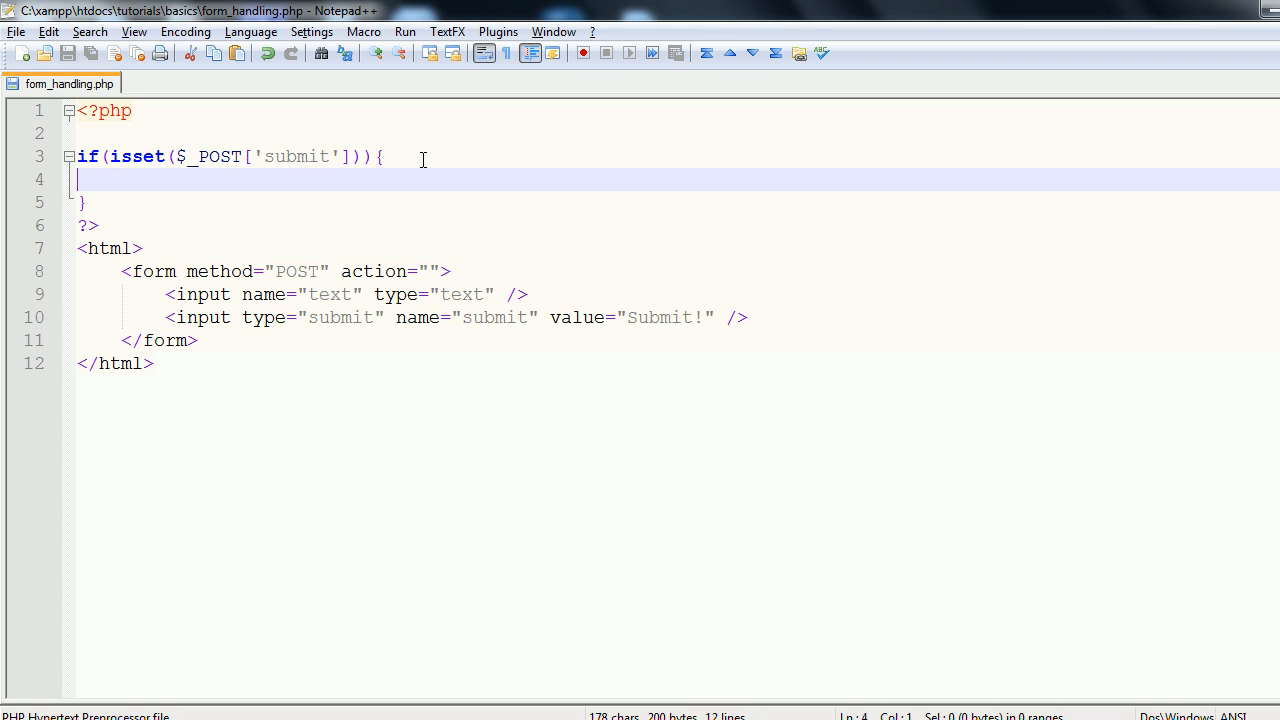
Step: Inside the check, write the indented line echo "Hello {$_POST['text']}";
{"action": "key", "text": "Tab"}
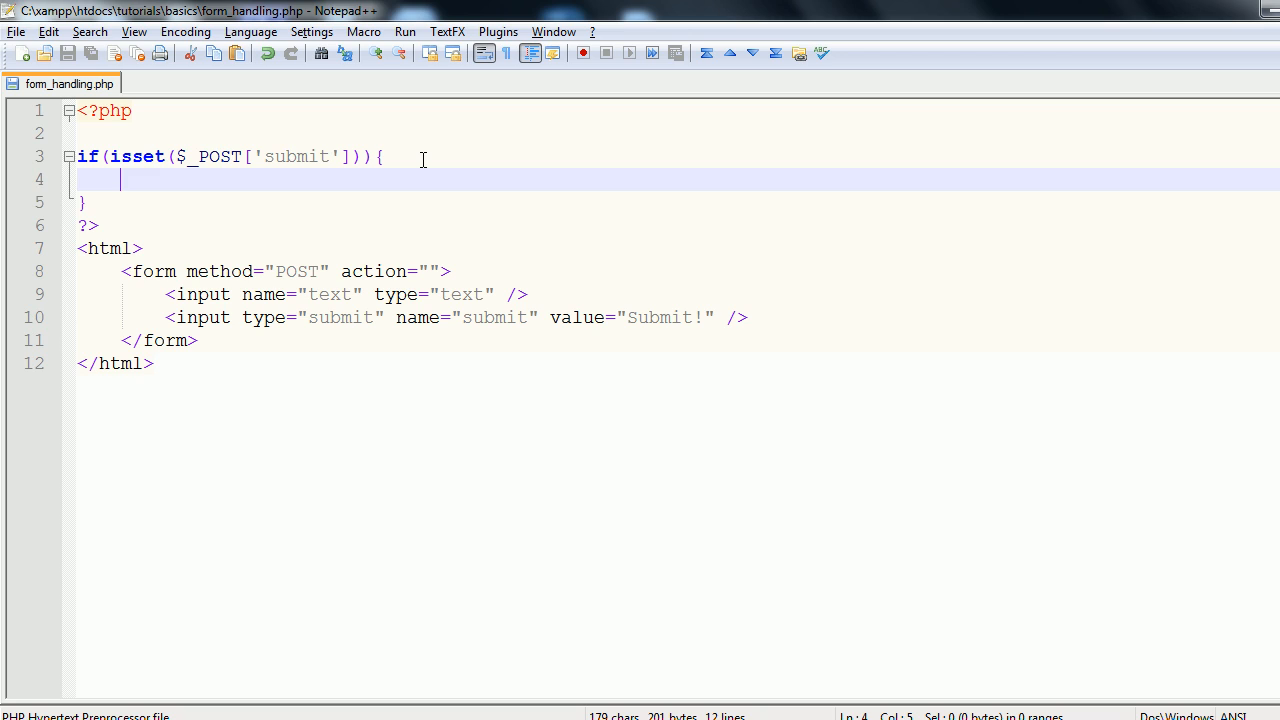
{"action": "type", "text": "echo \"\""}
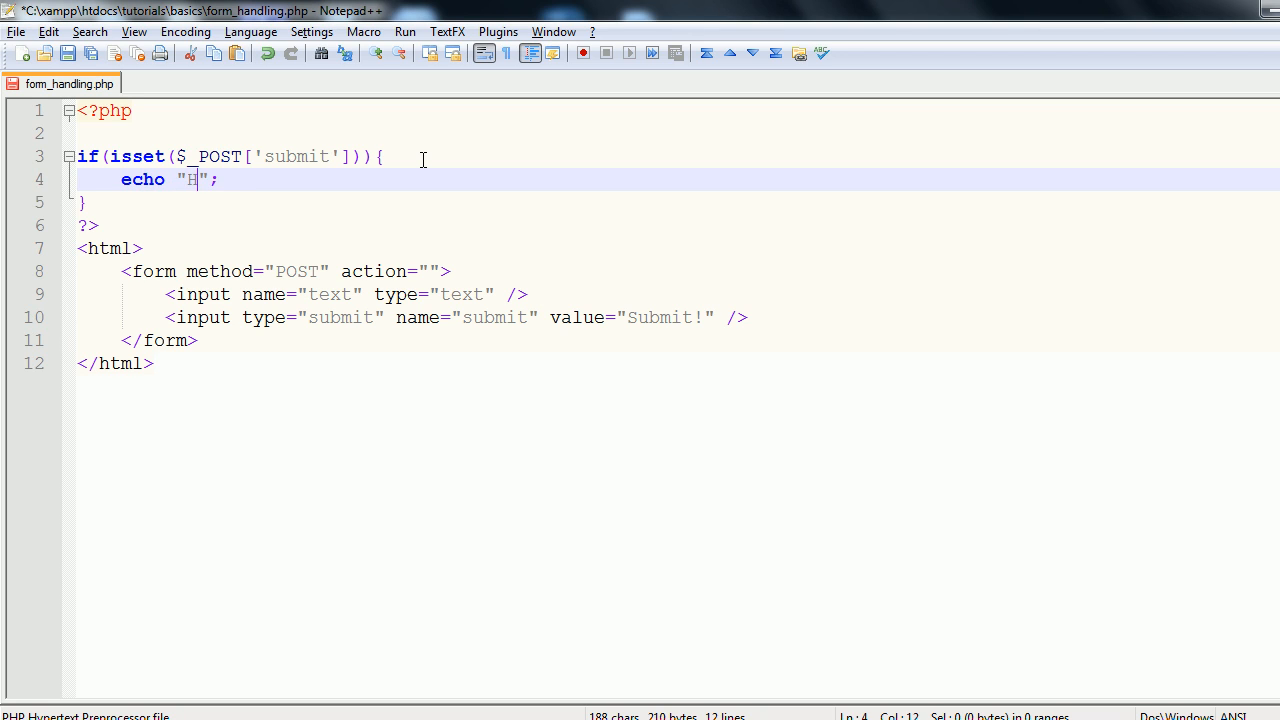
{"action": "type", "text": "ello {$}"}
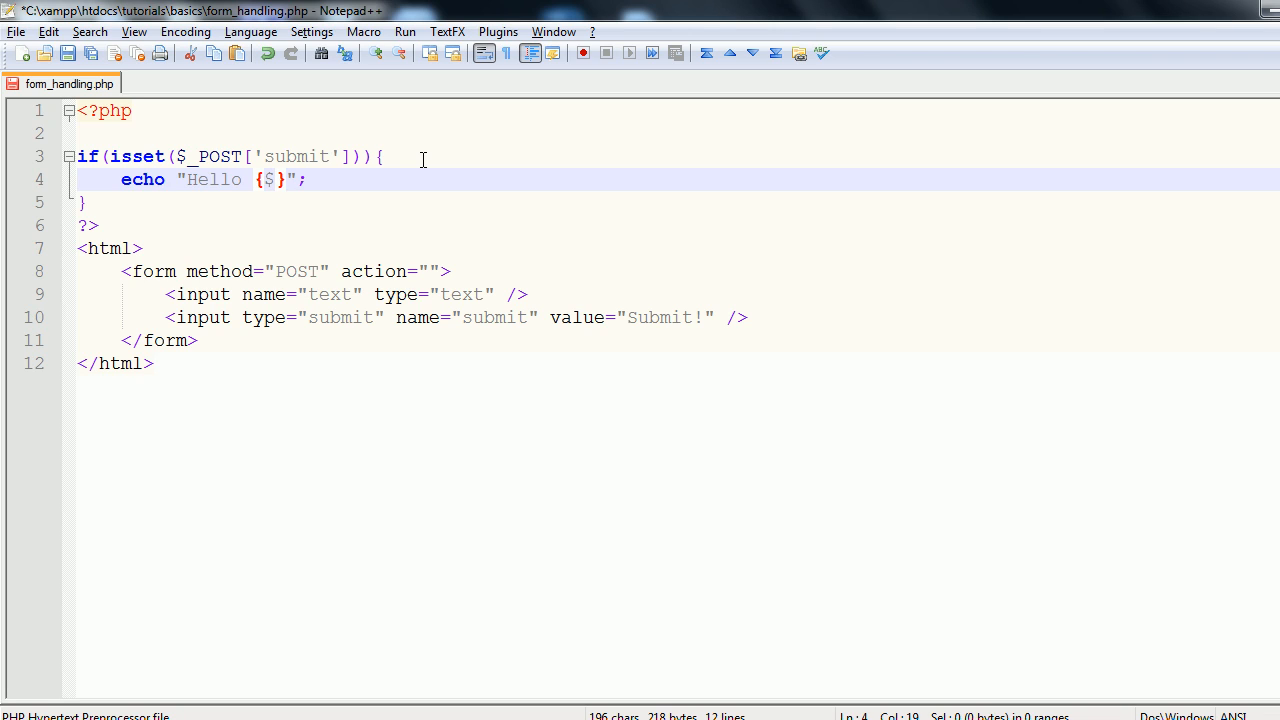
{"action": "type", "text": "_POST[]"}
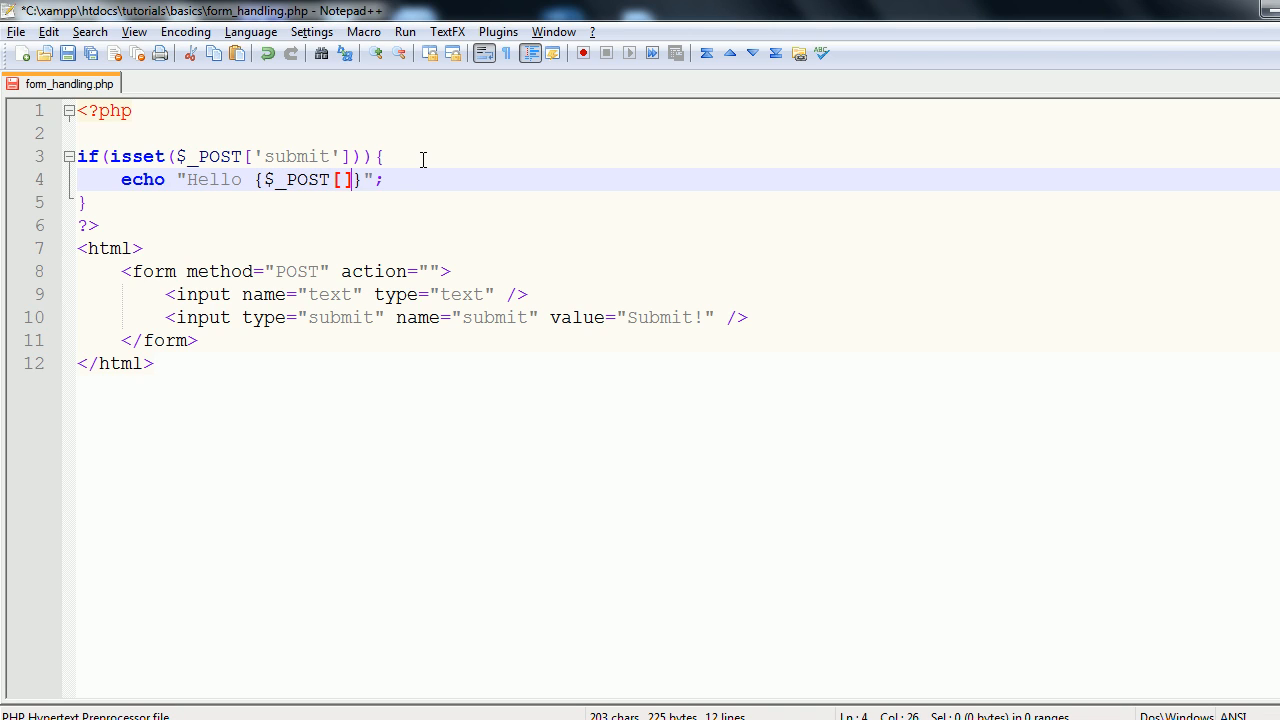
{"action": "type", "text": "'tr'"}
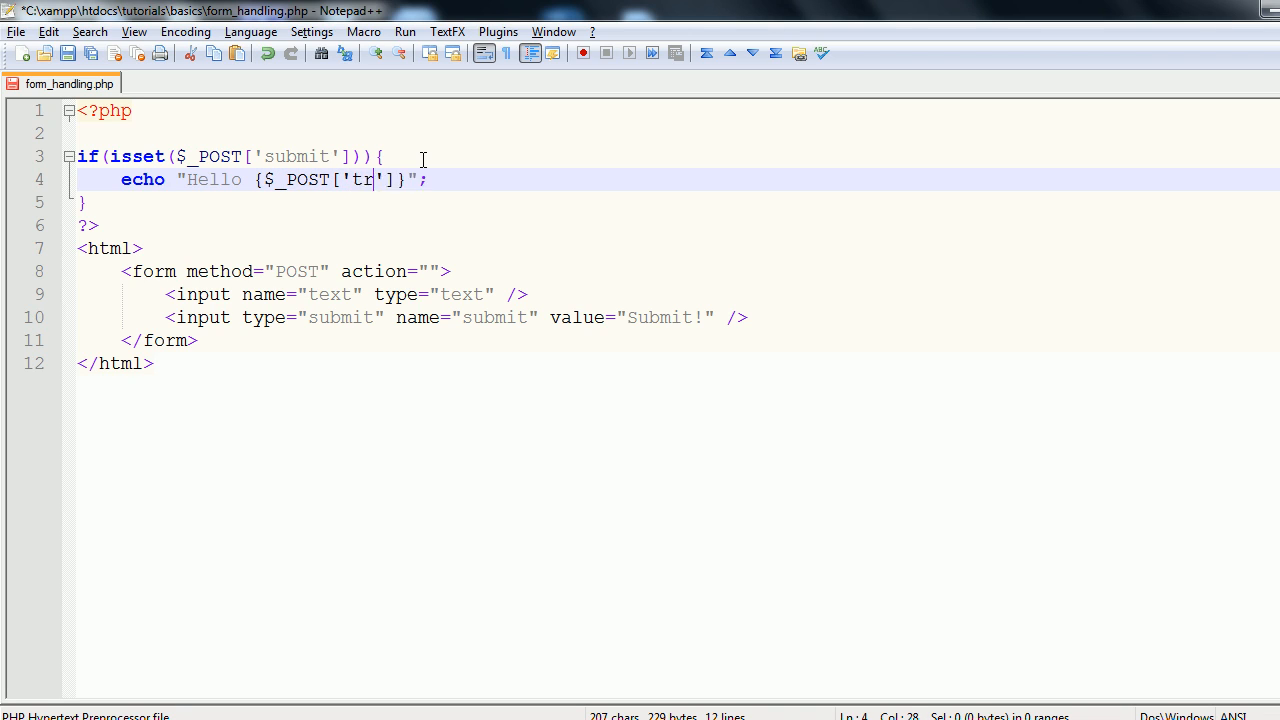
{"action": "type", "text": "ext"}
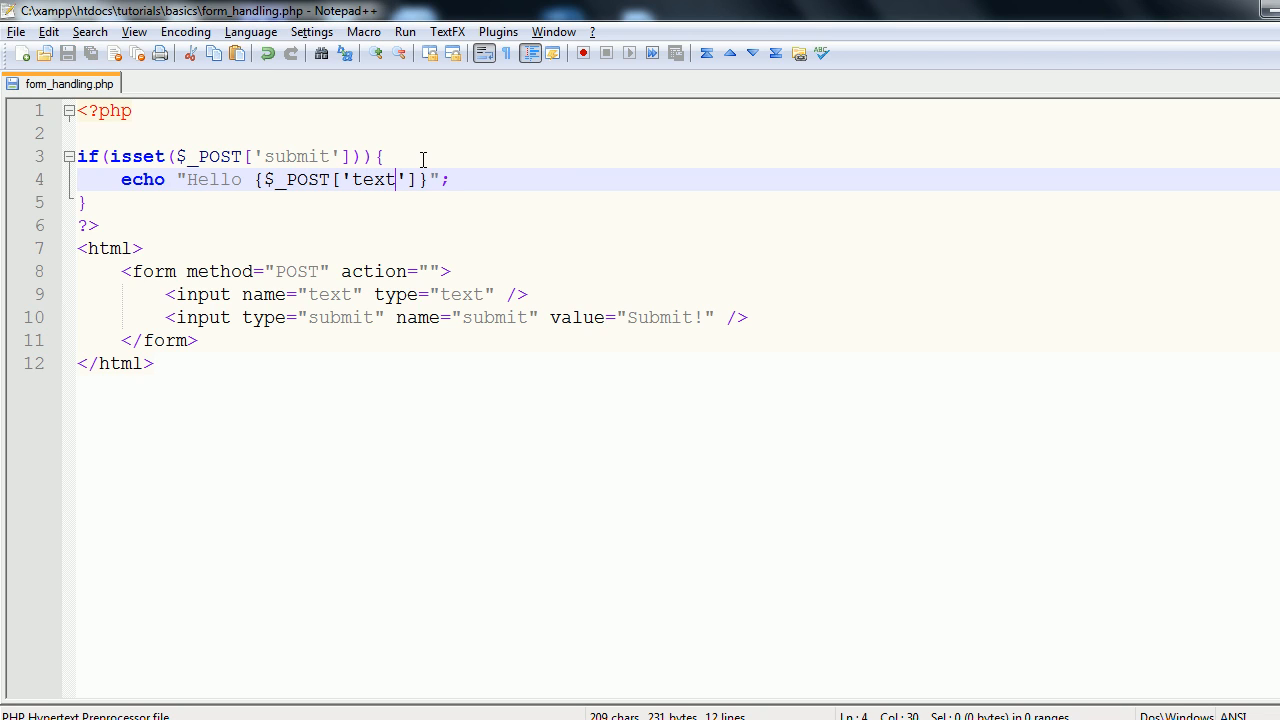
{"action": "mouse_move", "coordinate": [378, 104]}
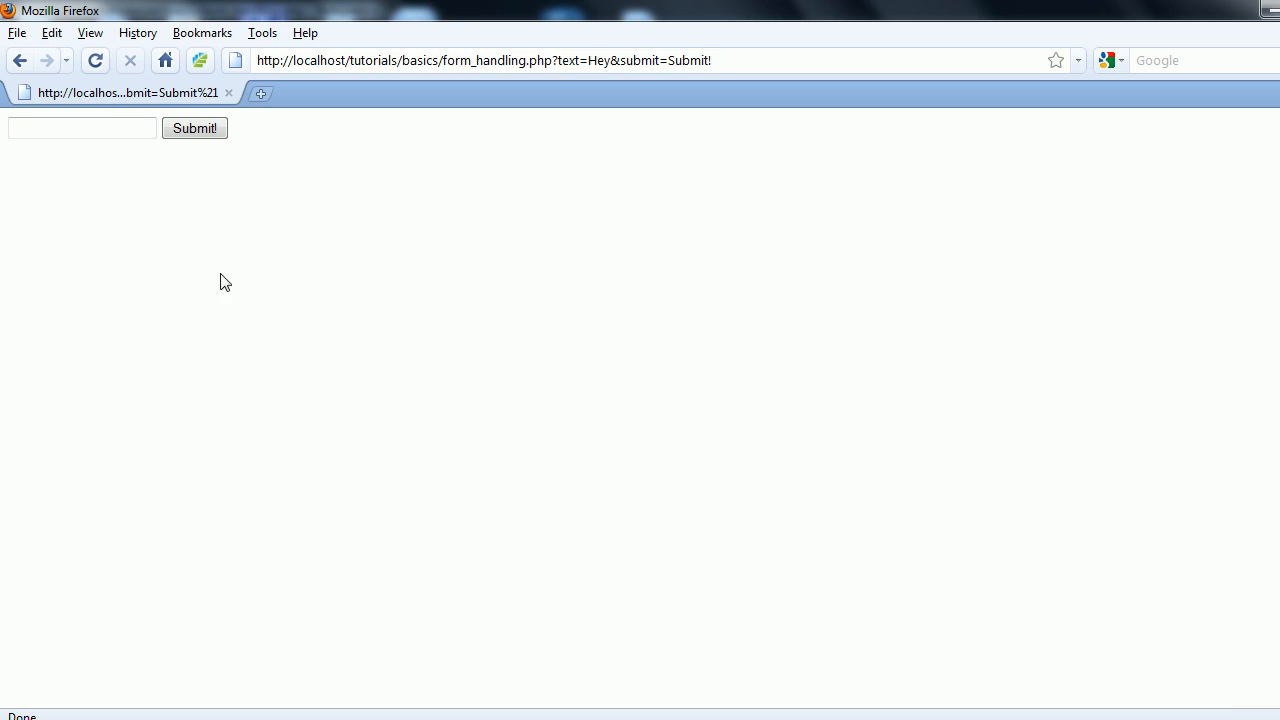
{"action": "mouse_move", "coordinate": [88, 334]}
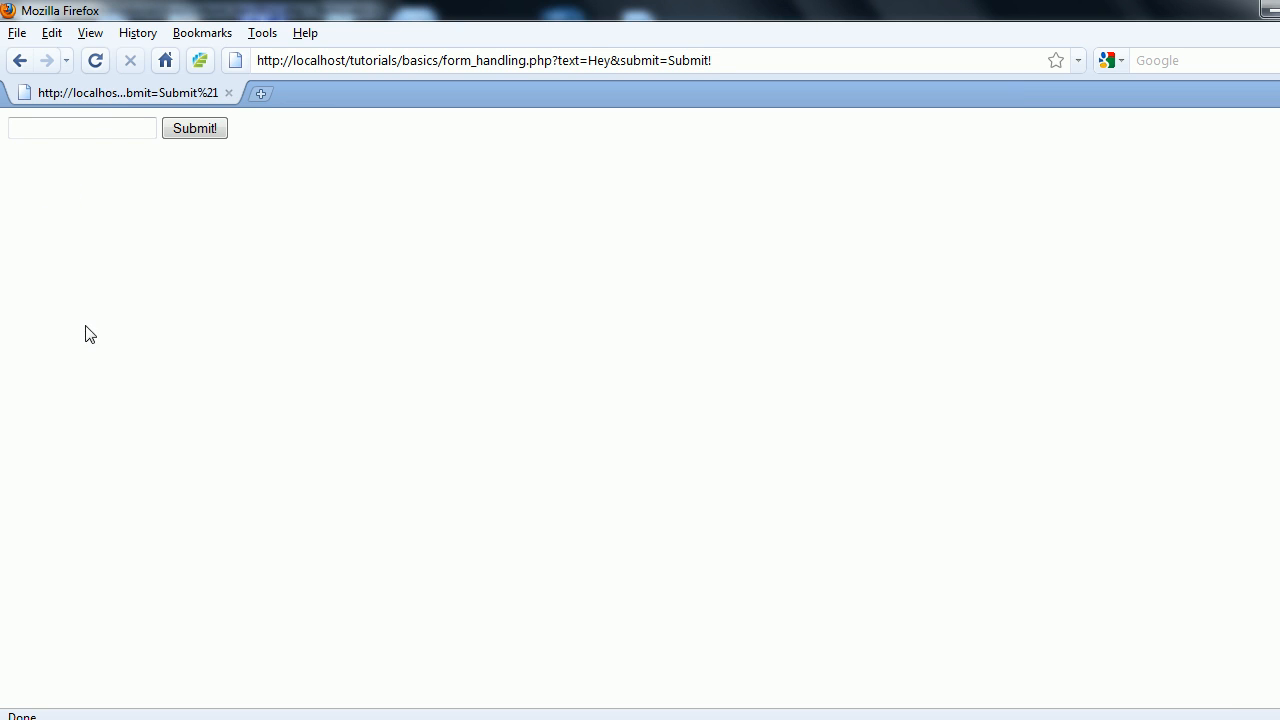
Step: Submit the name Dylan through the Firefox form, confirm Hello Dylan appears, return to the editor
{"action": "left_click", "coordinate": [82, 128]}
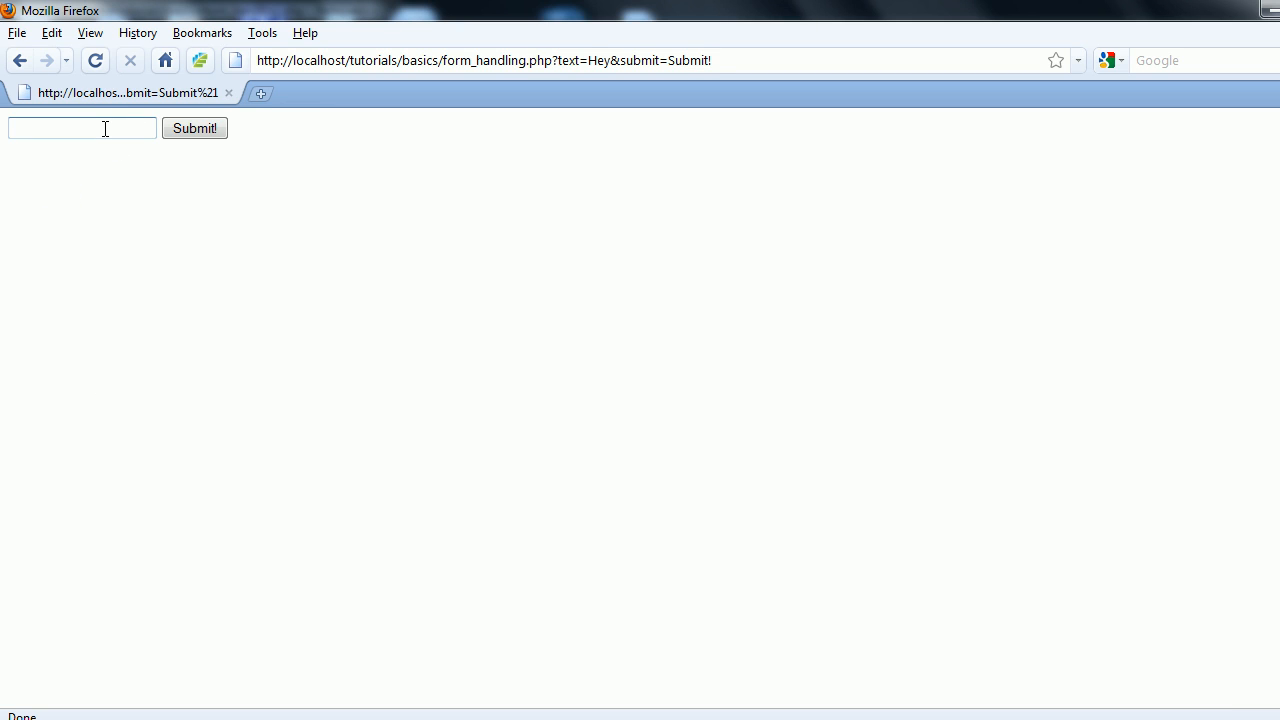
{"action": "type", "text": "Dylan"}
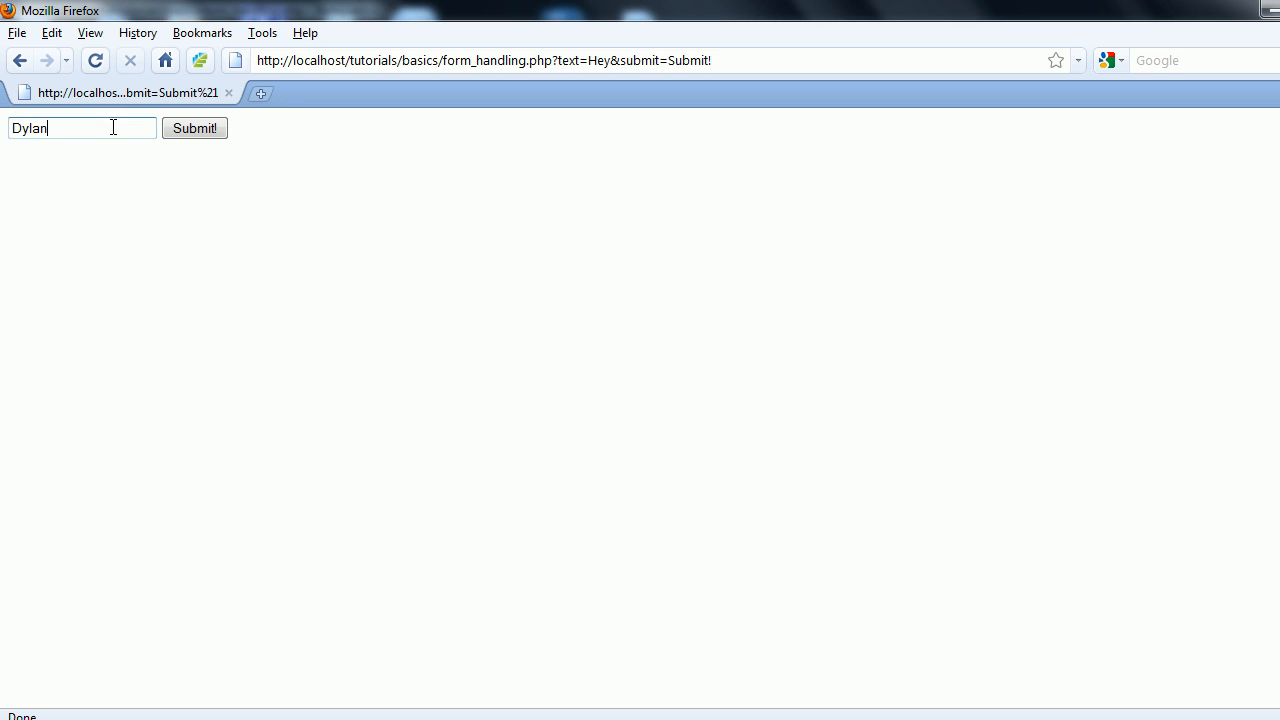
{"action": "left_click", "coordinate": [194, 128]}
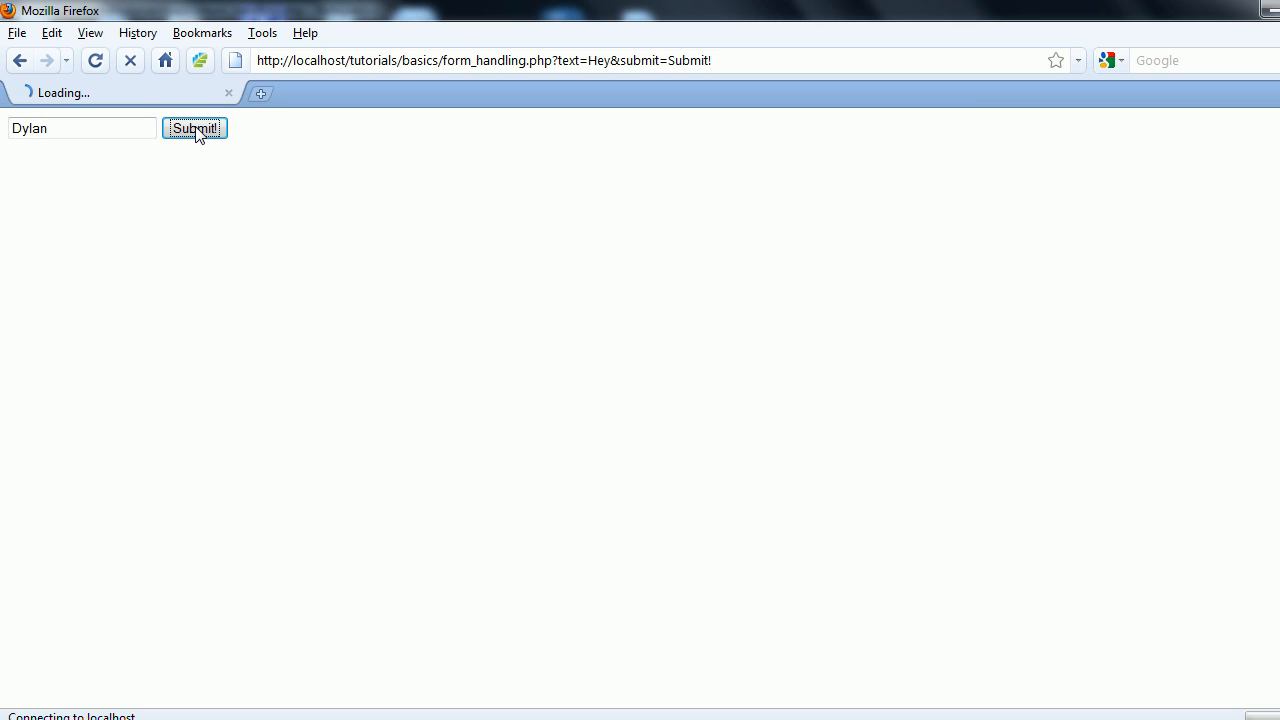
{"action": "left_click", "coordinate": [194, 128]}
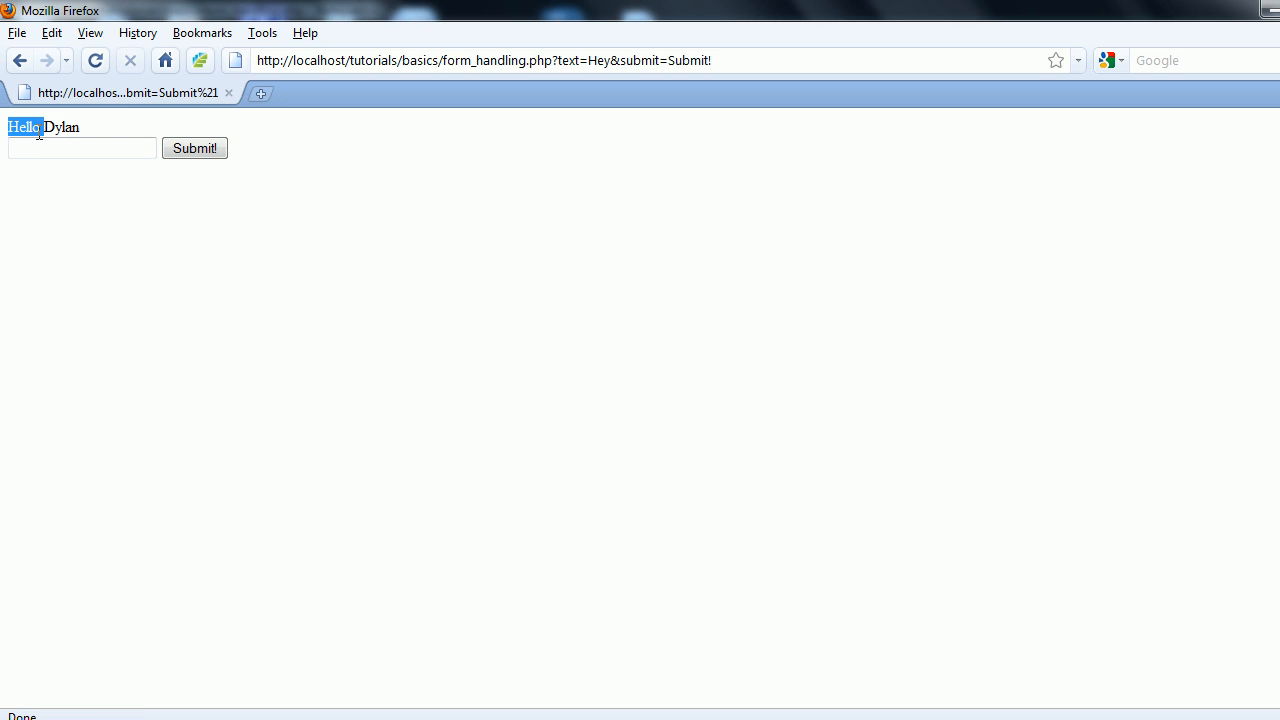
{"action": "left_click", "coordinate": [56, 126]}
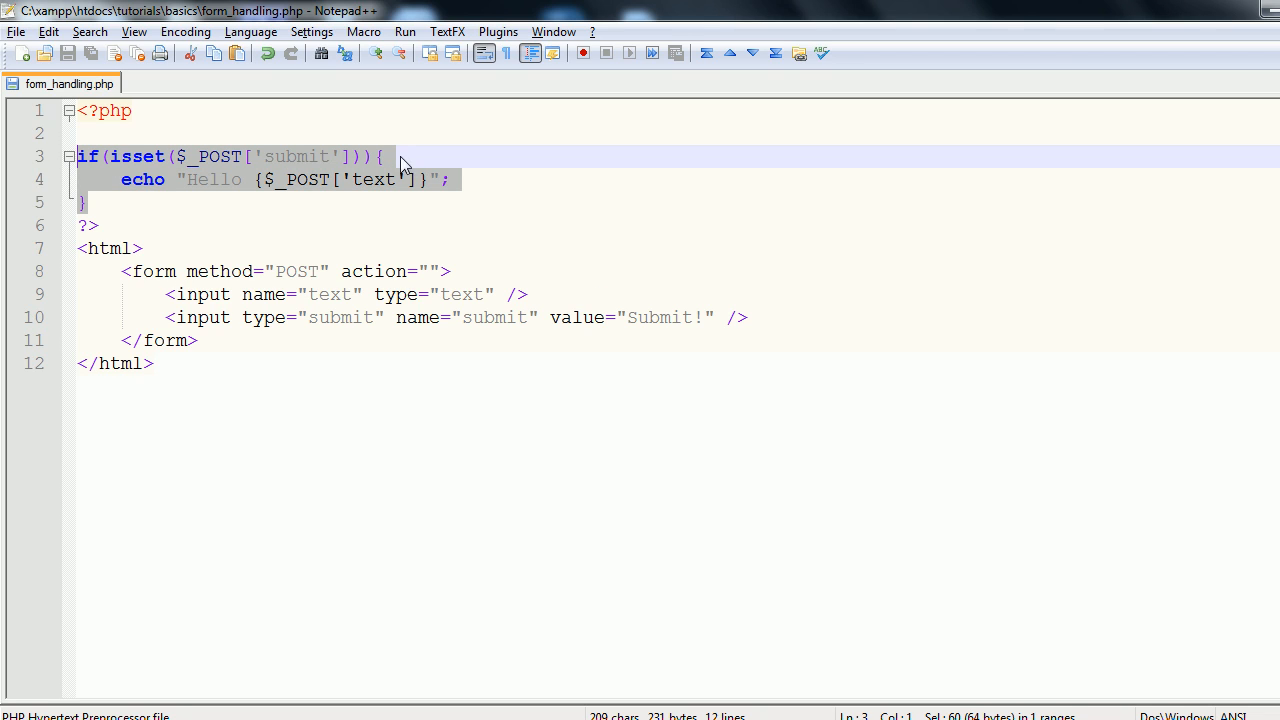
Step: Delete the if/isset block and its echo, leaving the PHP block empty, and review the form's method and field names
{"action": "key", "text": "Delete"}
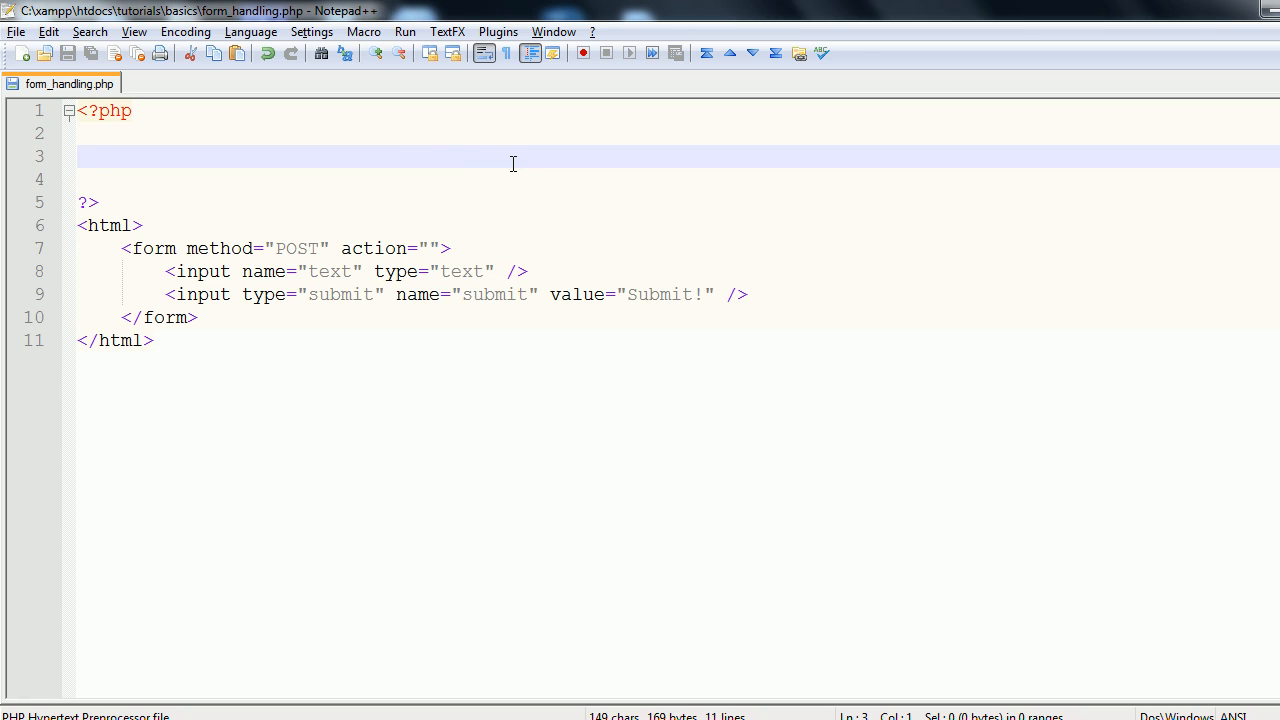
{"action": "left_click", "coordinate": [144, 224]}
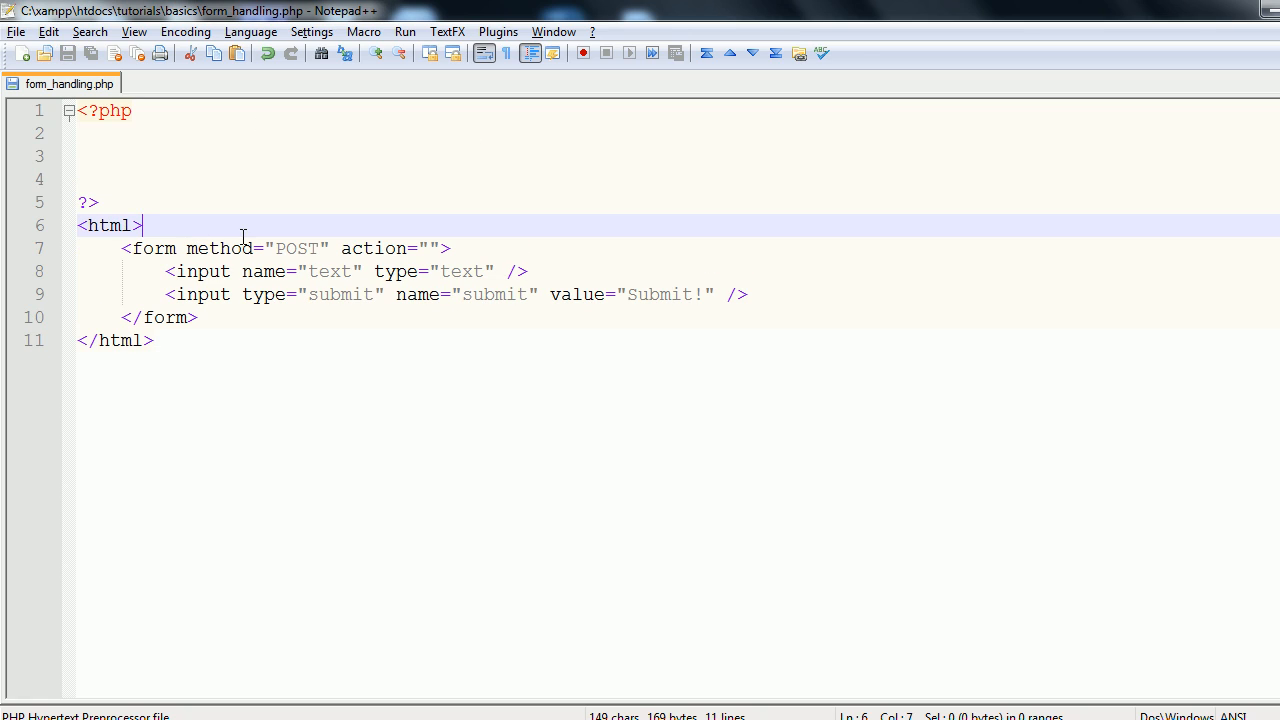
{"action": "double_click", "coordinate": [372, 248]}
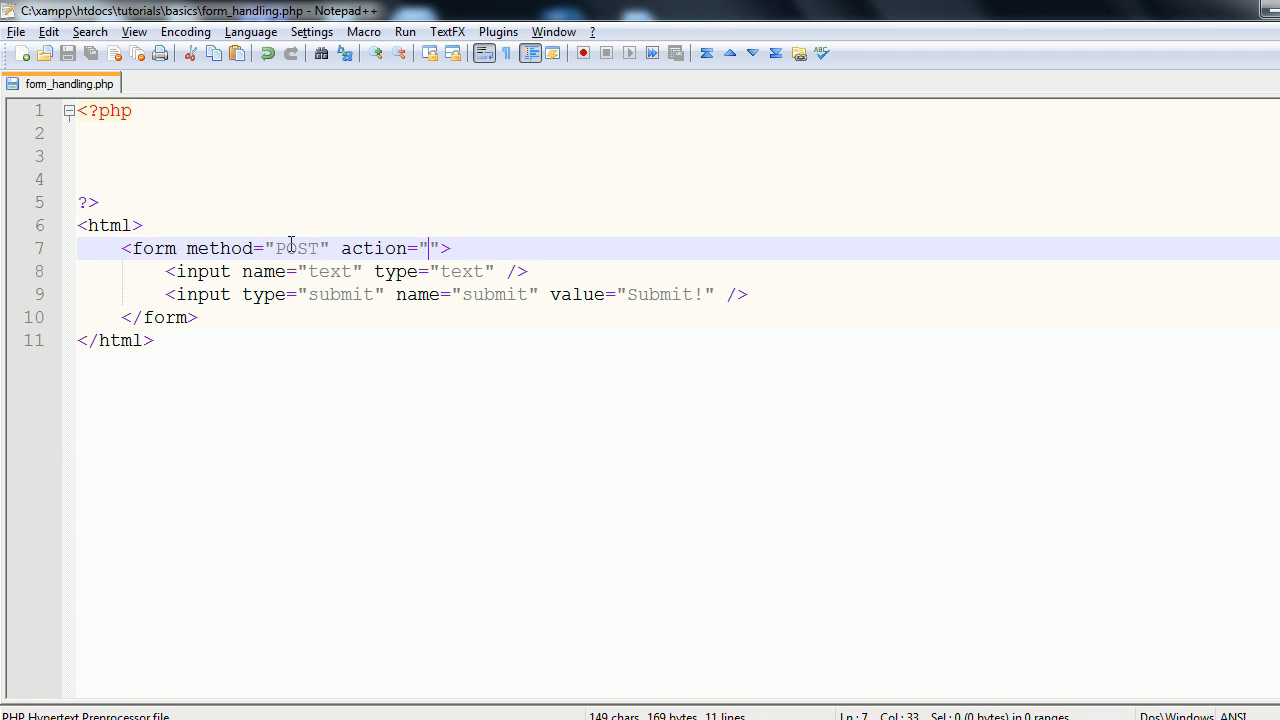
{"action": "double_click", "coordinate": [296, 248]}
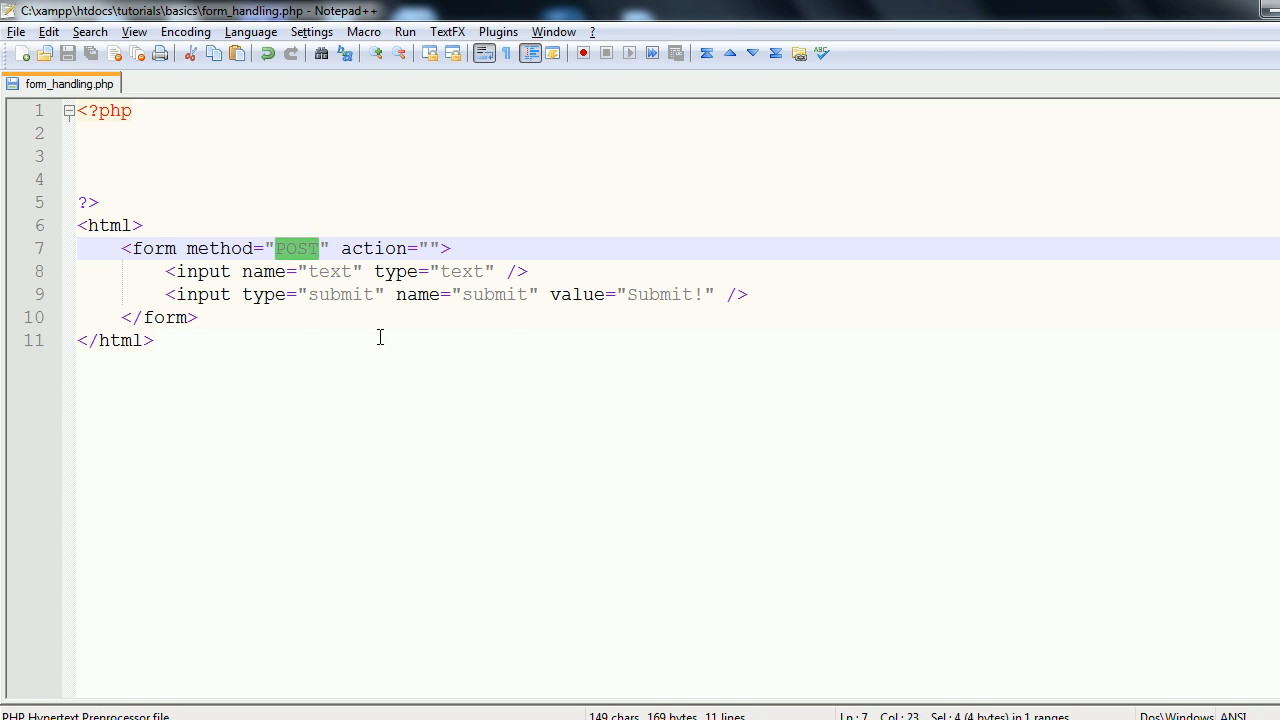
{"action": "left_click", "coordinate": [200, 272]}
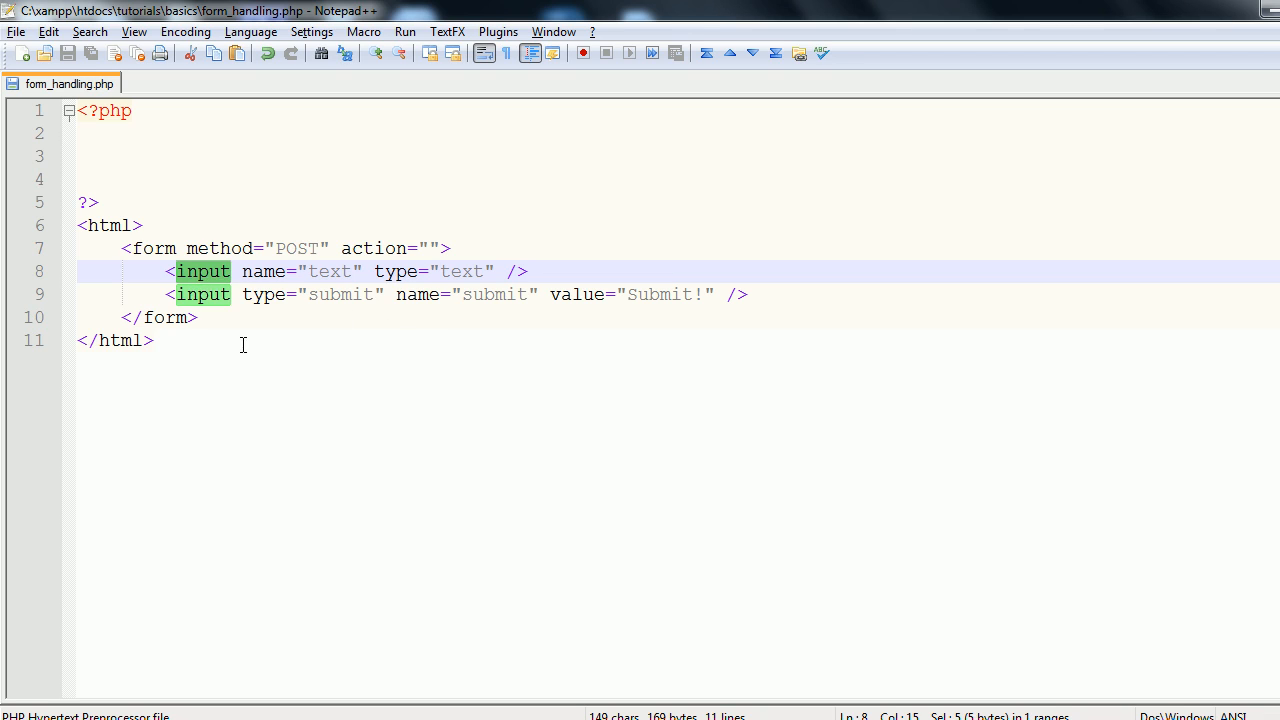
{"action": "left_click", "coordinate": [156, 156]}
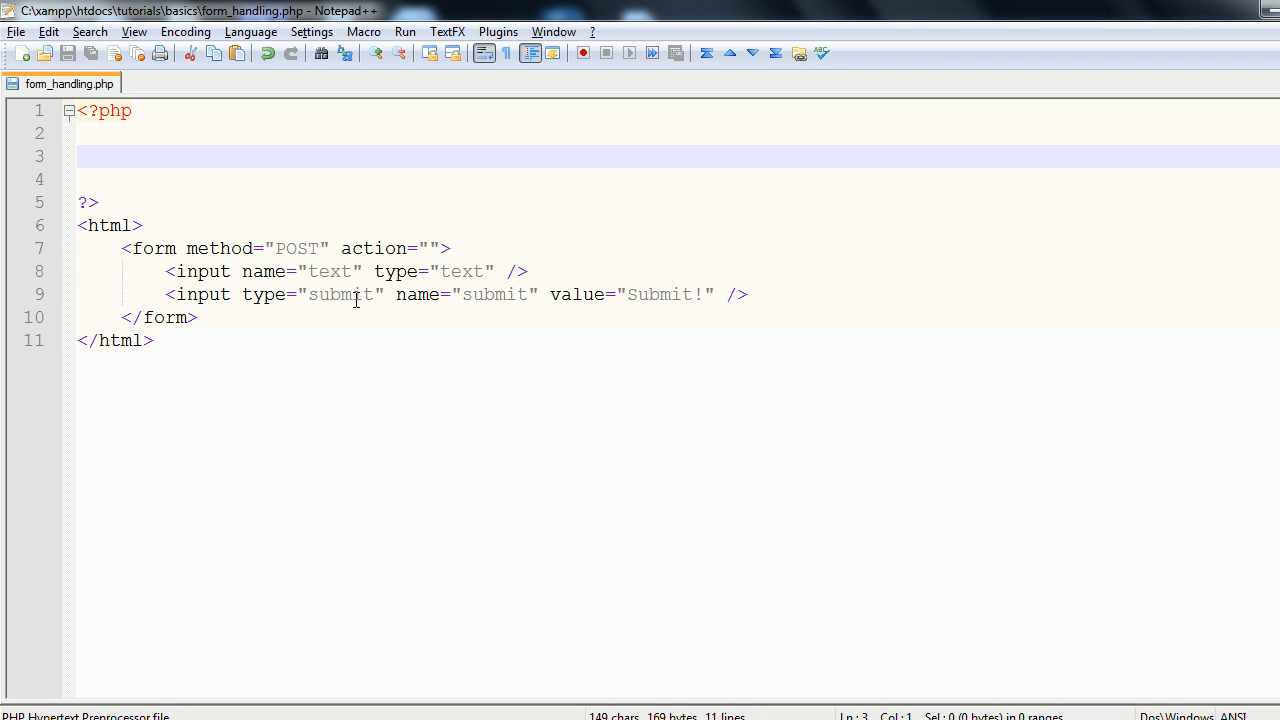
{"action": "double_click", "coordinate": [460, 272]}
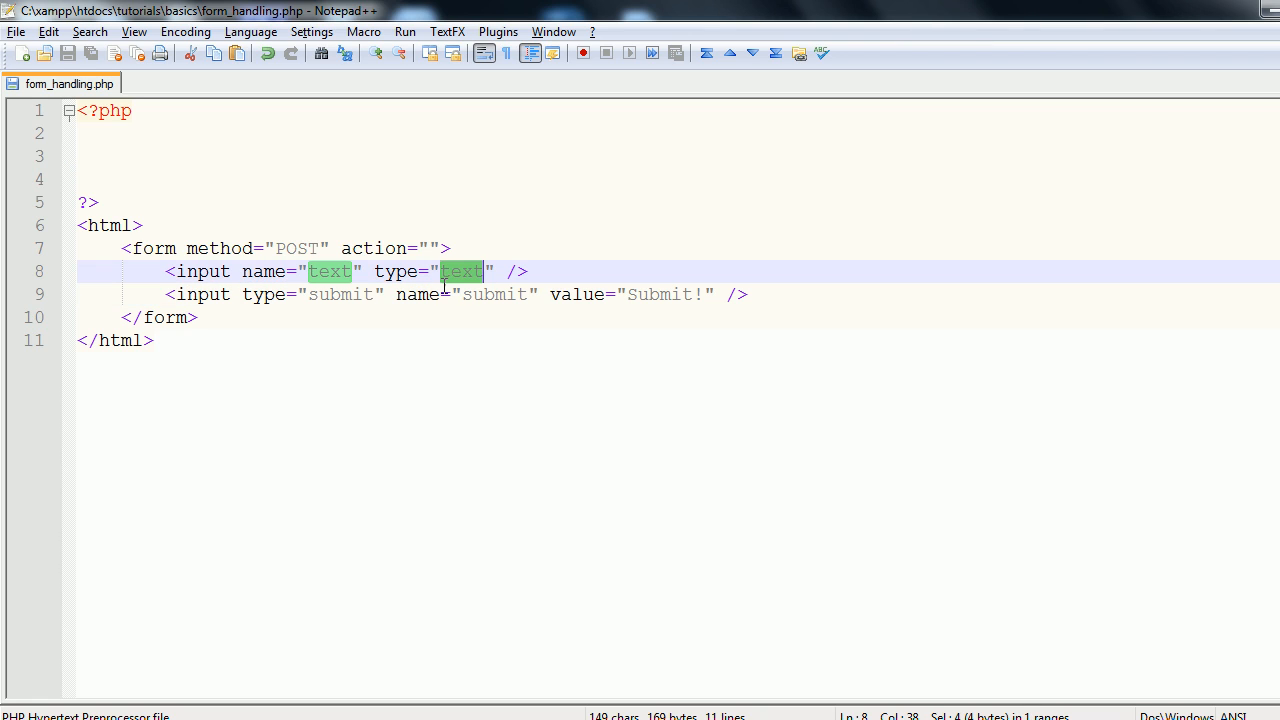
{"action": "mouse_move", "coordinate": [384, 322]}
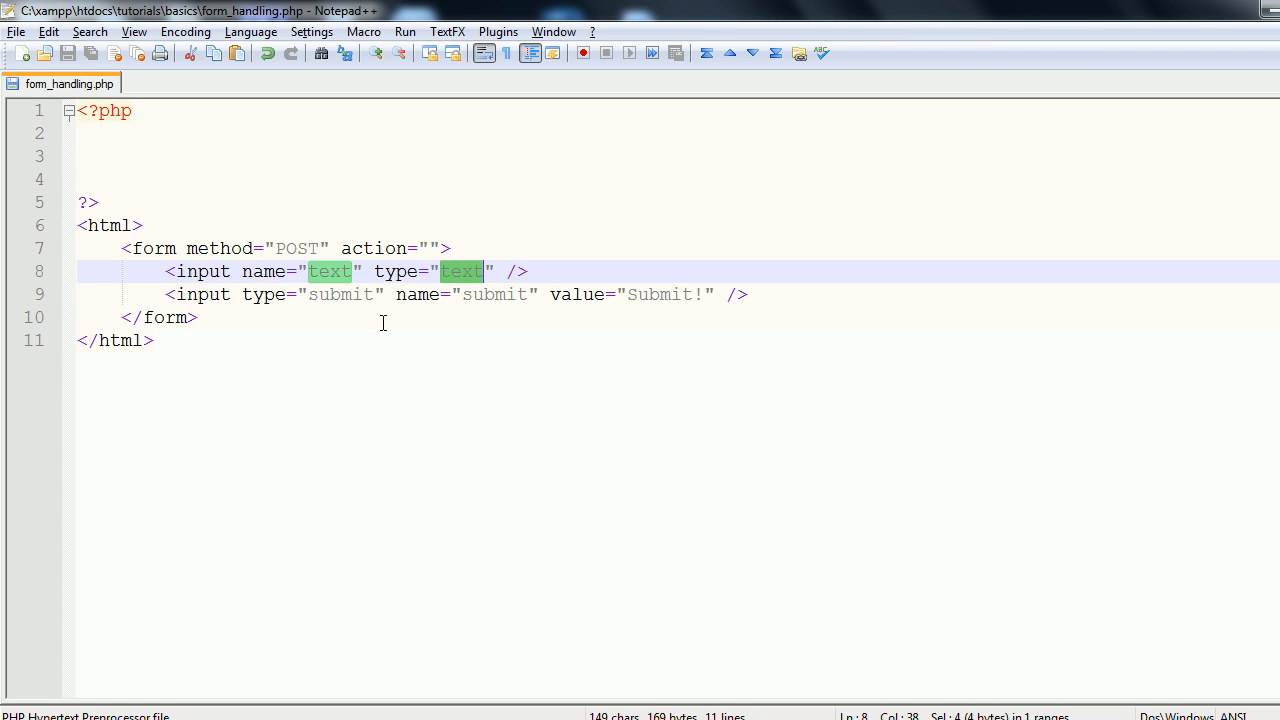
{"action": "mouse_move", "coordinate": [384, 320]}
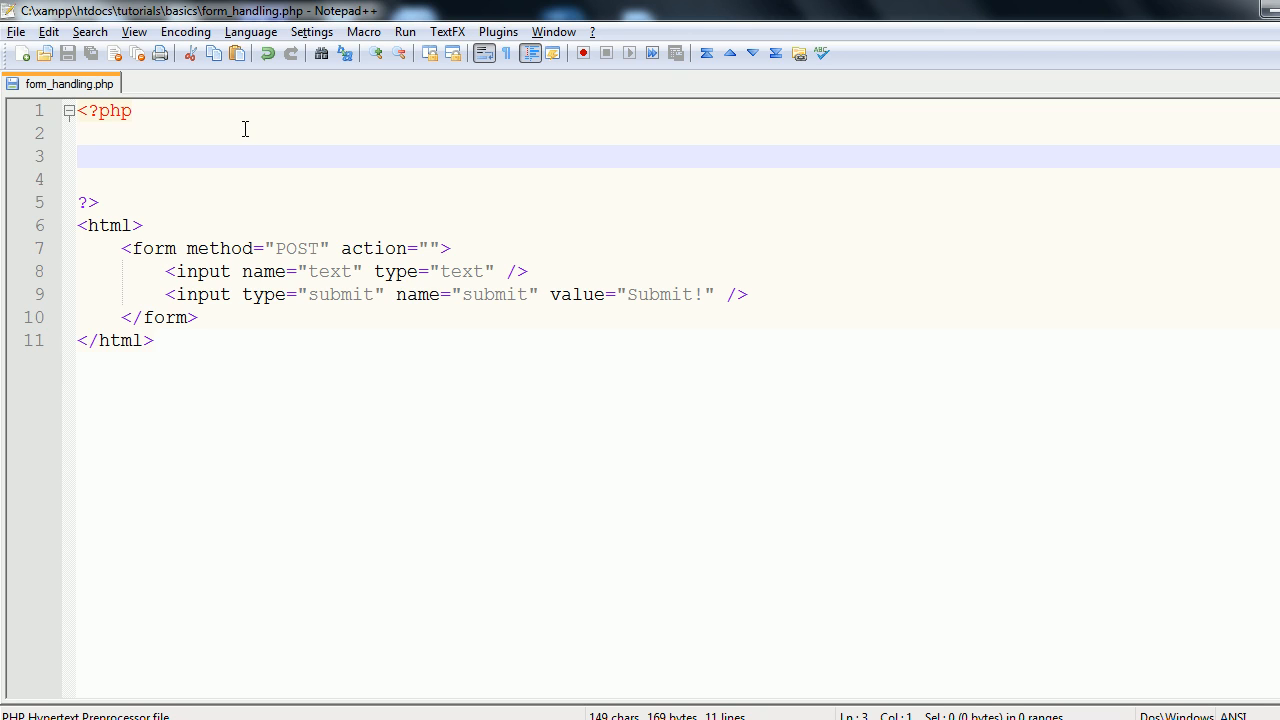
Step: Write the bare statement $_POST['text']; on line 3 of the PHP block and save the file
{"action": "type", "text": "$_POST"}
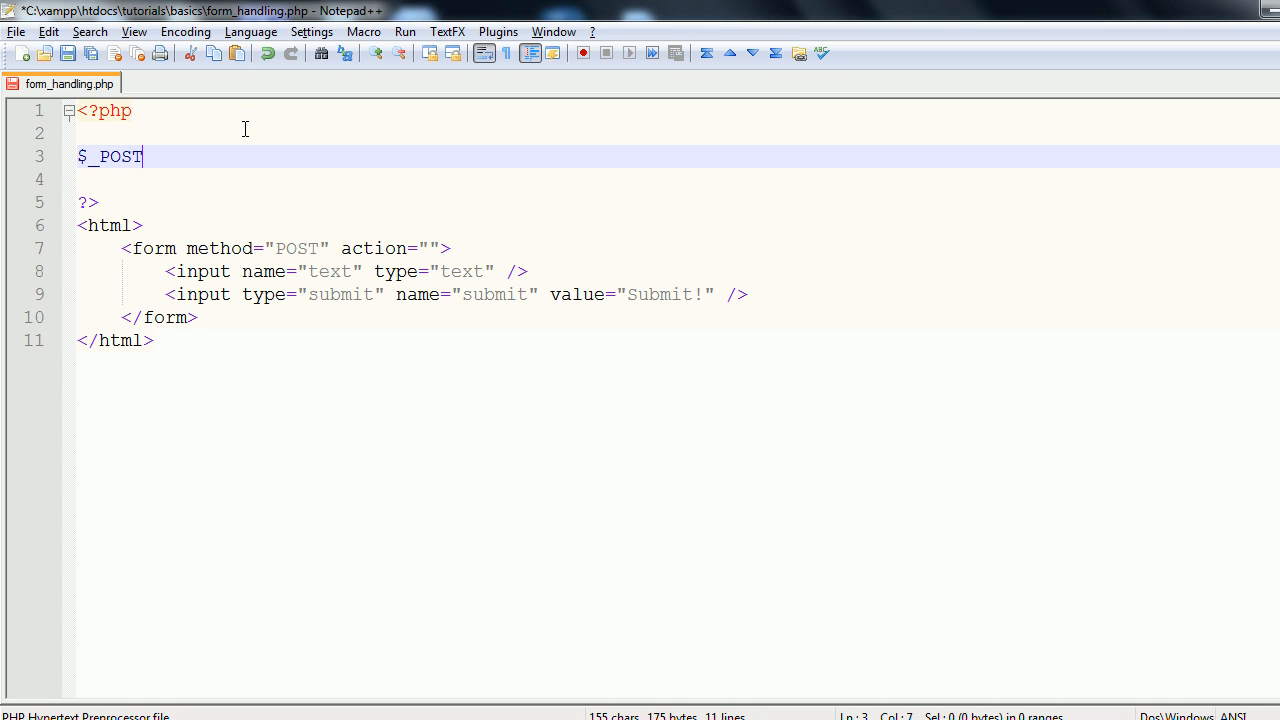
{"action": "key", "text": "ctrl+s"}
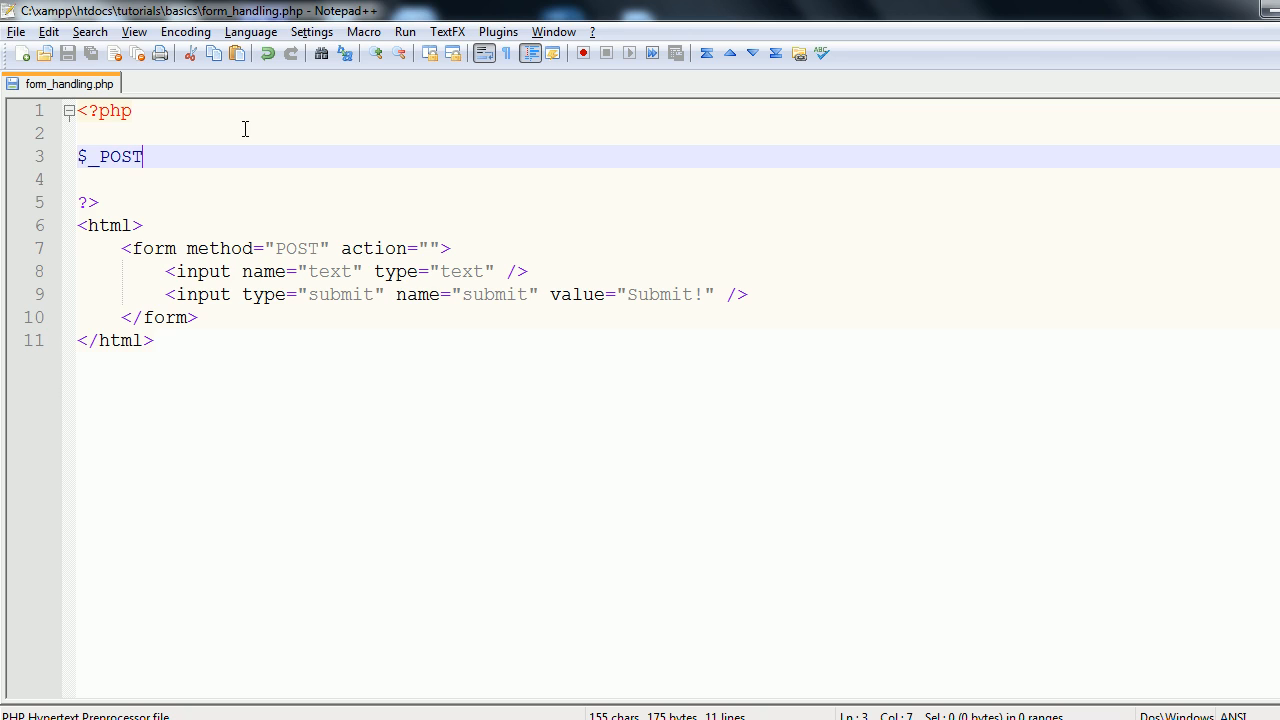
{"action": "type", "text": "['']"}
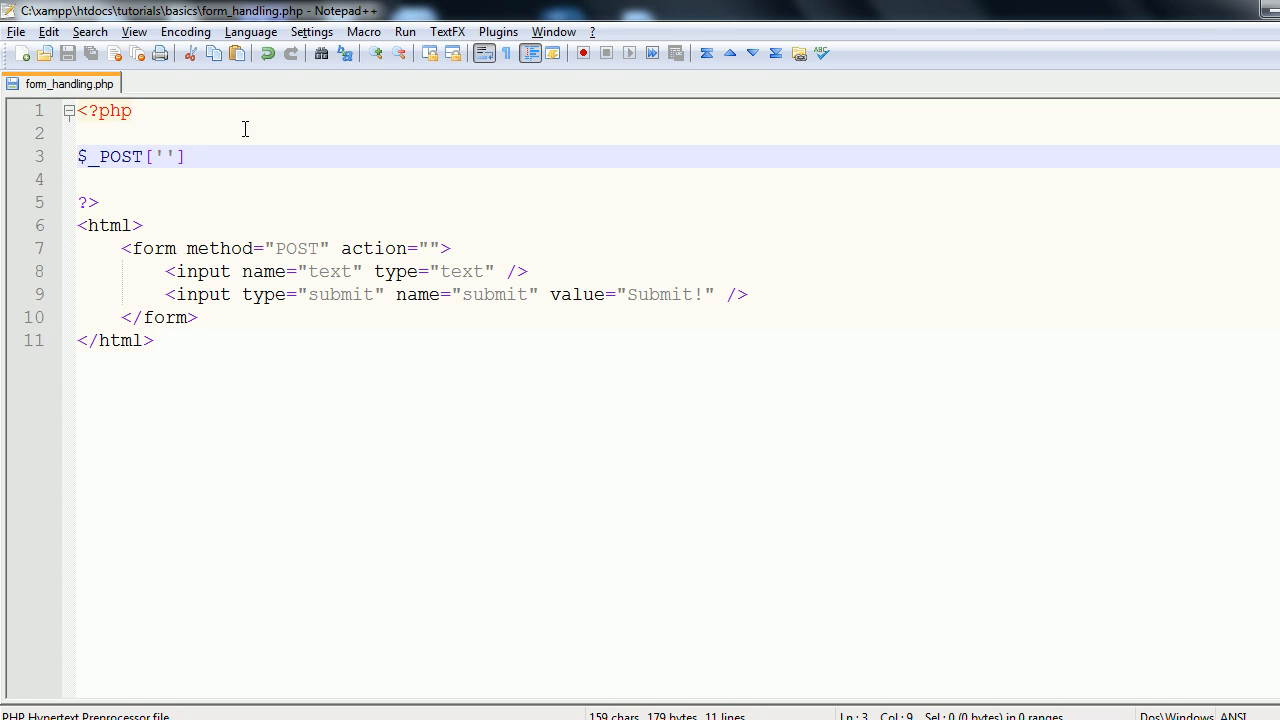
{"action": "type", "text": "text"}
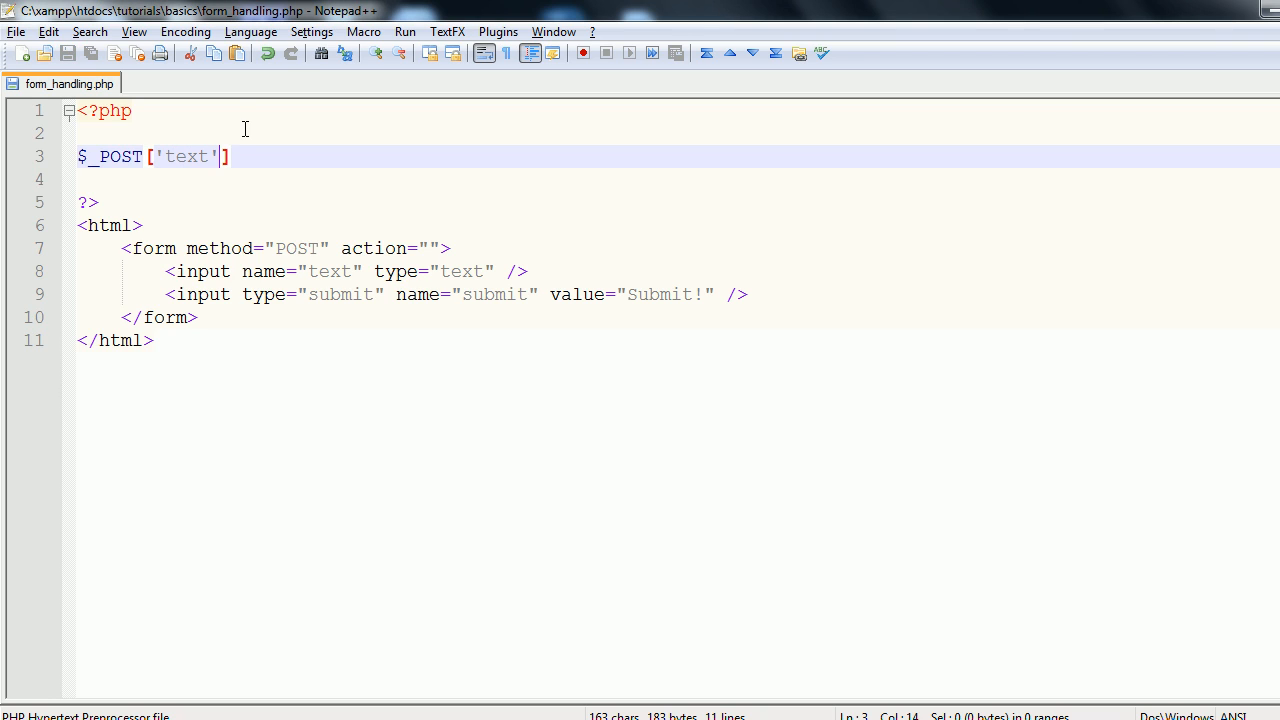
{"action": "type", "text": ";"}
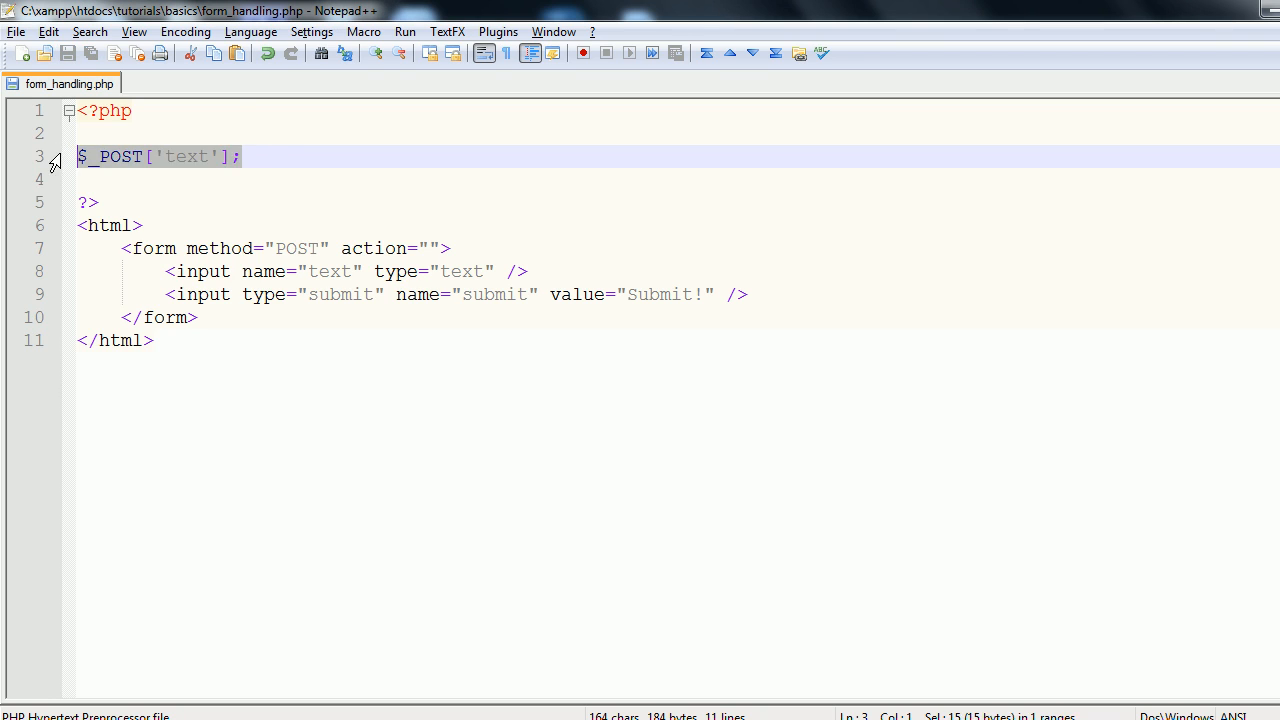